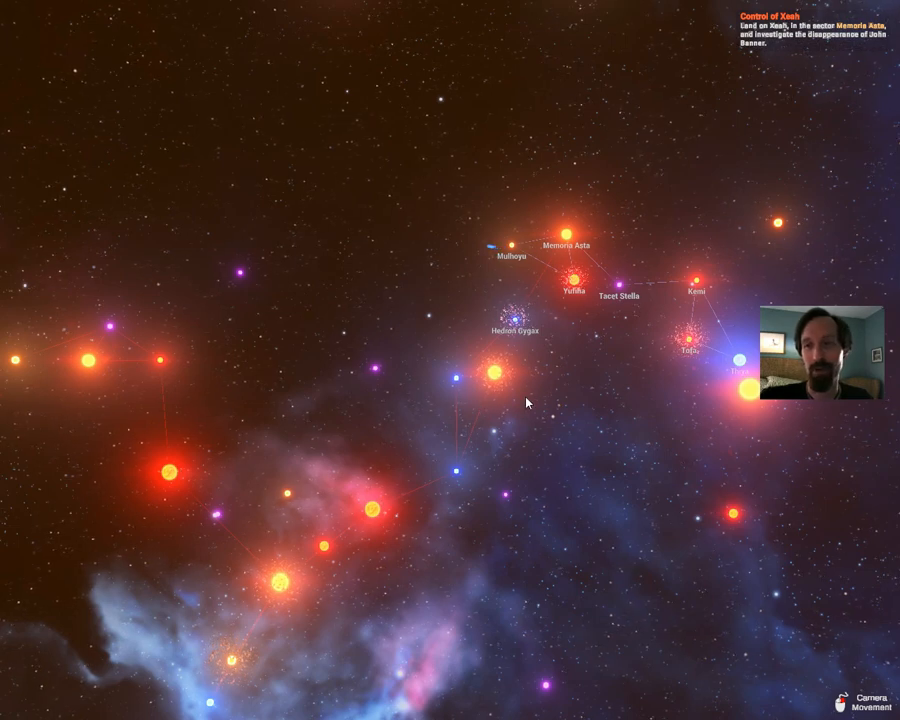
mouse_move(580, 392)
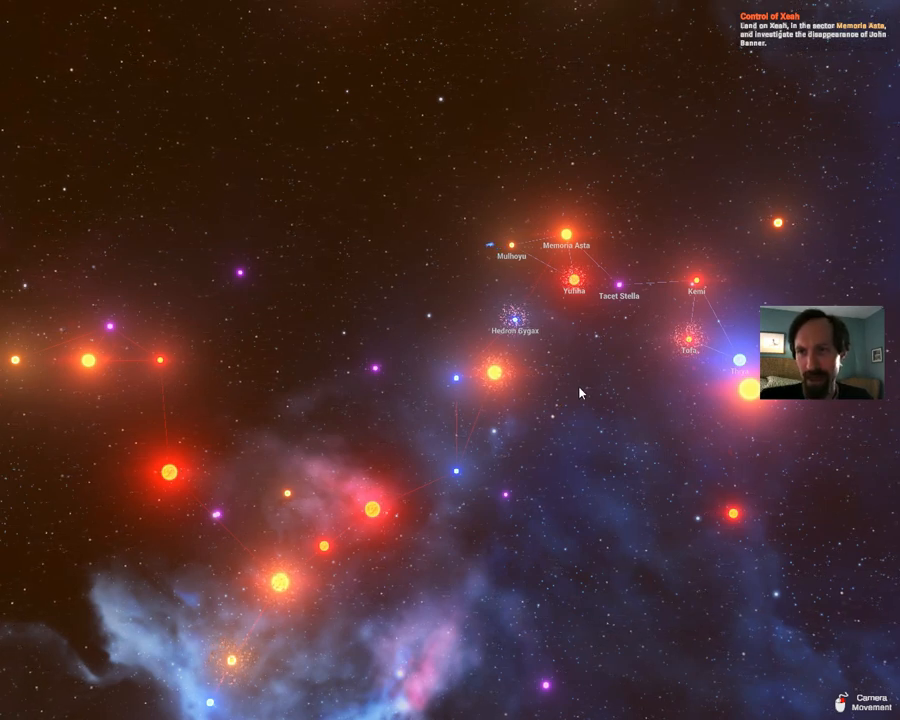
Fly from the galaxy map to the planet with the Shipyard marker.
left_click(510, 241)
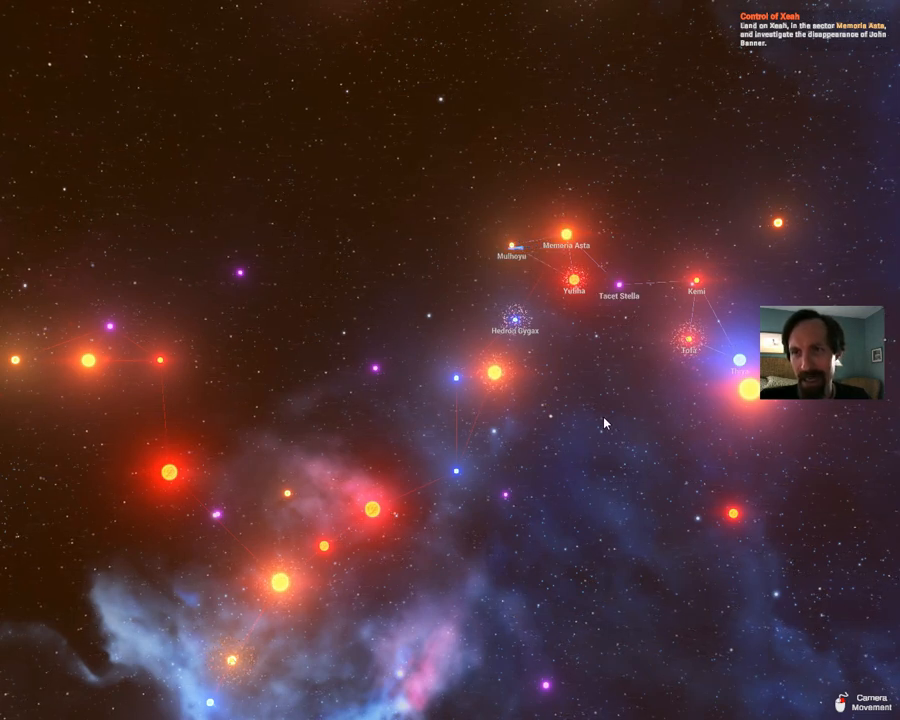
left_click(560, 235)
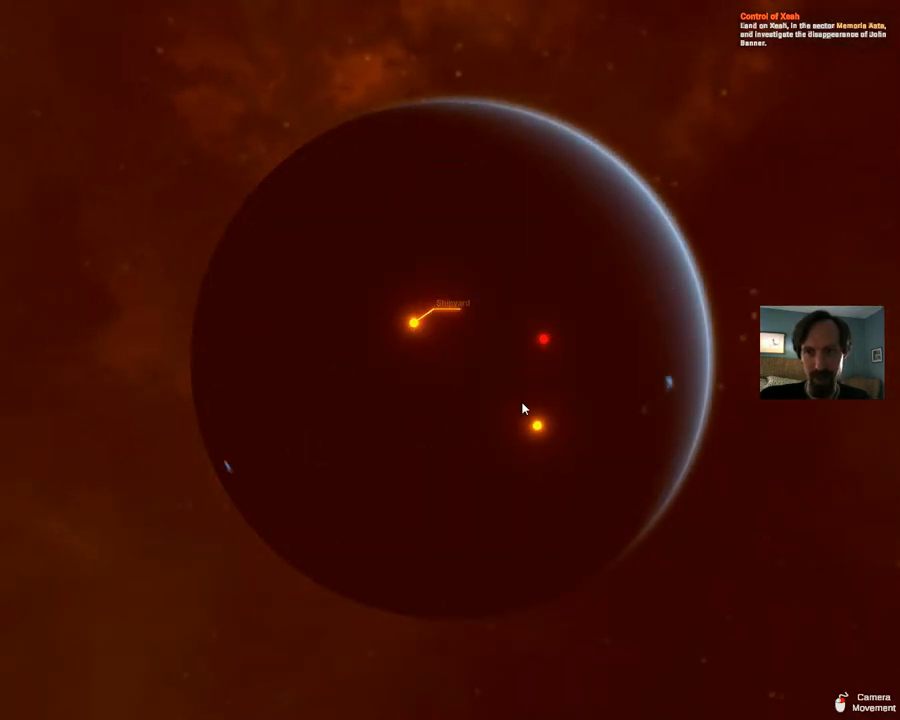
Compare the Mercury Thallium and Rebellion Coup, then buy the Rebellion Coup for 4,202 credits remaining.
left_click(413, 322)
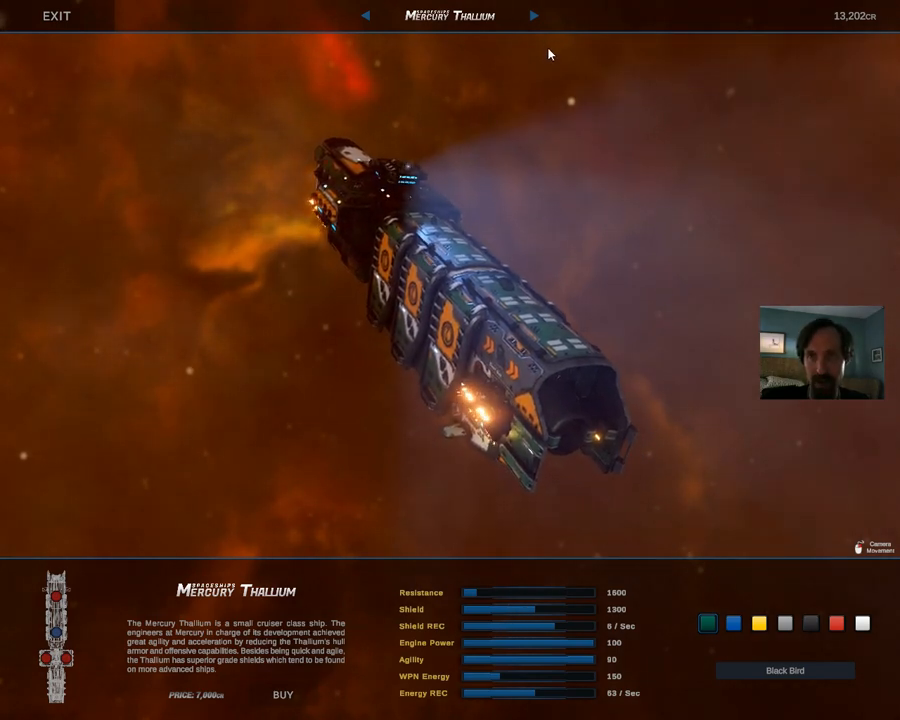
left_click(533, 15)
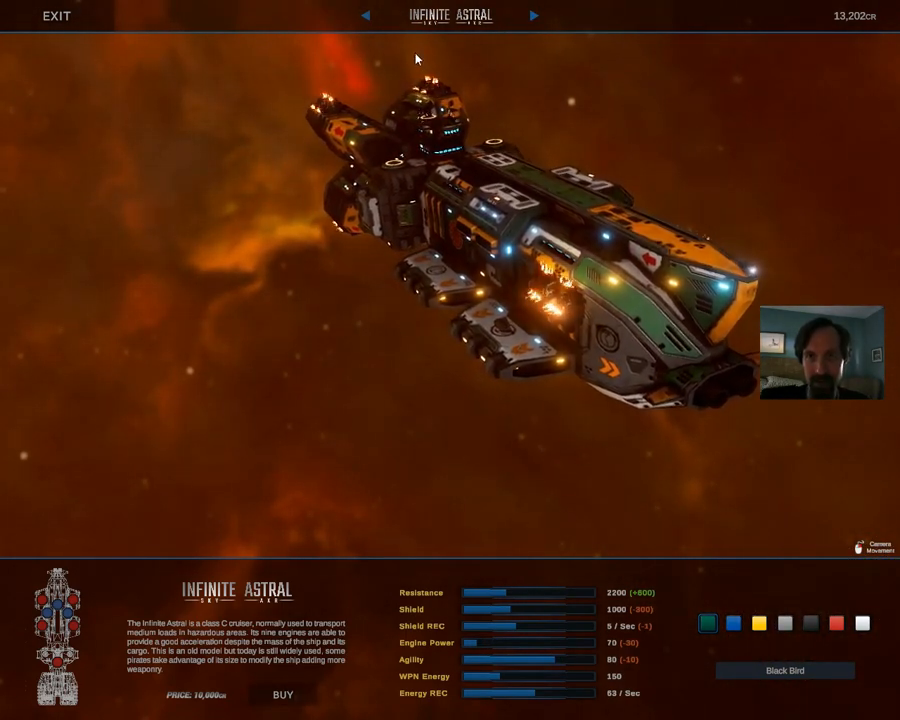
left_click(363, 16)
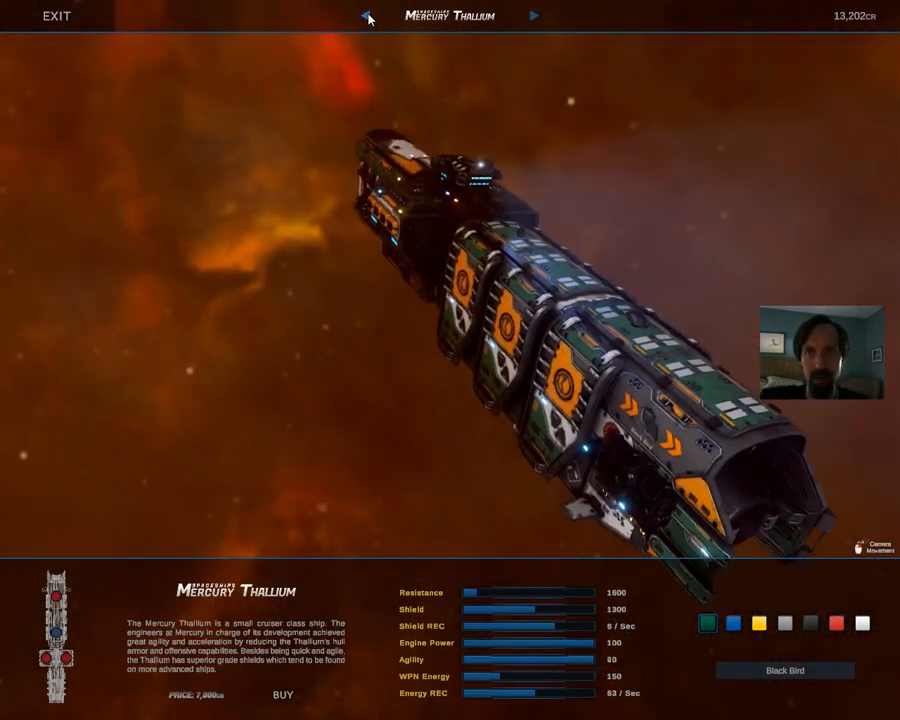
left_click(533, 15)
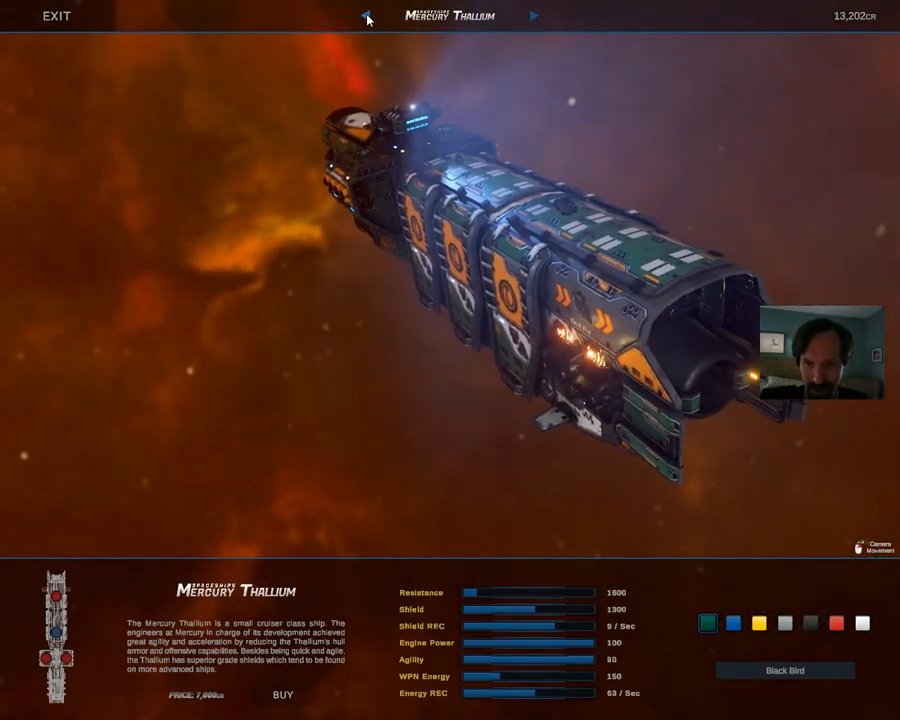
left_click(533, 16)
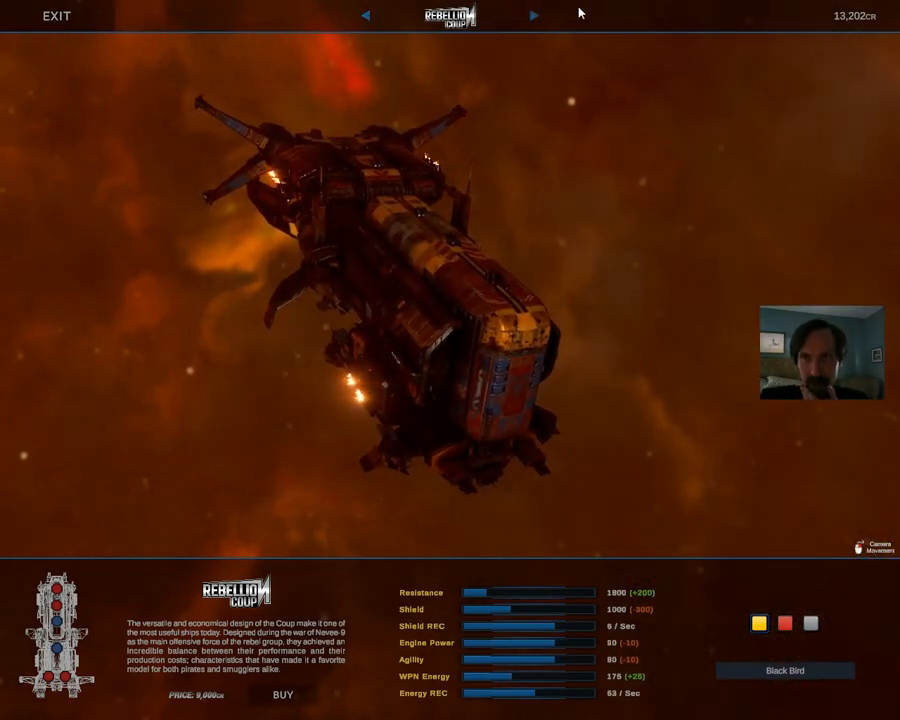
left_click(533, 16)
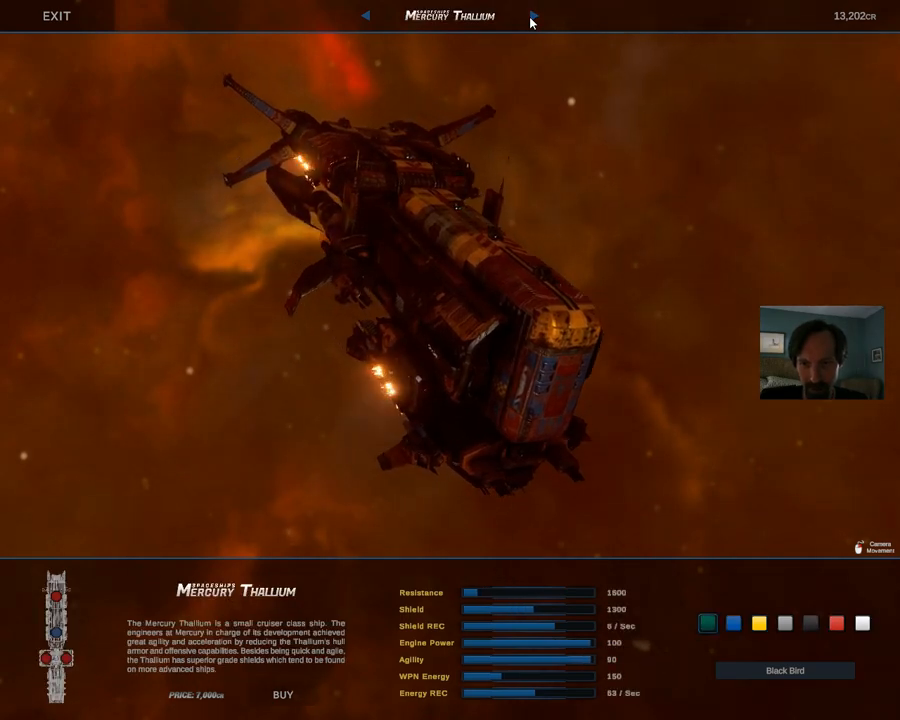
left_click(532, 16)
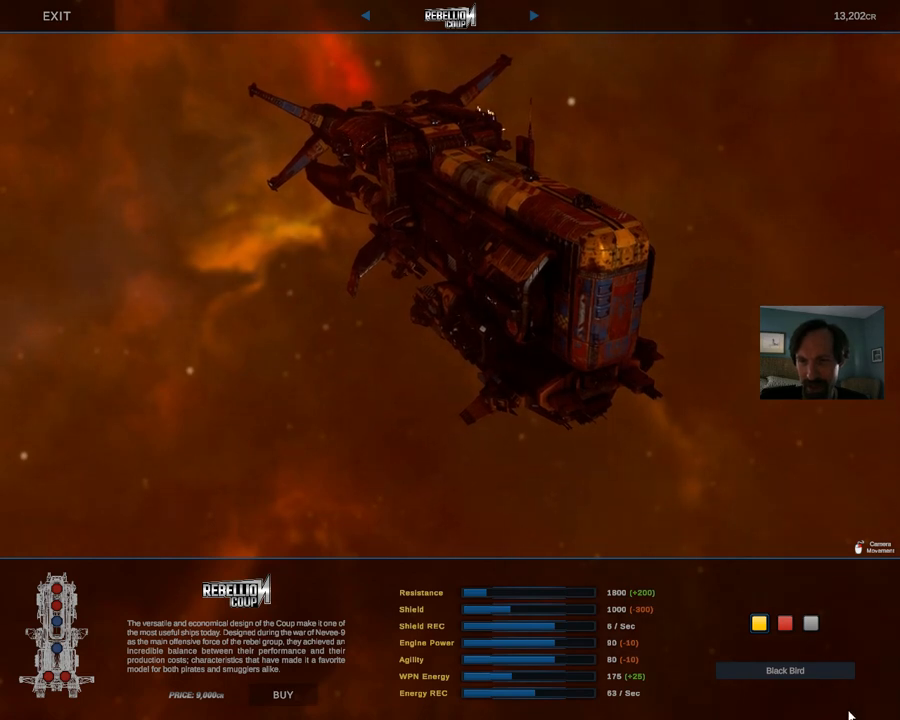
left_click(785, 623)
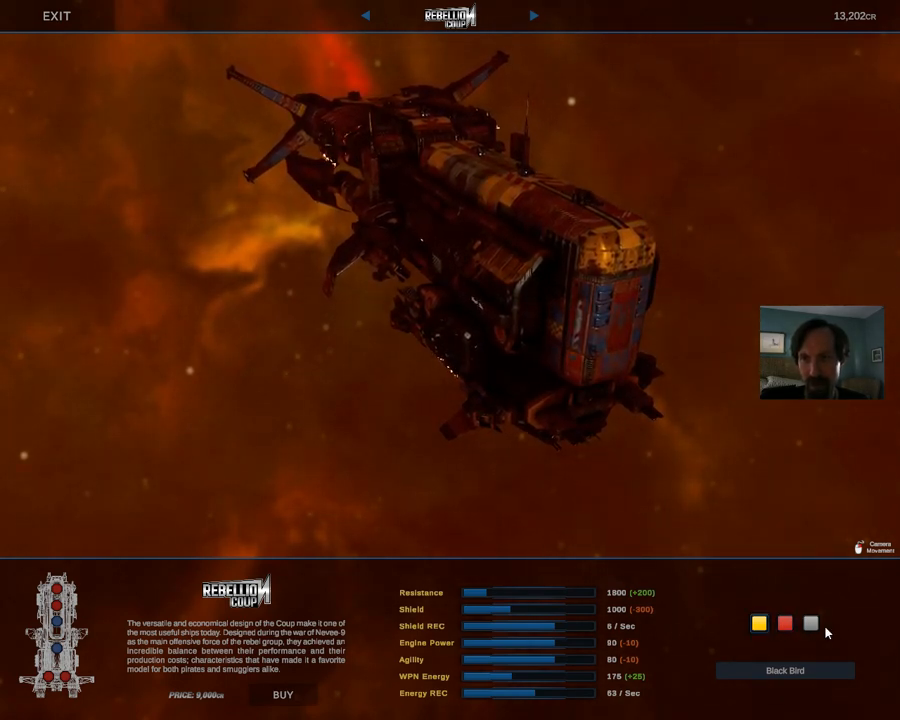
left_click(810, 623)
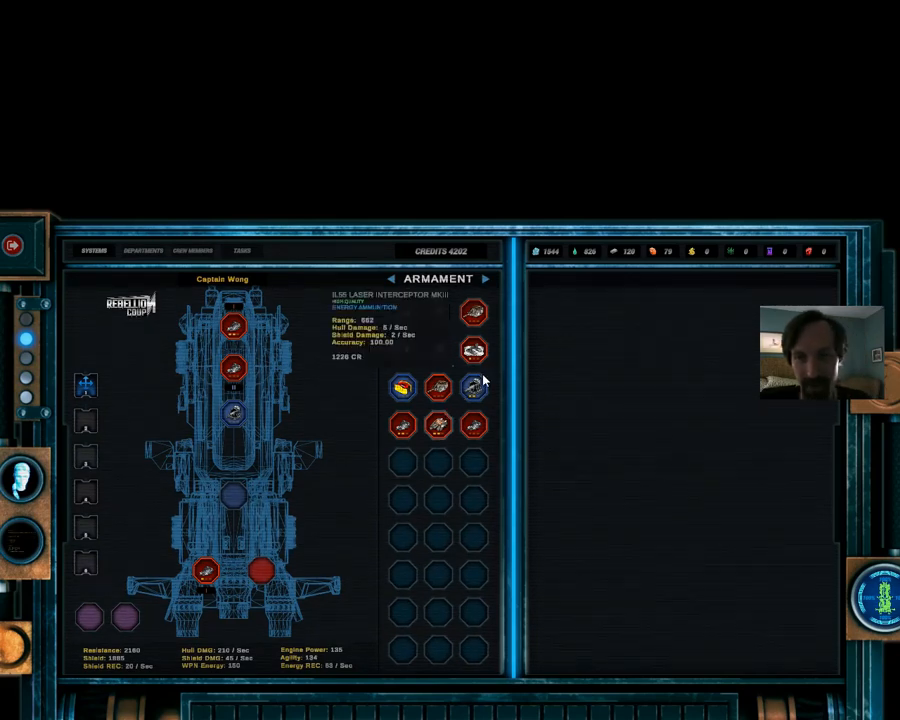
Mount the Shotgun and Light Cannon of the Republic, raising hull damage to 368/sec.
left_click(205, 572)
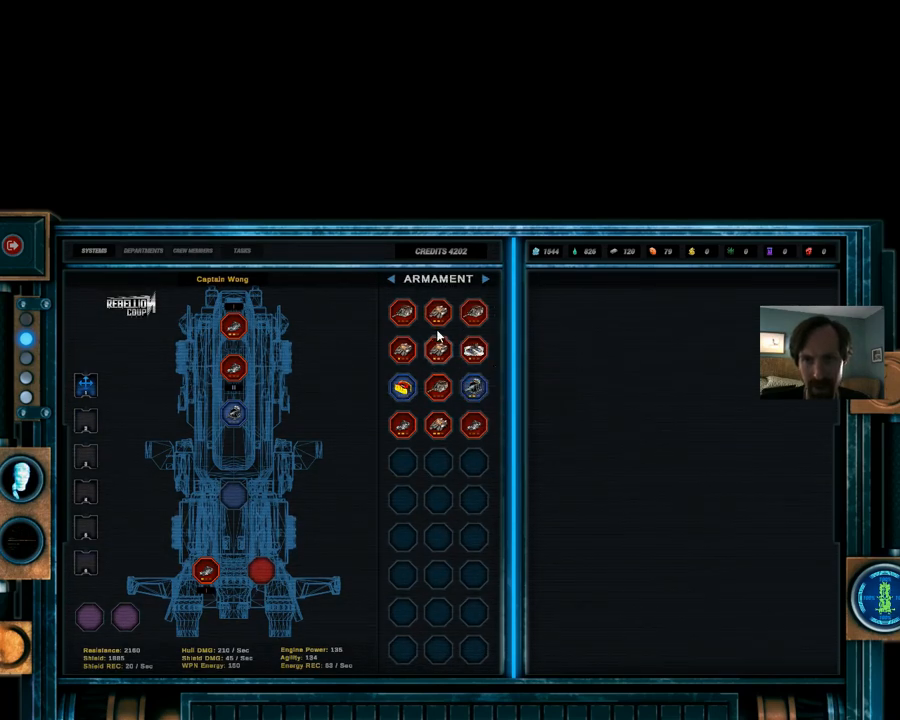
mouse_move(432, 318)
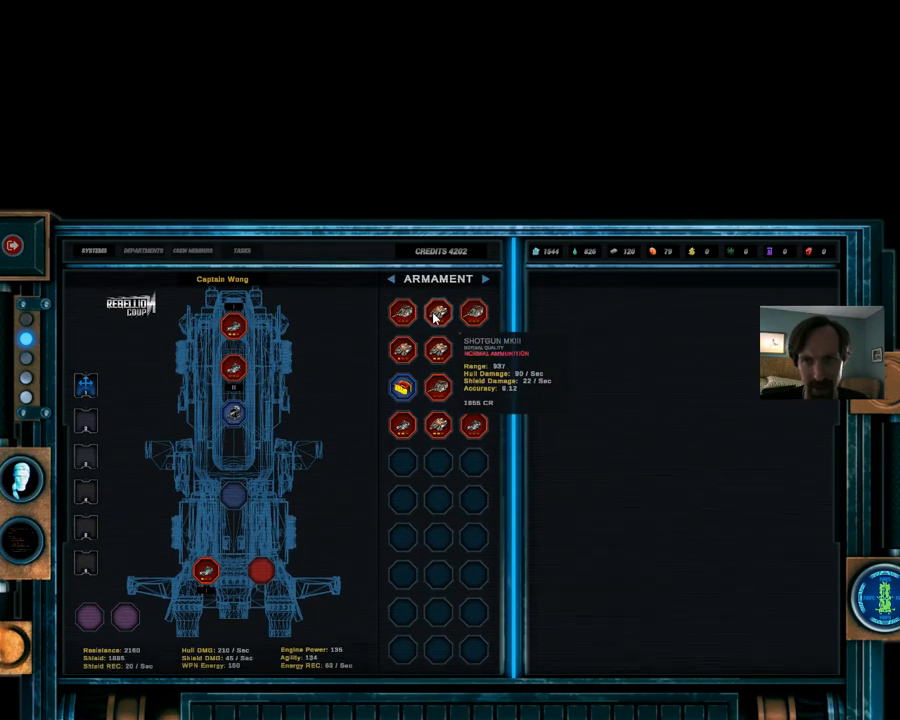
left_click(268, 568)
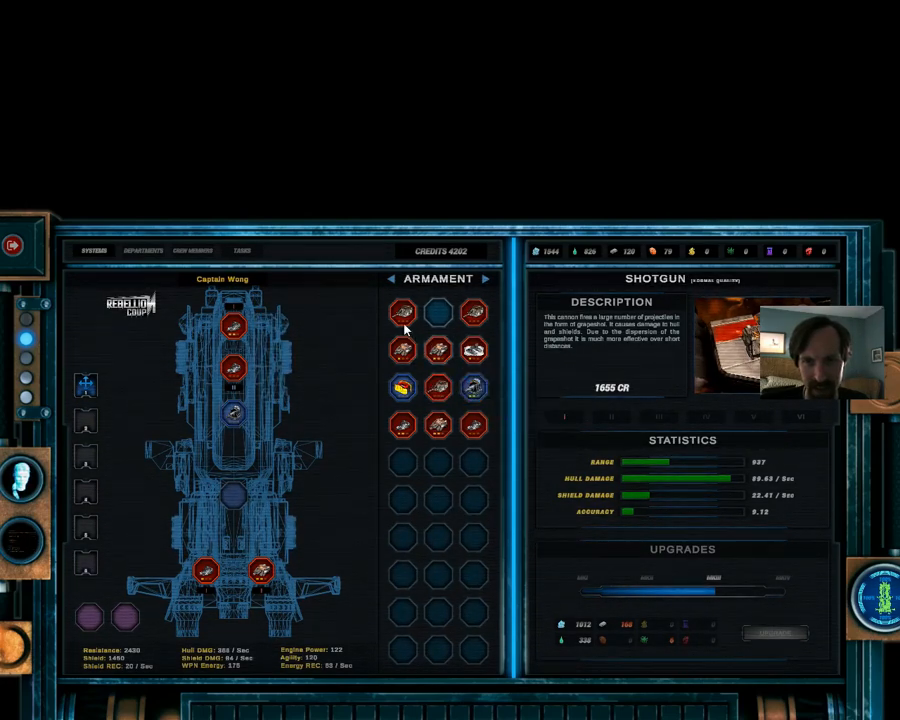
left_click(402, 312)
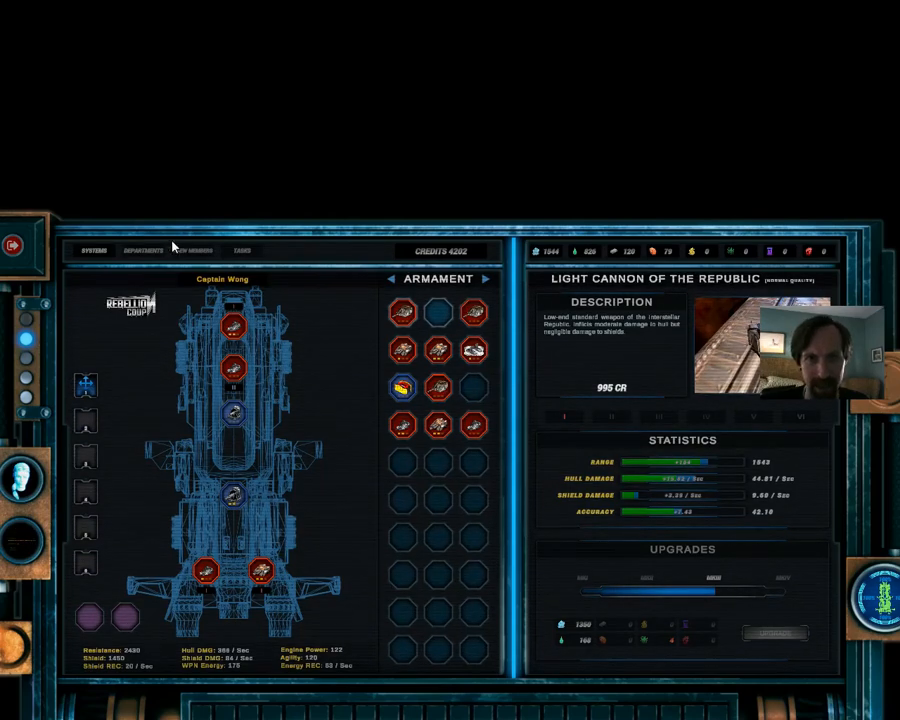
Check the Crew Members and Tasks tabs, then return to ship systems.
left_click(191, 251)
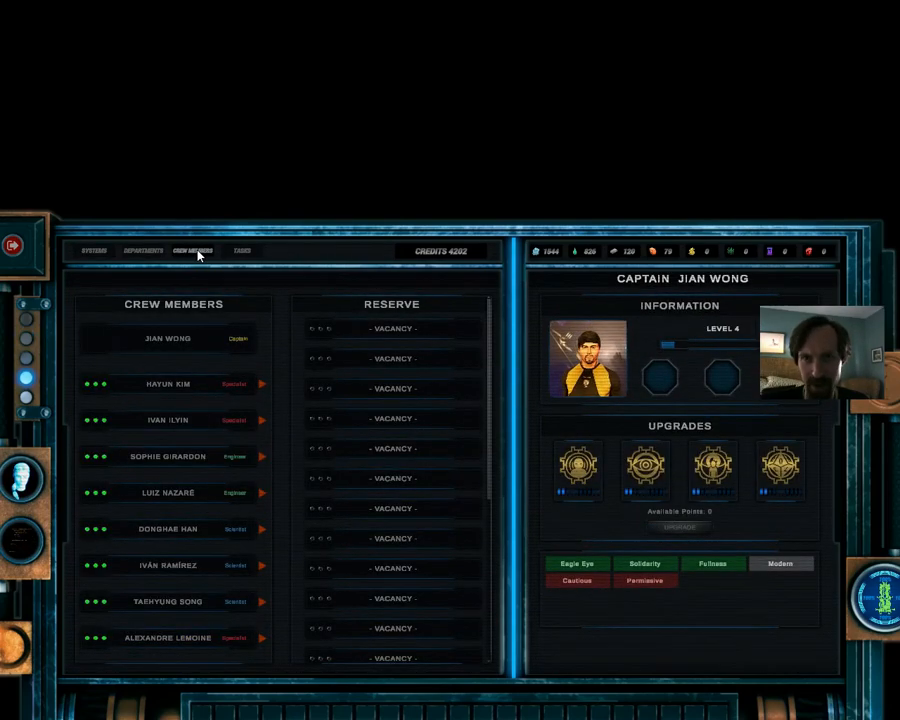
left_click(241, 250)
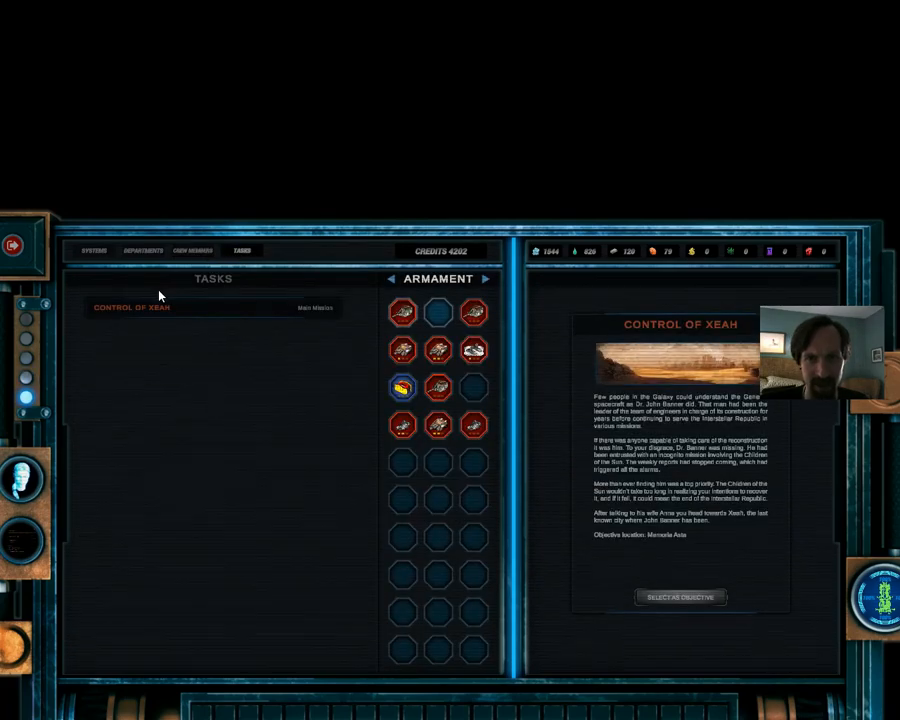
left_click(92, 250)
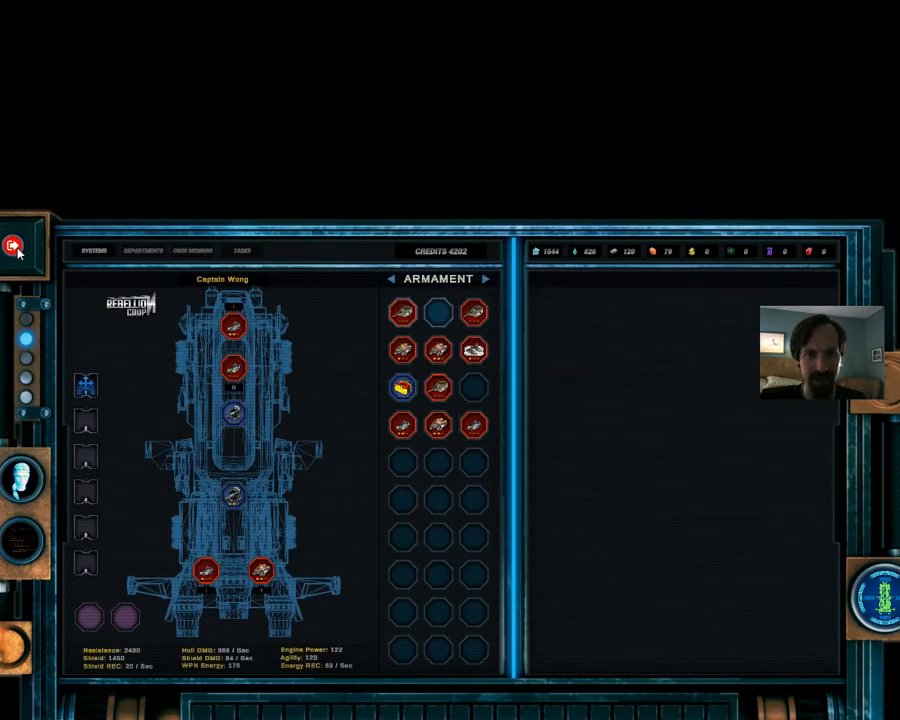
Exit ship systems to the station screen with store, contracts and repairs.
left_click(15, 246)
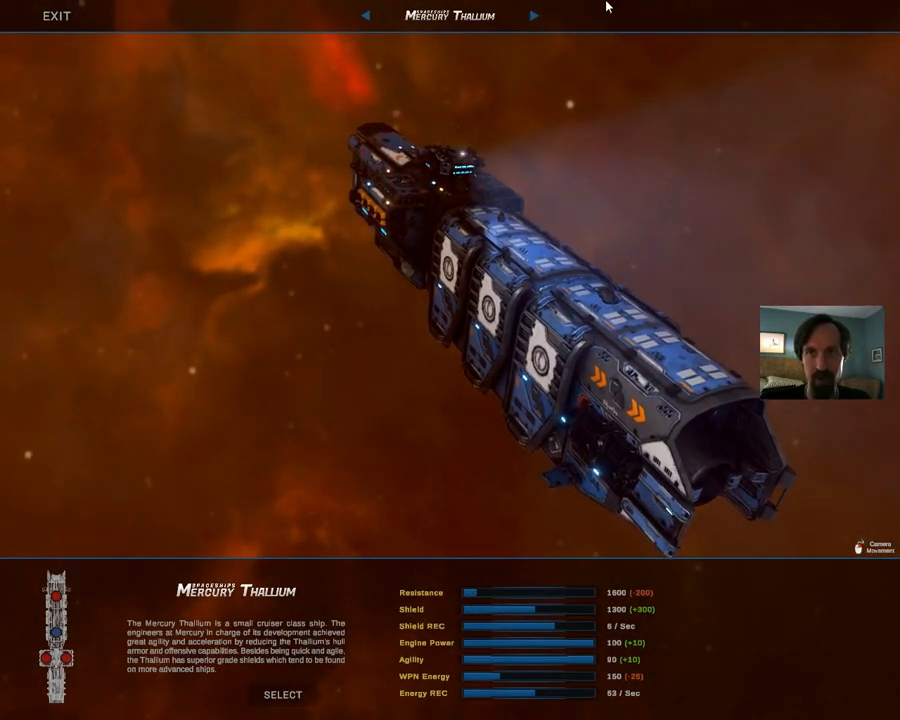
left_click(533, 16)
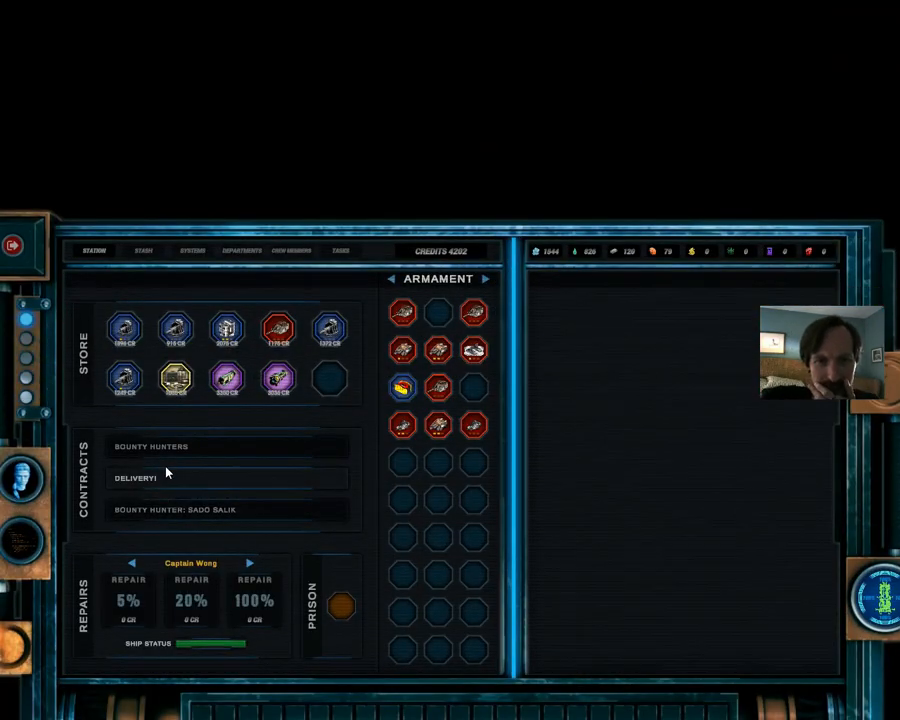
Accept the DELIVERY! contract and bring up the ship's departments layout.
left_click(175, 510)
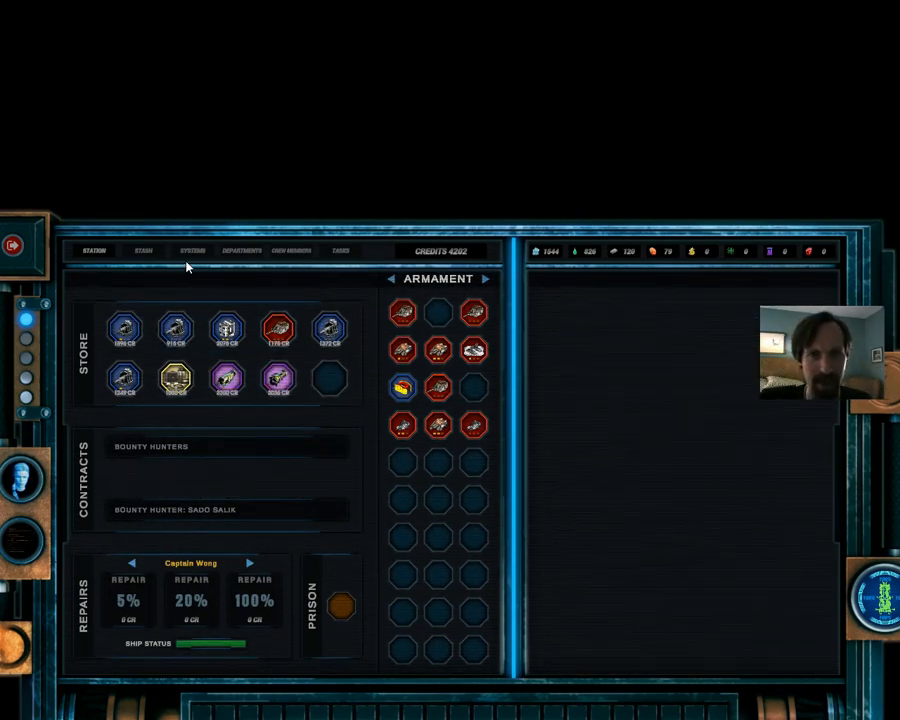
left_click(192, 250)
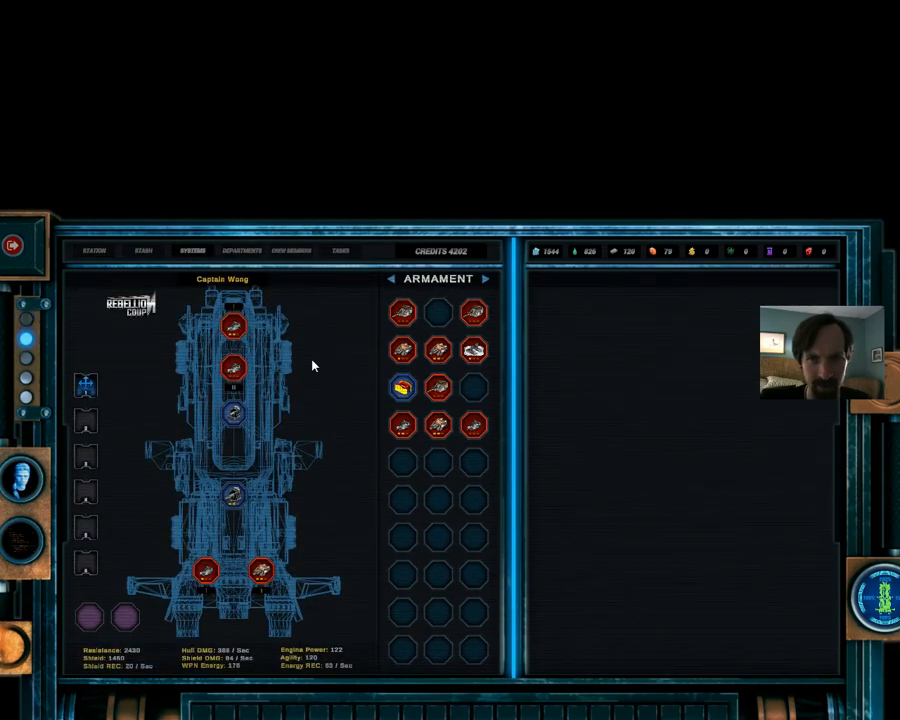
left_click(241, 250)
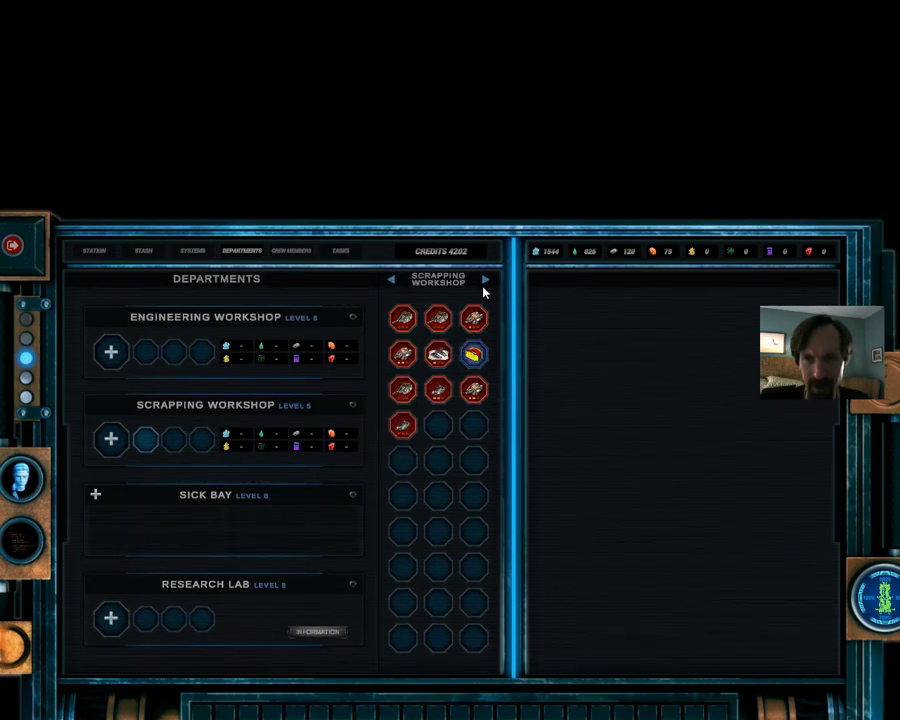
Switch the departments grid to Research Lab and research the CL-24 Cooler.
left_click(485, 280)
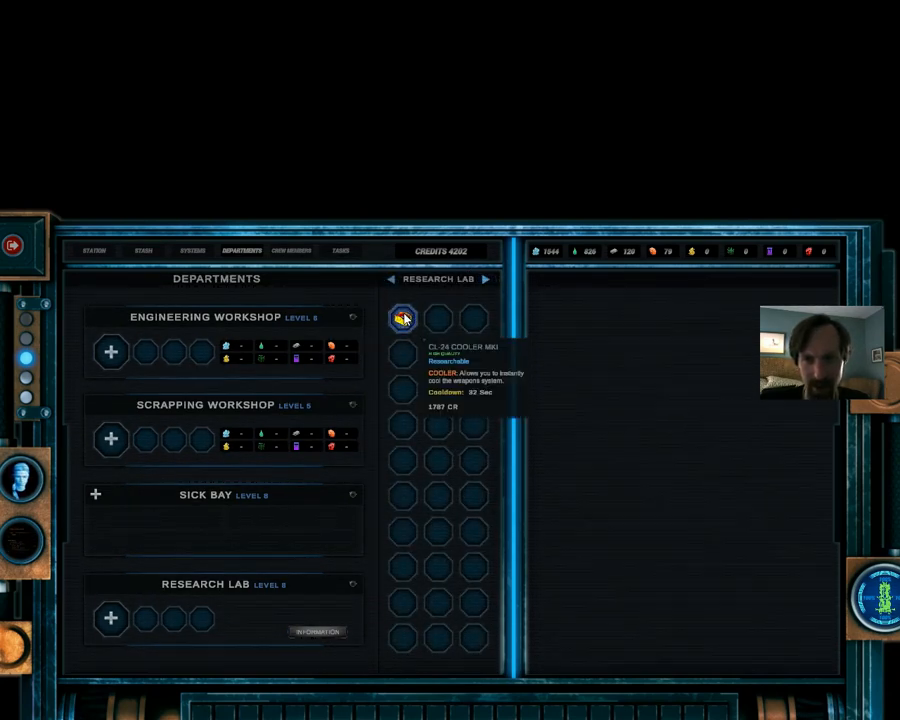
left_click(403, 318)
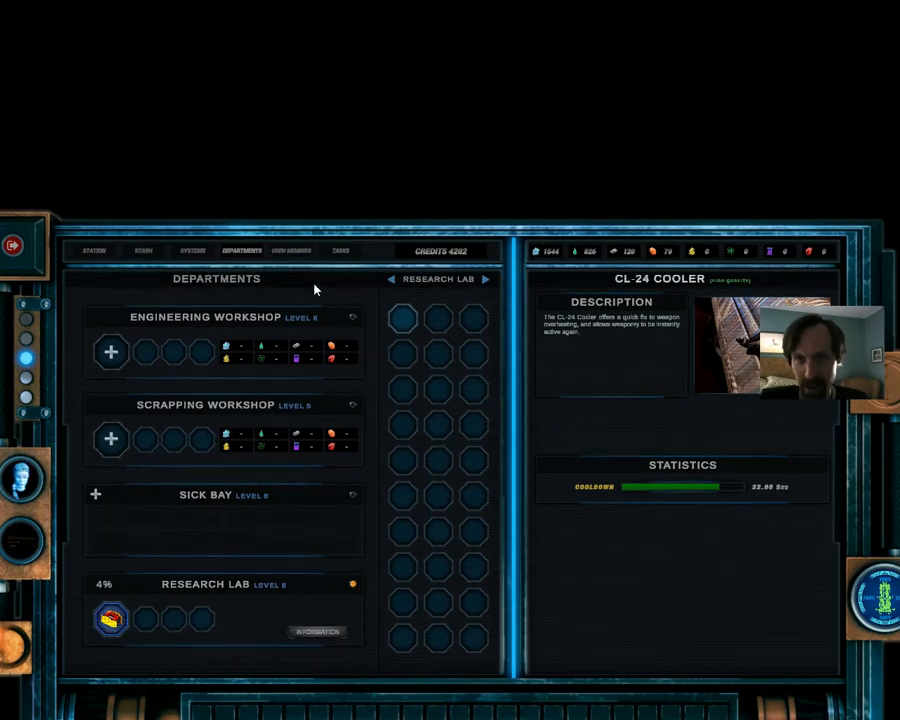
left_click(342, 251)
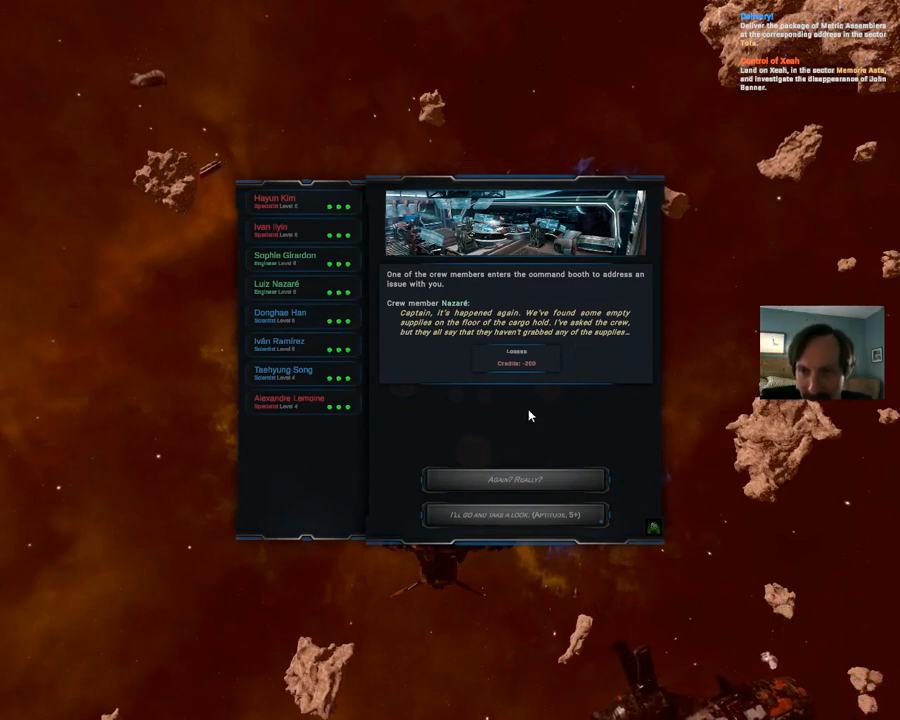
mouse_move(520, 450)
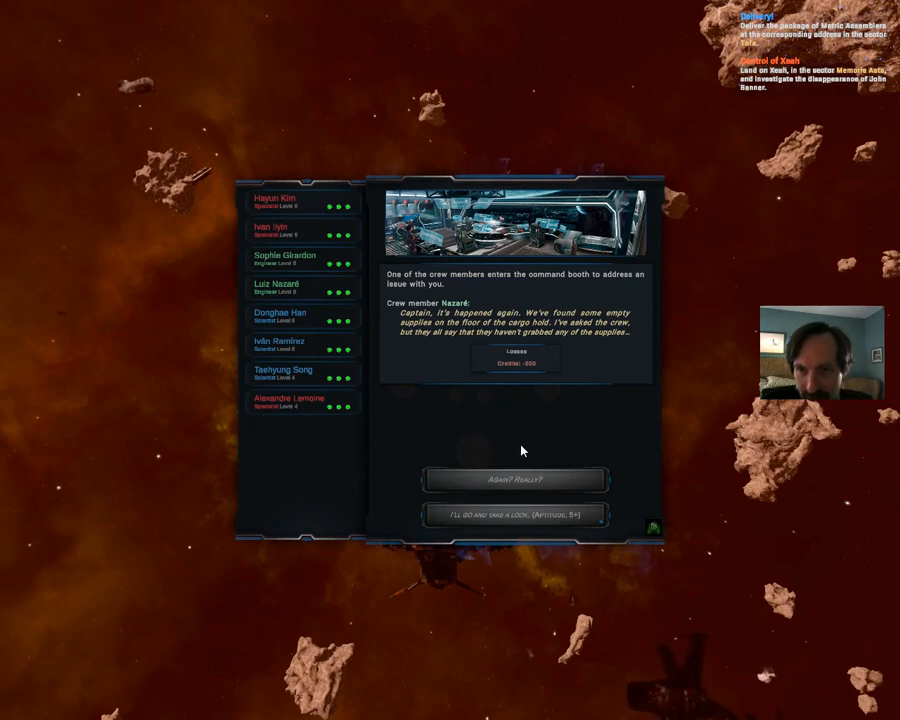
mouse_move(515, 514)
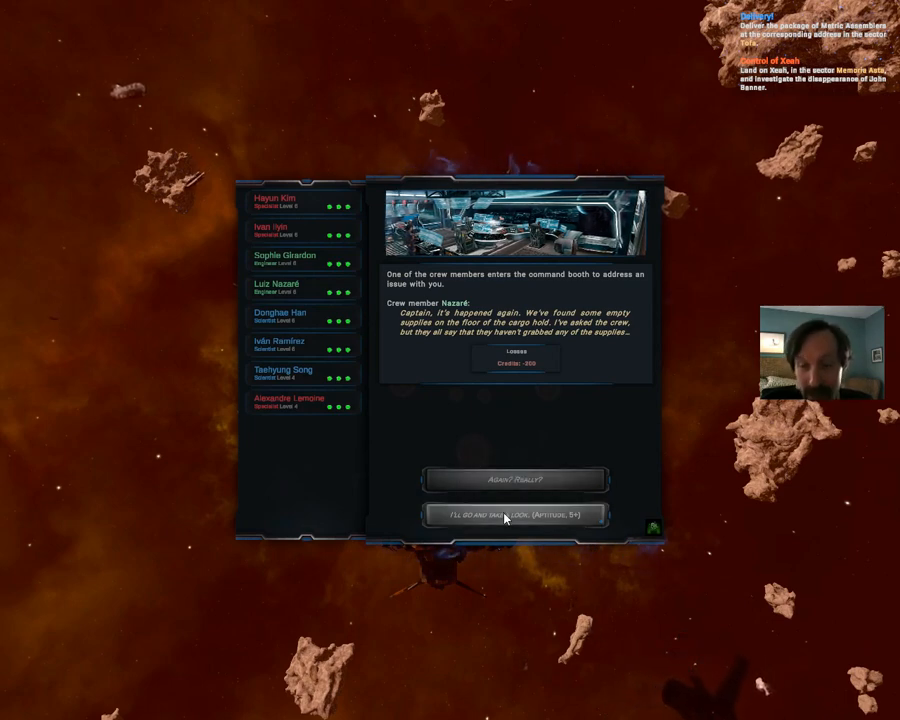
Inspect the cargo hold personally, fail the Aptitude 5 roll, and close the event.
left_click(515, 514)
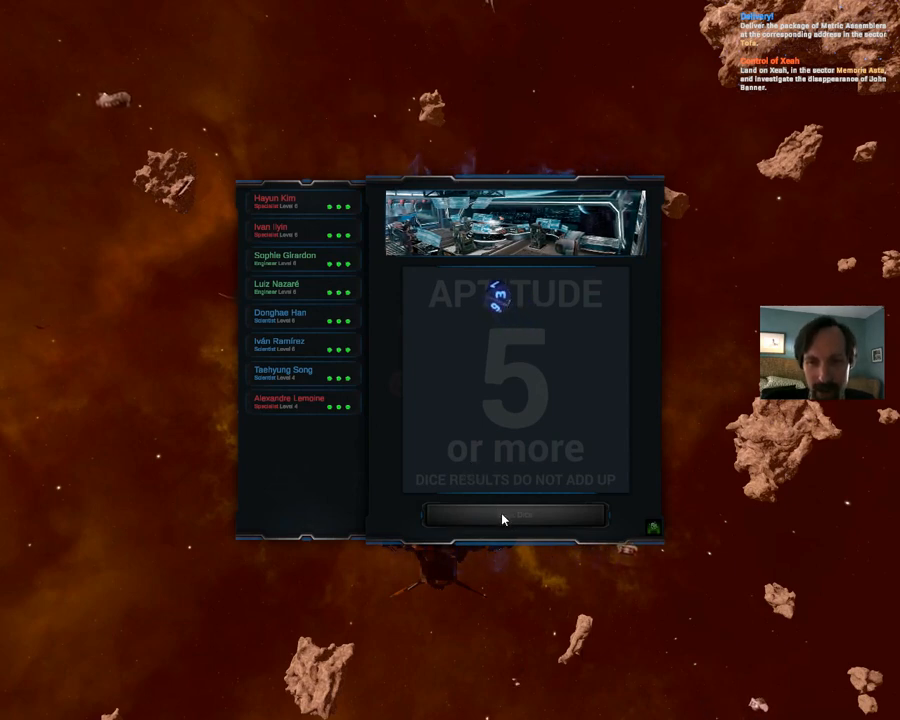
left_click(516, 515)
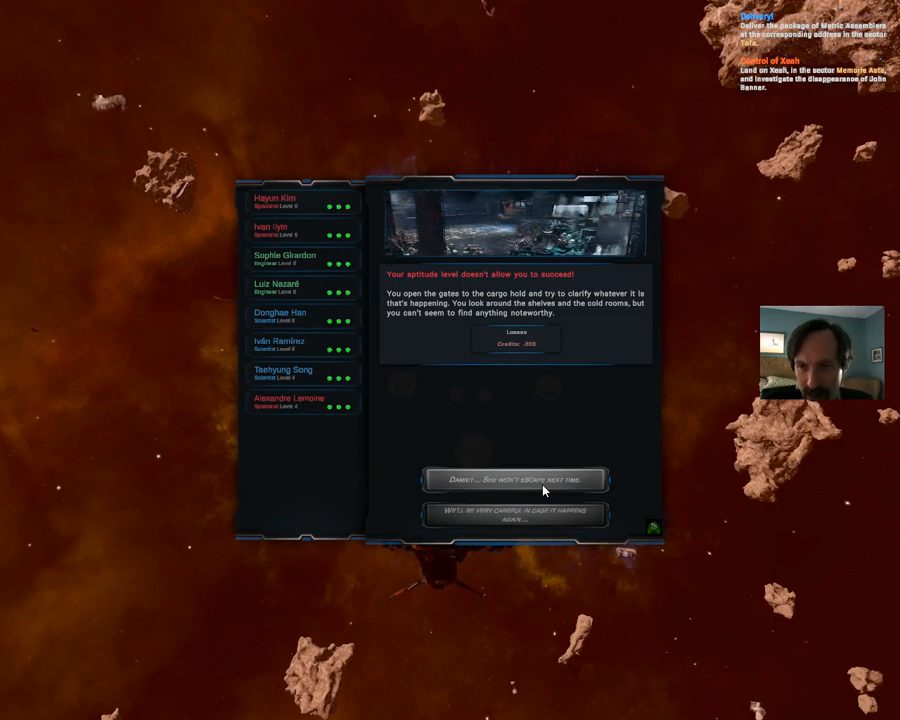
left_click(517, 479)
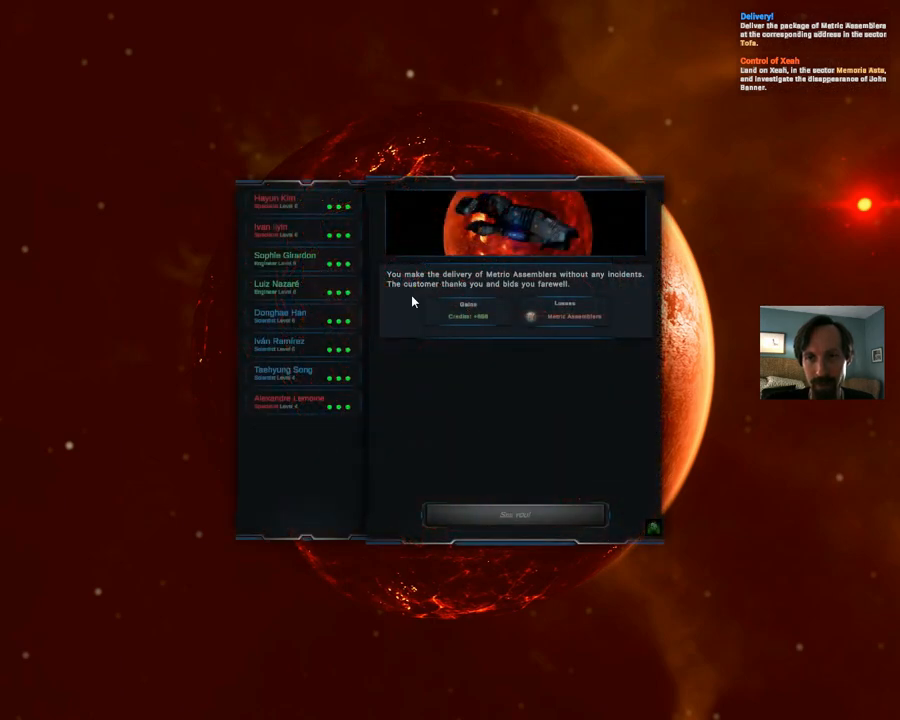
mouse_move(470, 369)
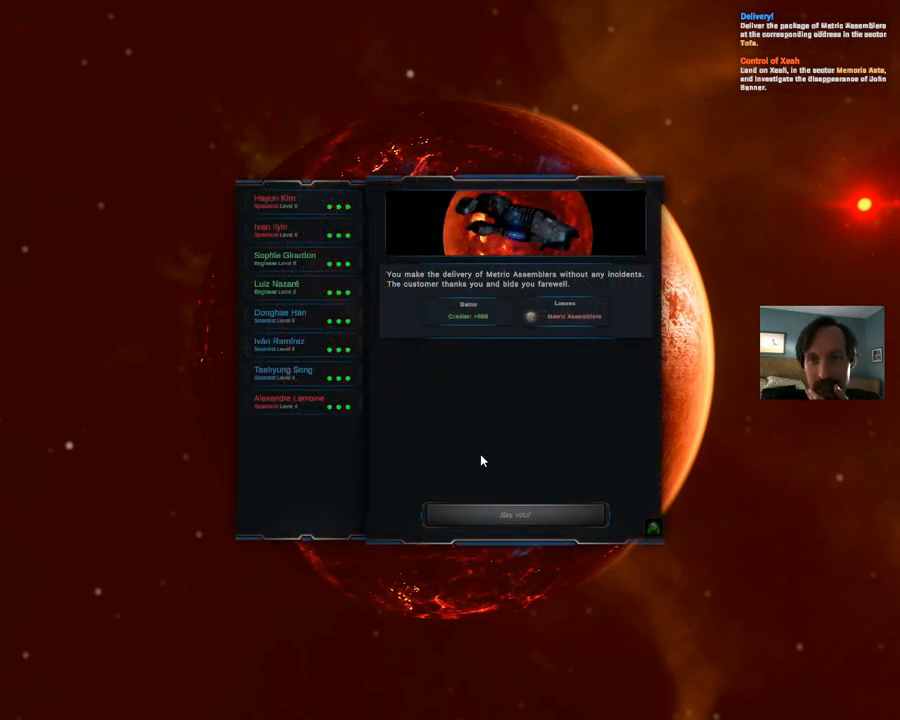
Dismiss the Tofa delivery report with 'See you!'.
left_click(515, 514)
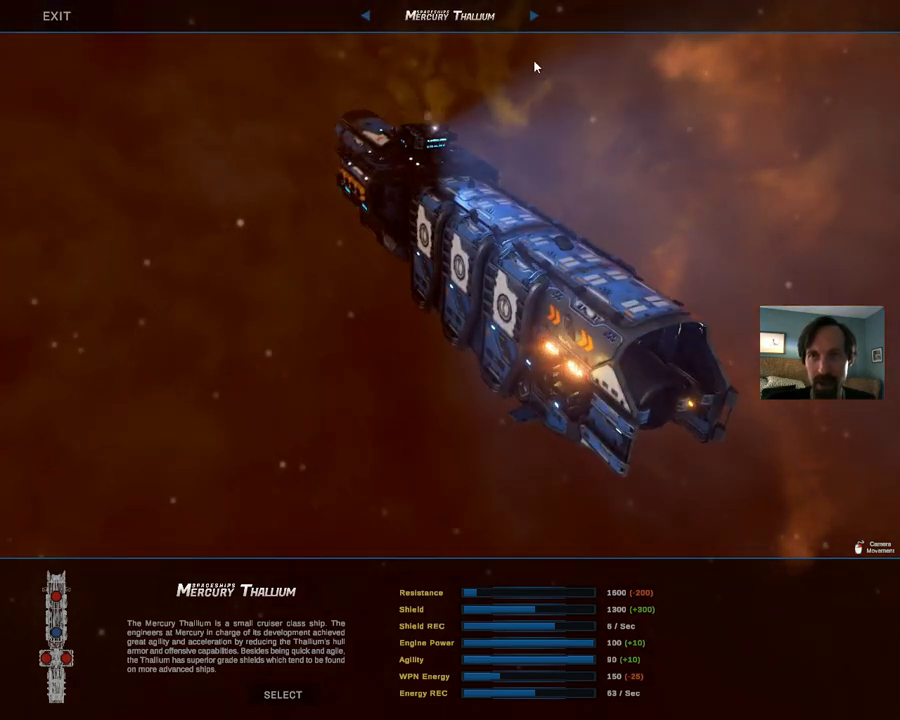
Cycle past the Mercury Thallium to the next spaceship.
left_click(533, 16)
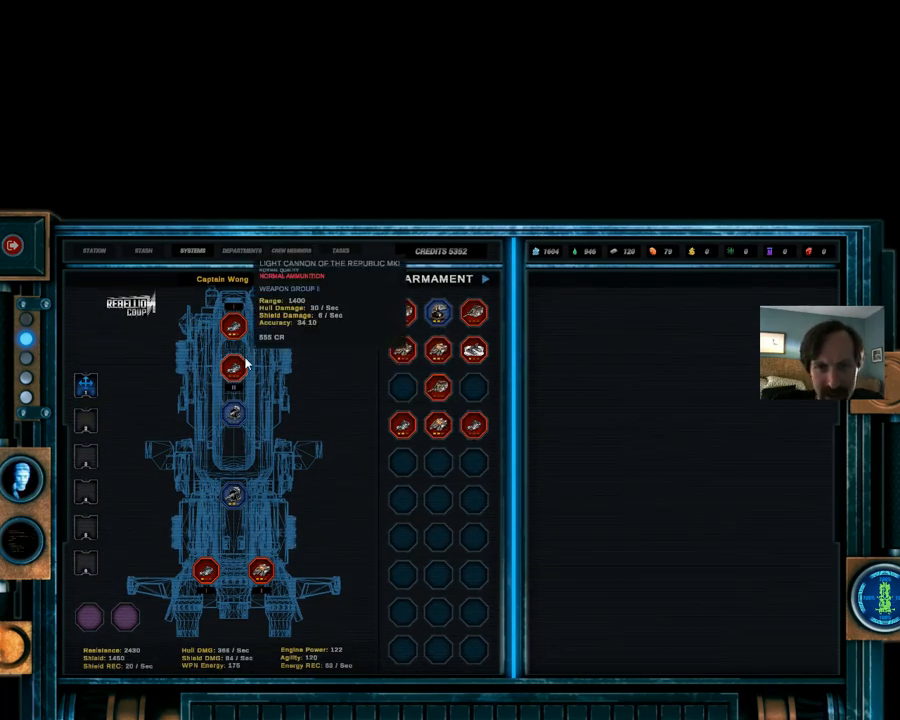
Page ship systems from Armament to Inventory, then view the crew roster.
left_click(235, 327)
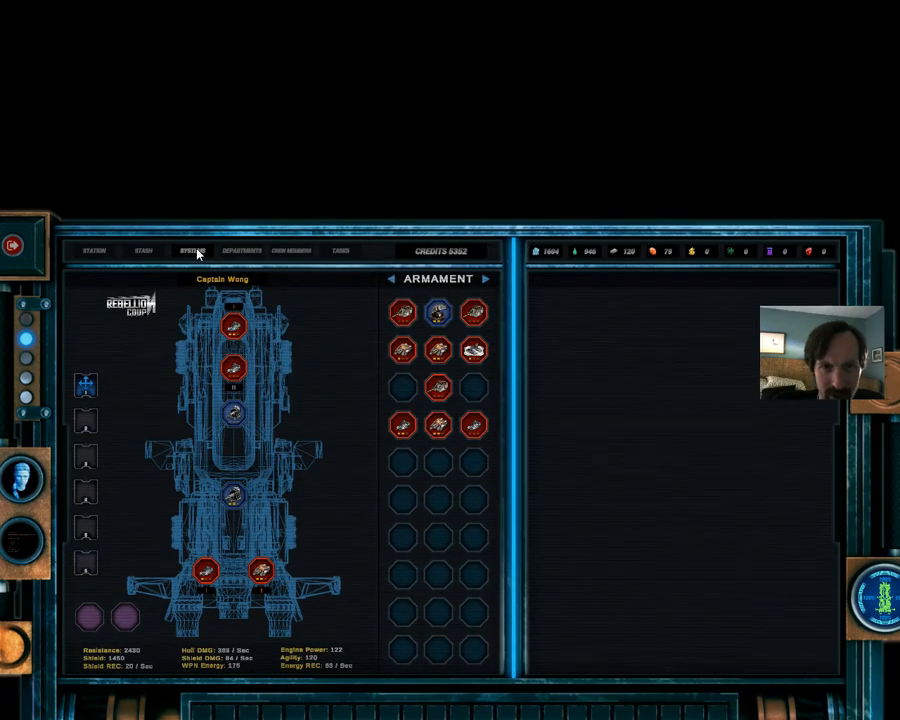
left_click(486, 278)
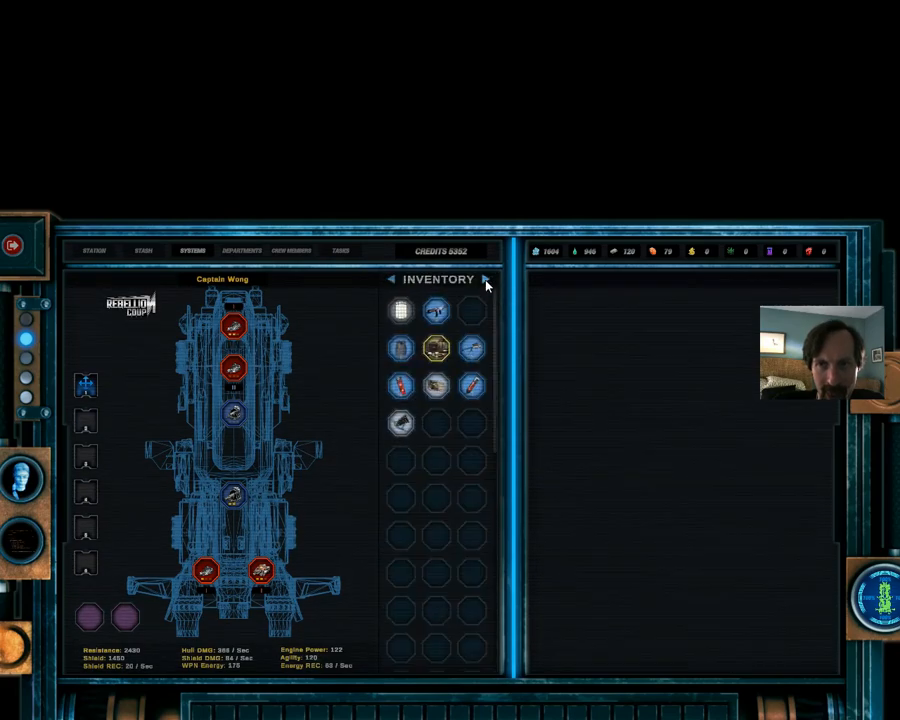
mouse_move(435, 311)
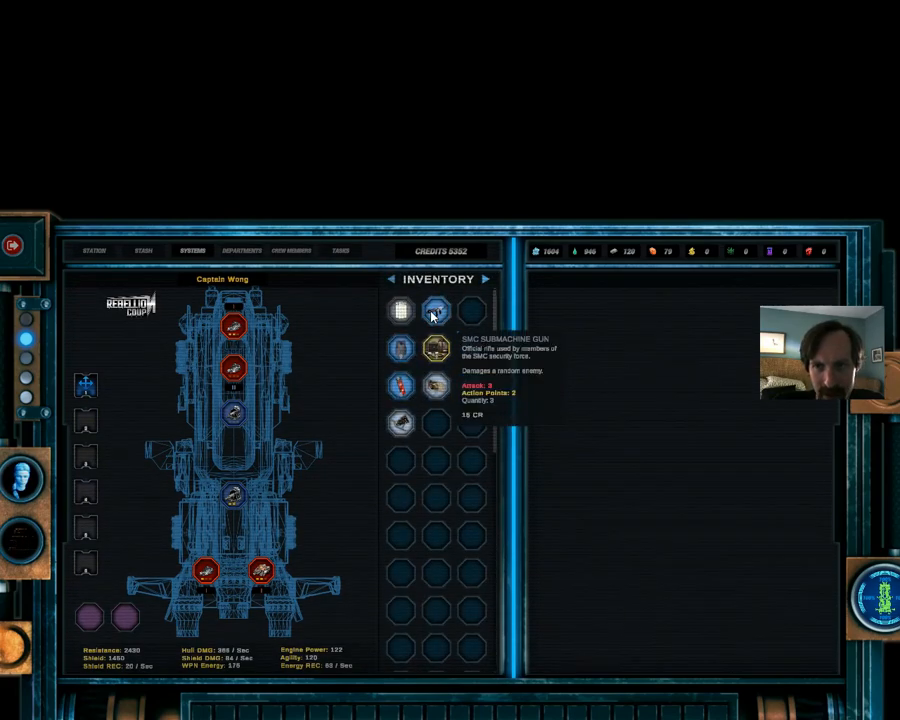
left_click(291, 251)
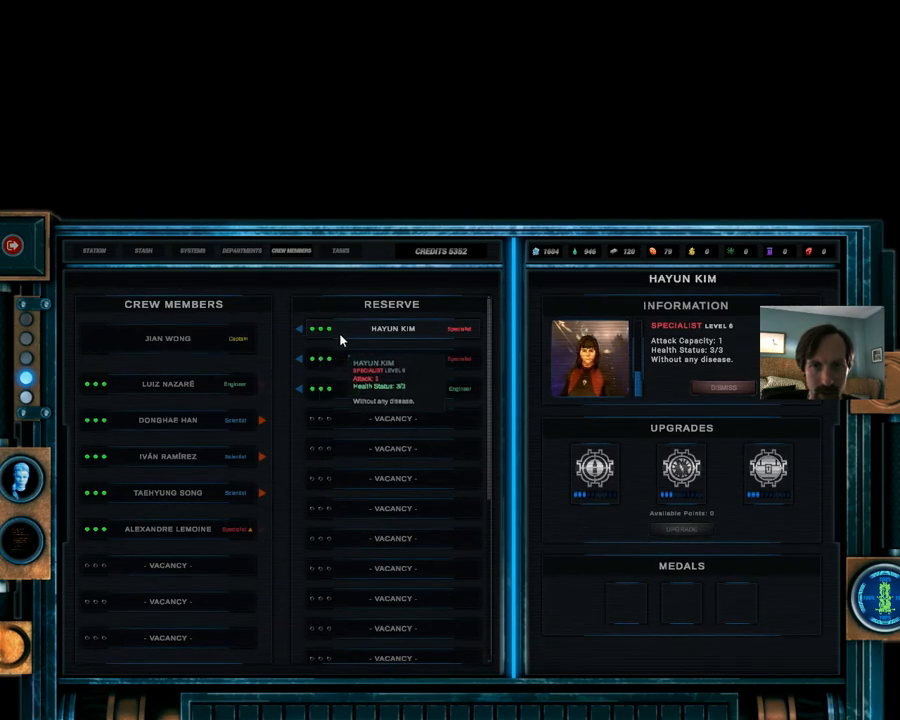
Promote Ivan Ilyin, Sophie Girardon and Hayun Kim into crew vacancies, emptying the reserve.
left_click(168, 565)
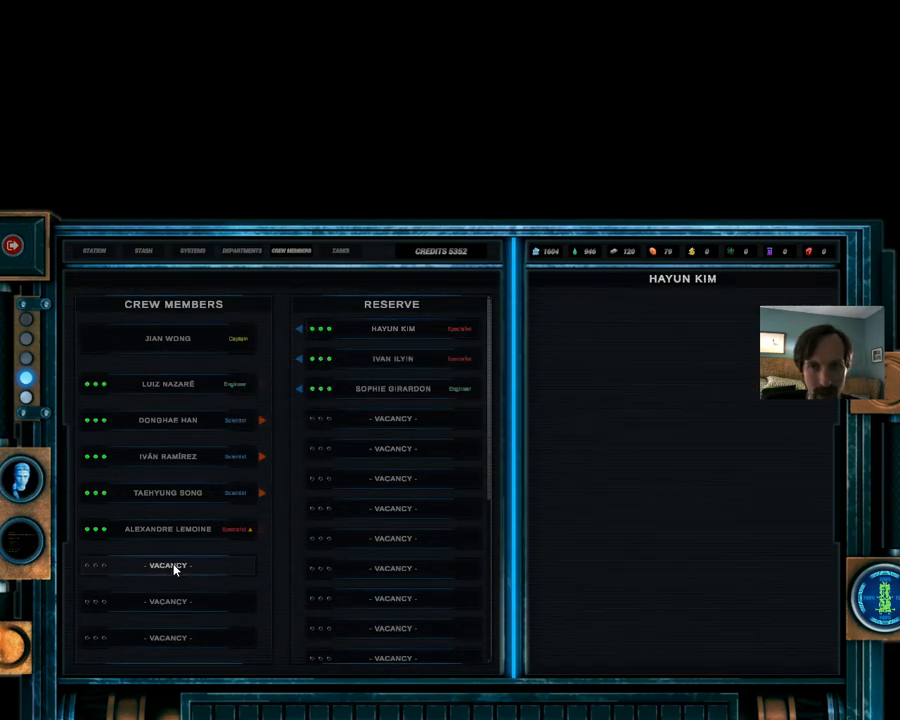
left_click(392, 328)
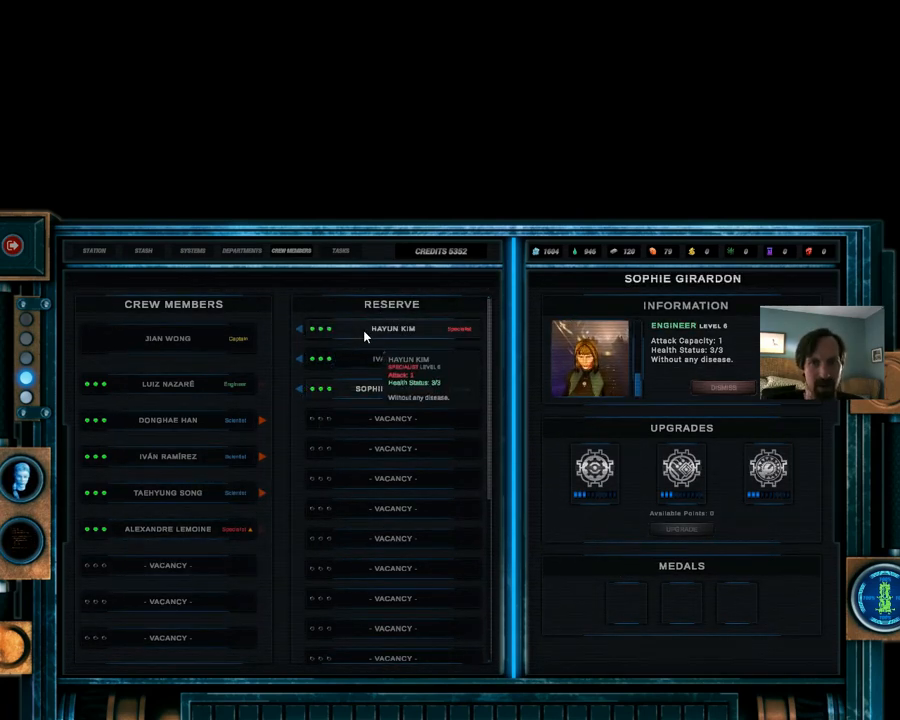
left_click(391, 328)
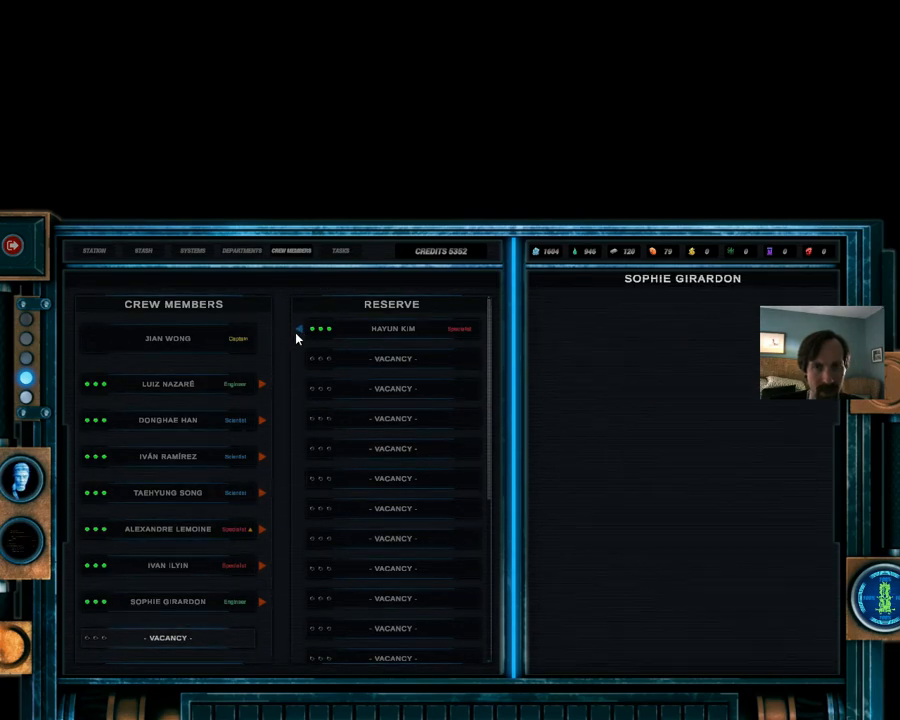
left_click(302, 328)
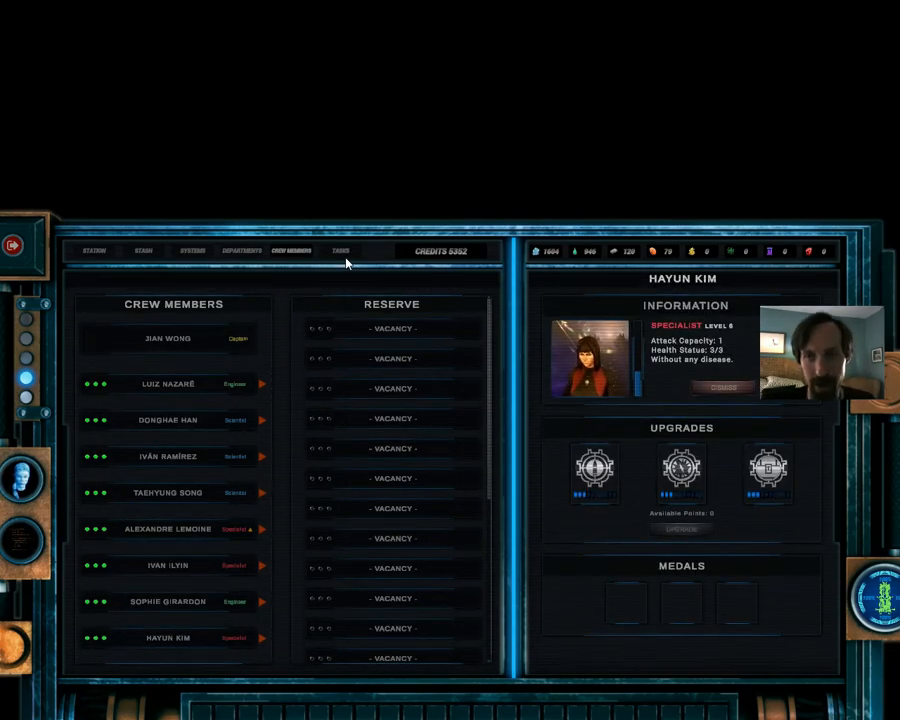
Set Control of Xeah as the current objective and pick The Counterattack save to overwrite.
left_click(340, 251)
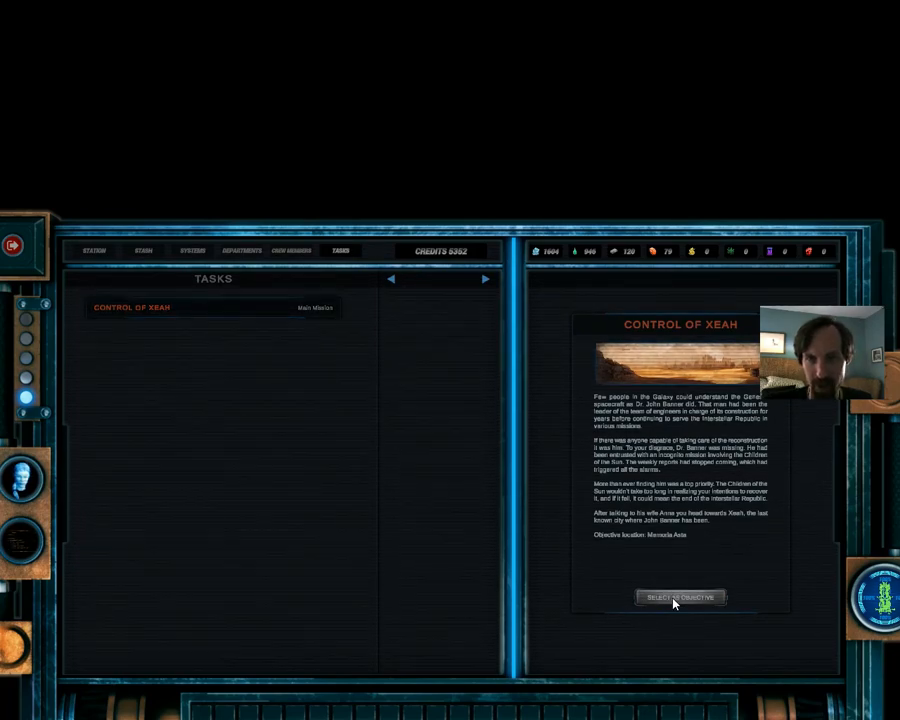
left_click(680, 597)
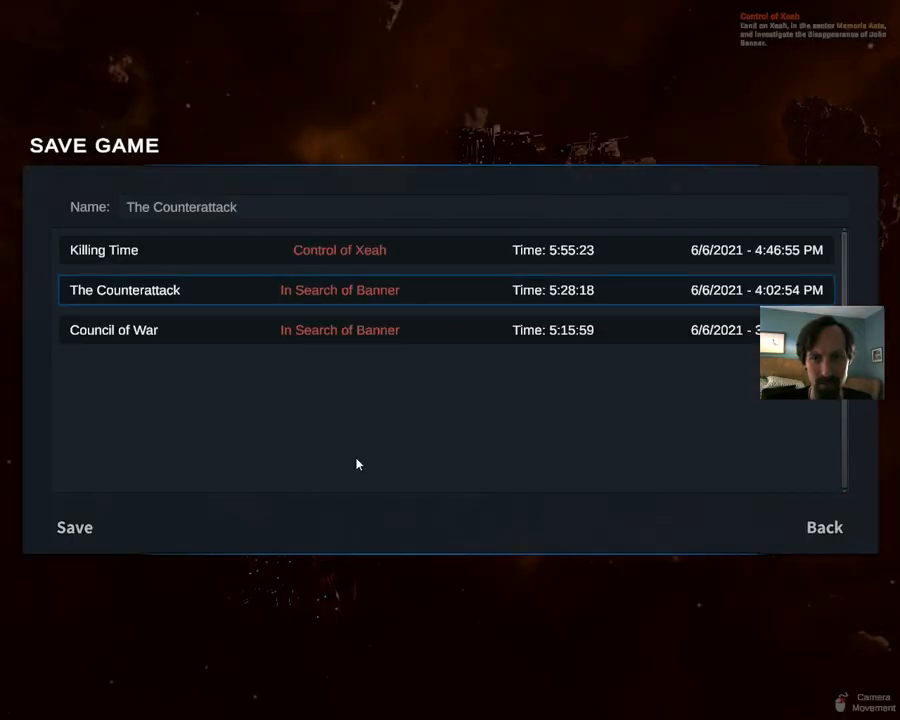
left_click(74, 527)
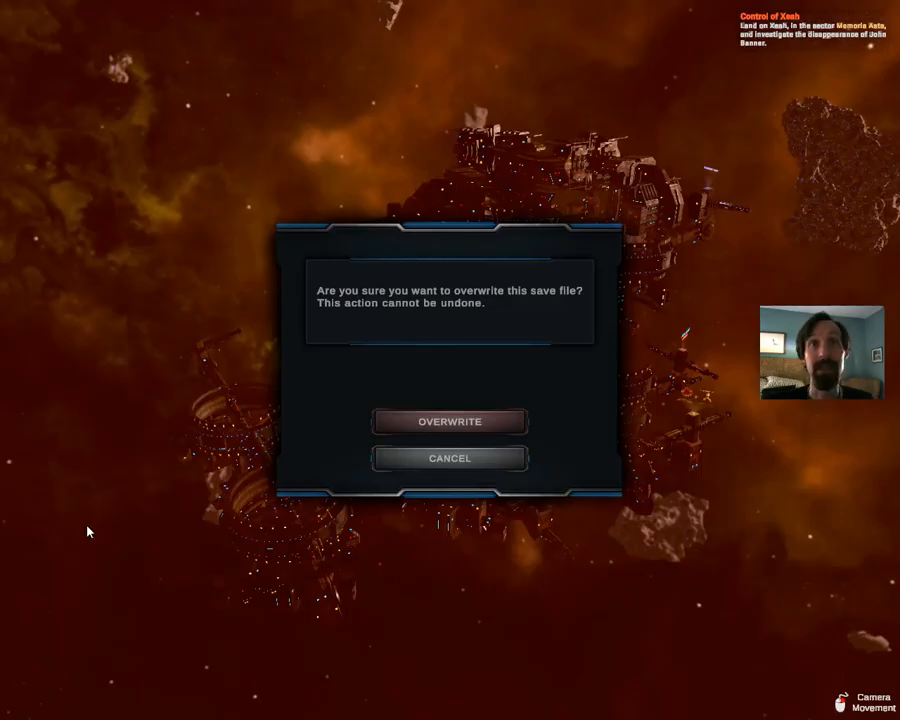
left_click(449, 421)
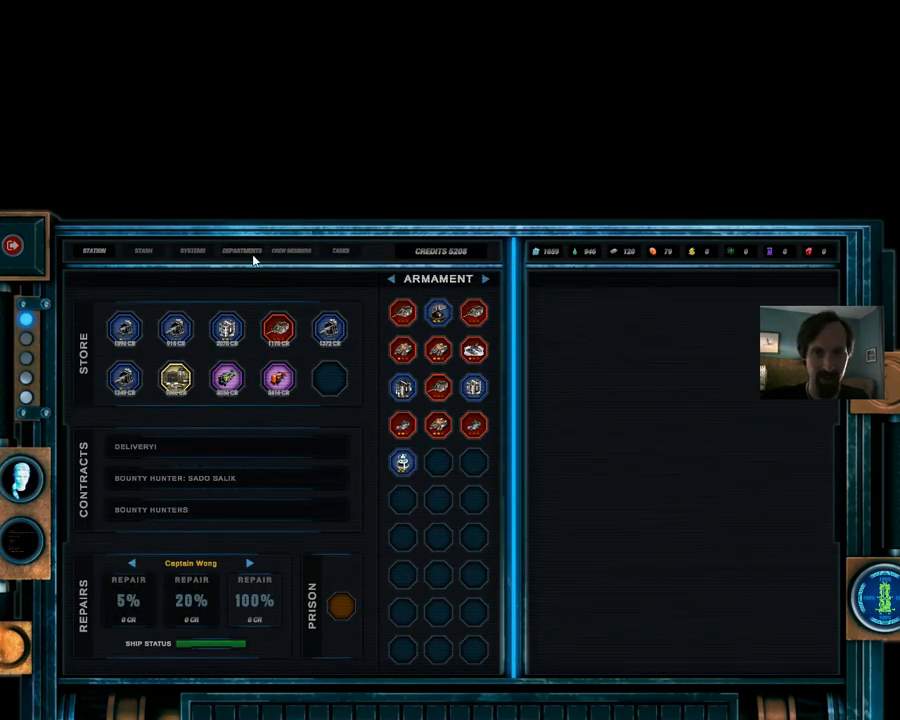
Return to the crew members screen showing Captain Jian Wong and all nine crew active.
left_click(291, 251)
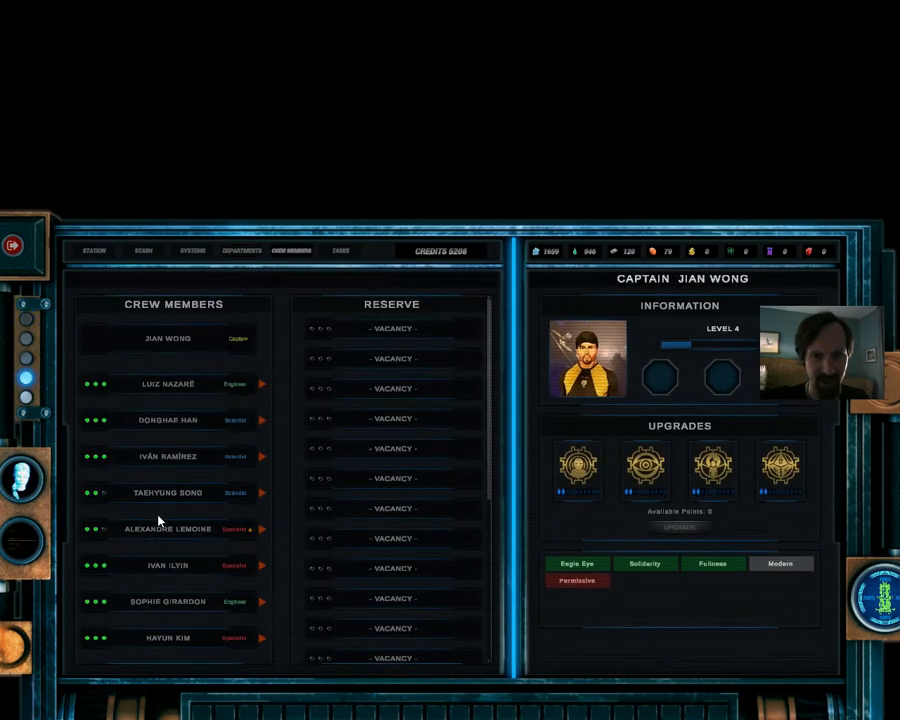
left_click(241, 251)
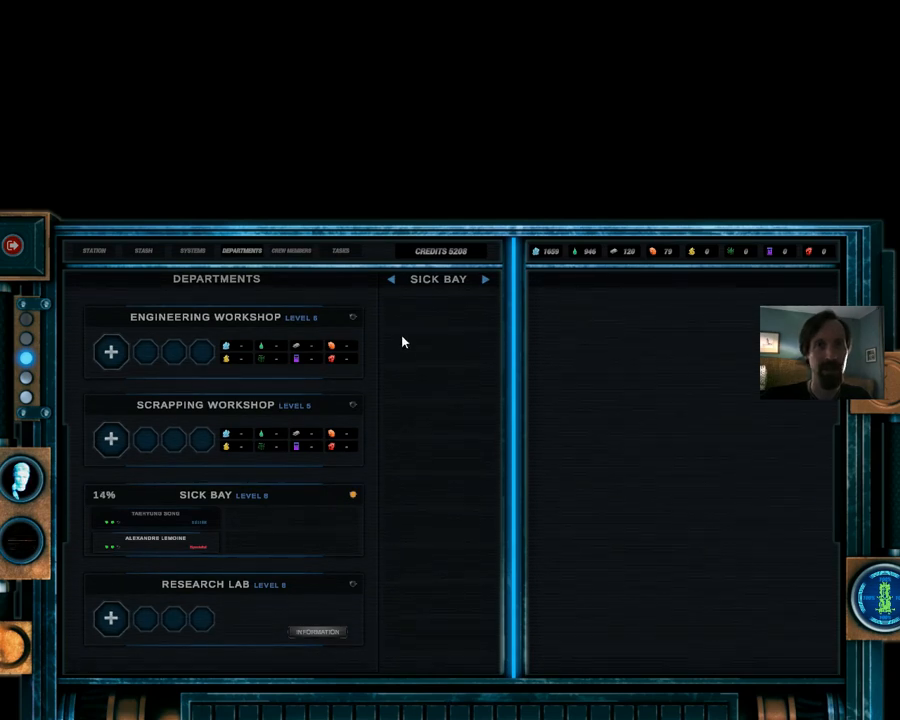
left_click(291, 251)
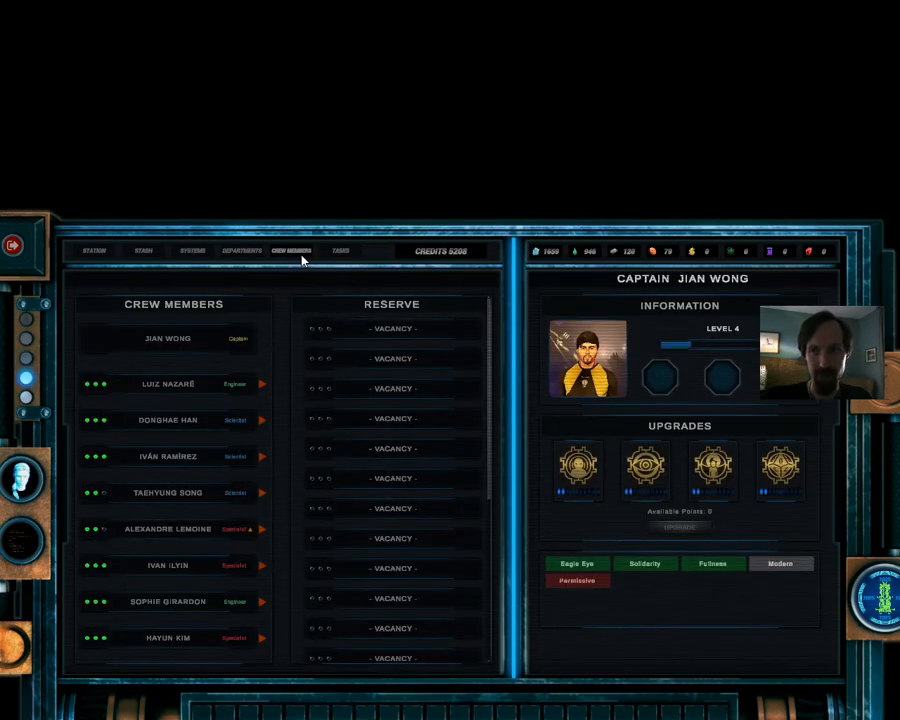
mouse_move(575, 581)
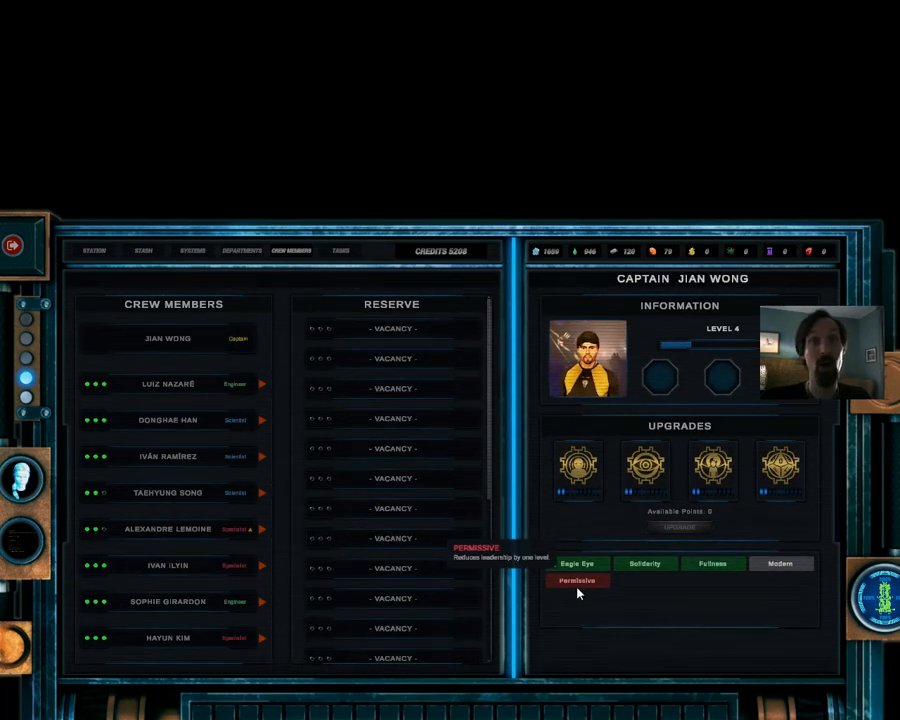
mouse_move(577, 580)
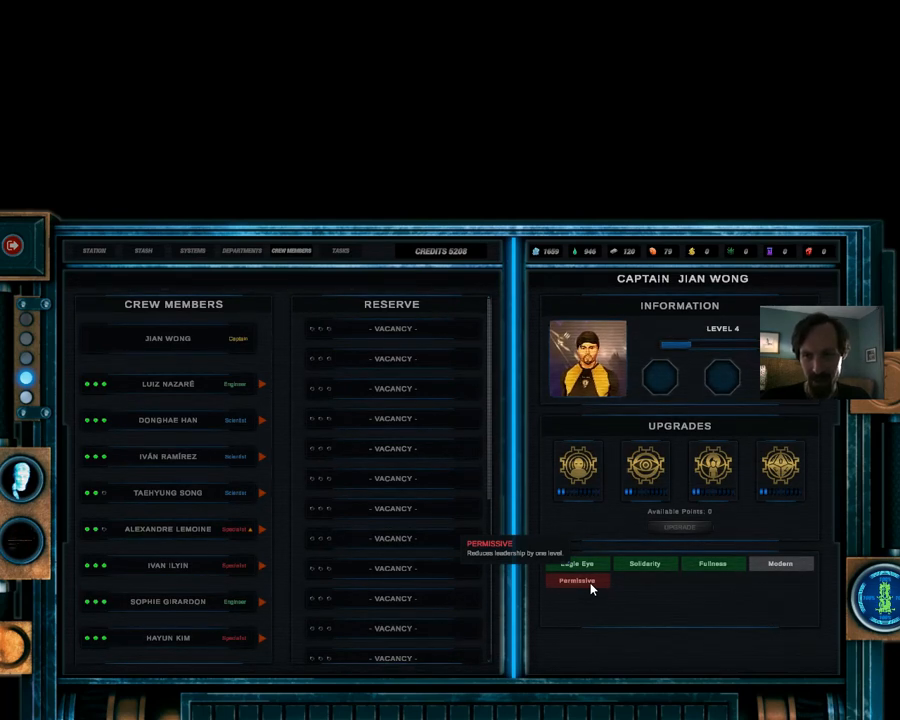
mouse_move(780, 563)
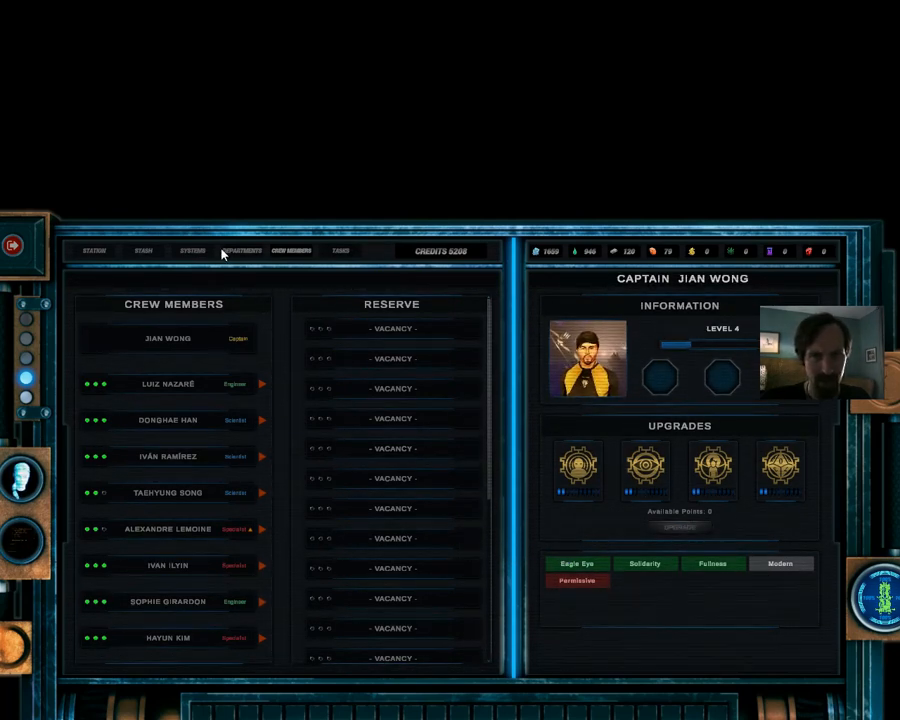
Browse the Systems, Stash and Station tabs, then compare the Bounty Hunters and Delivery! contracts.
left_click(191, 251)
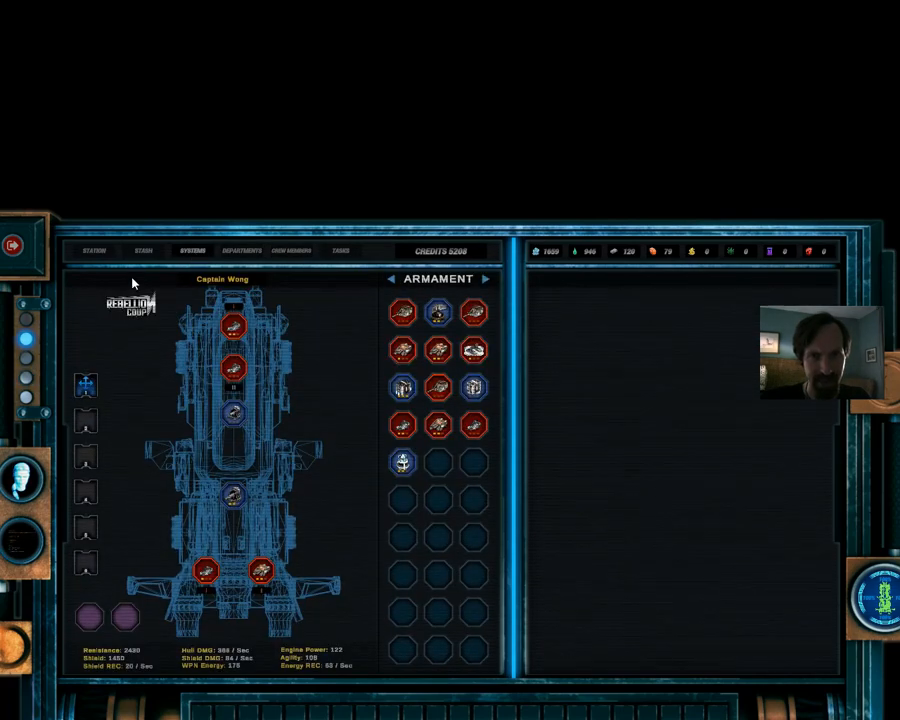
left_click(140, 250)
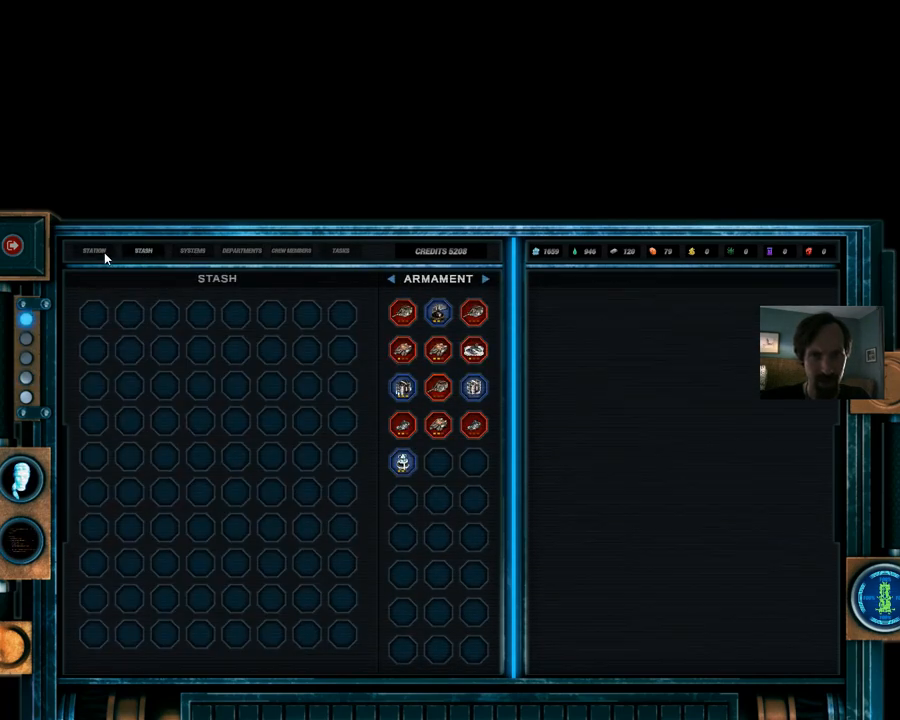
left_click(92, 251)
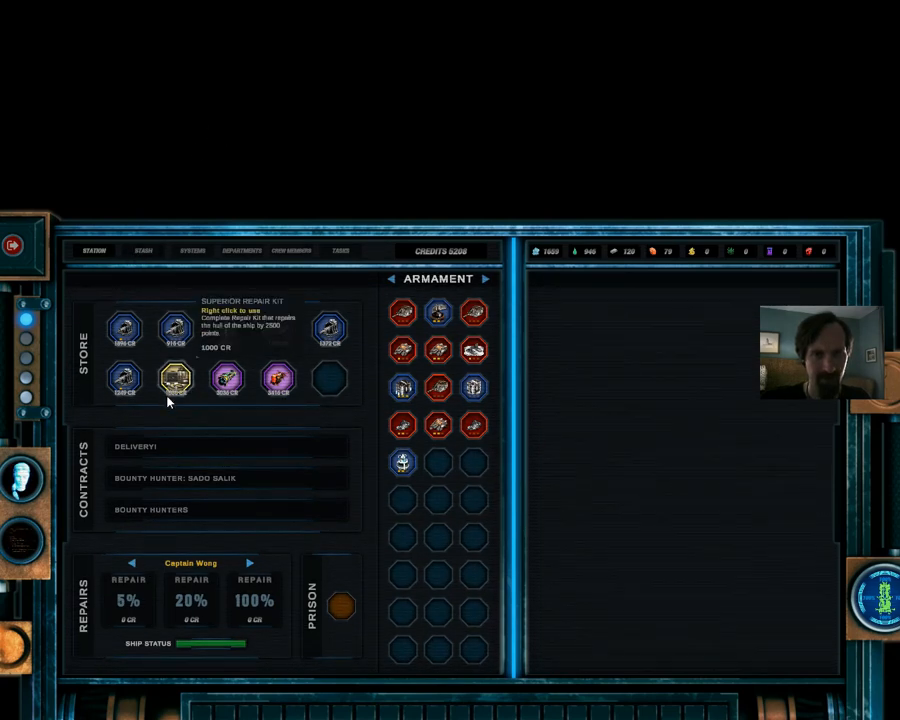
left_click(153, 510)
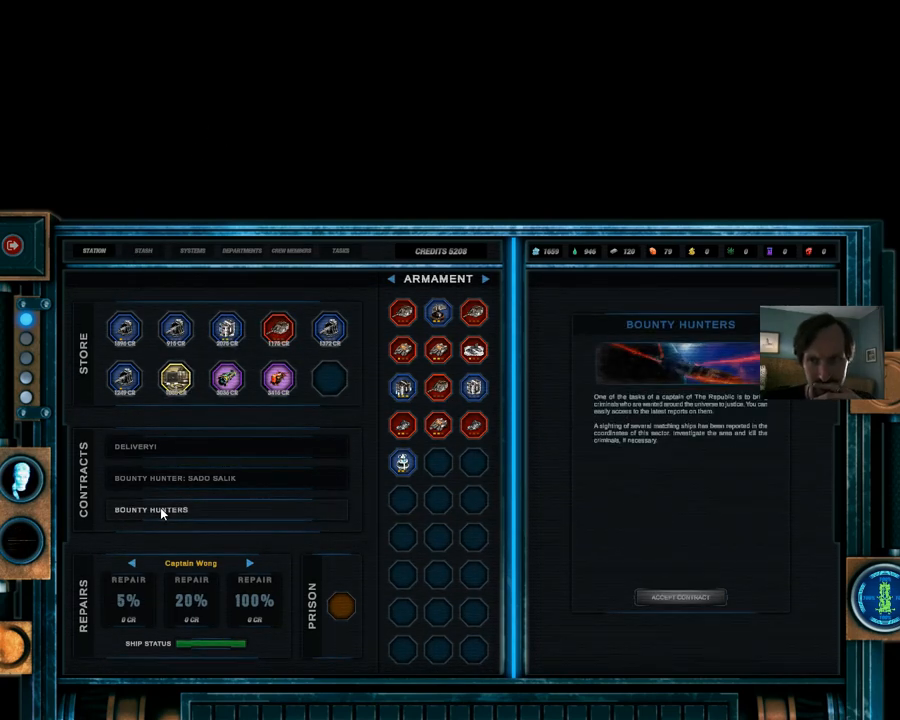
left_click(135, 446)
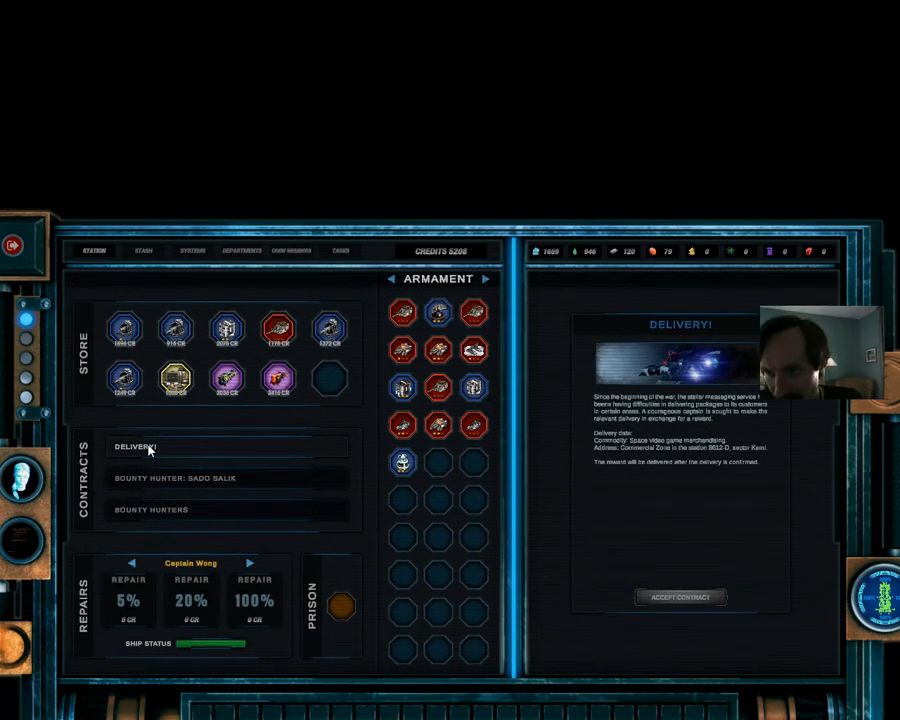
mouse_move(178, 478)
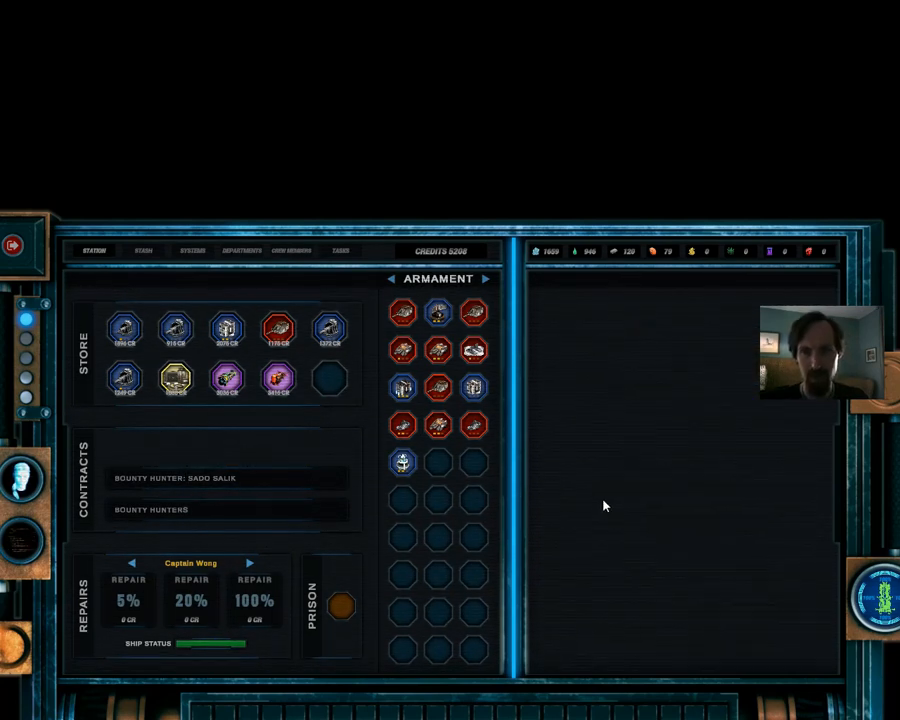
mouse_move(594, 488)
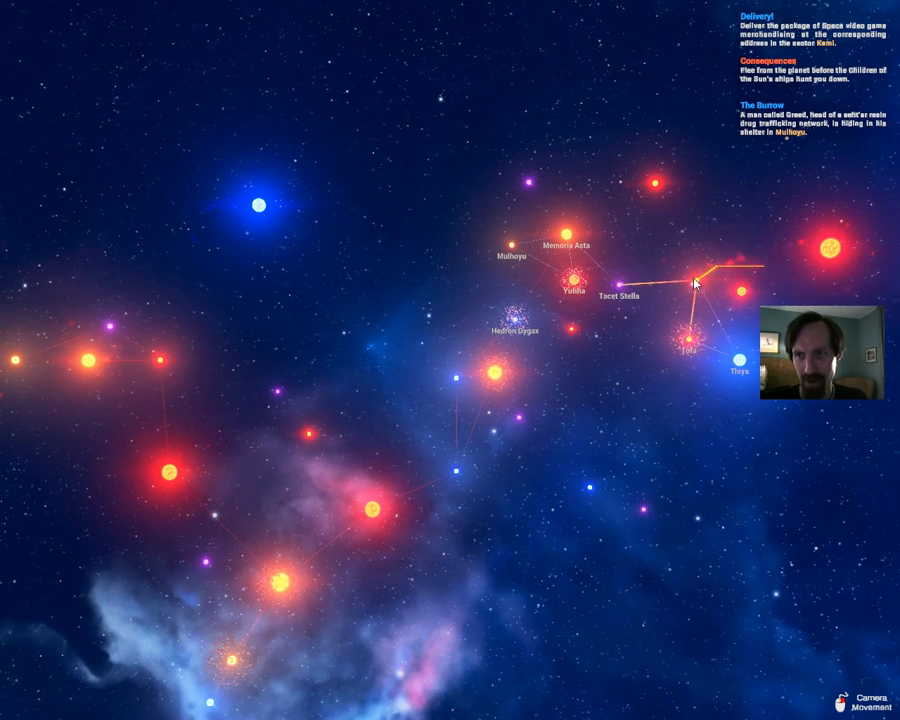
Preview the galaxy-map route toward Kemi and view the Memoria Asta system's details.
left_click(710, 272)
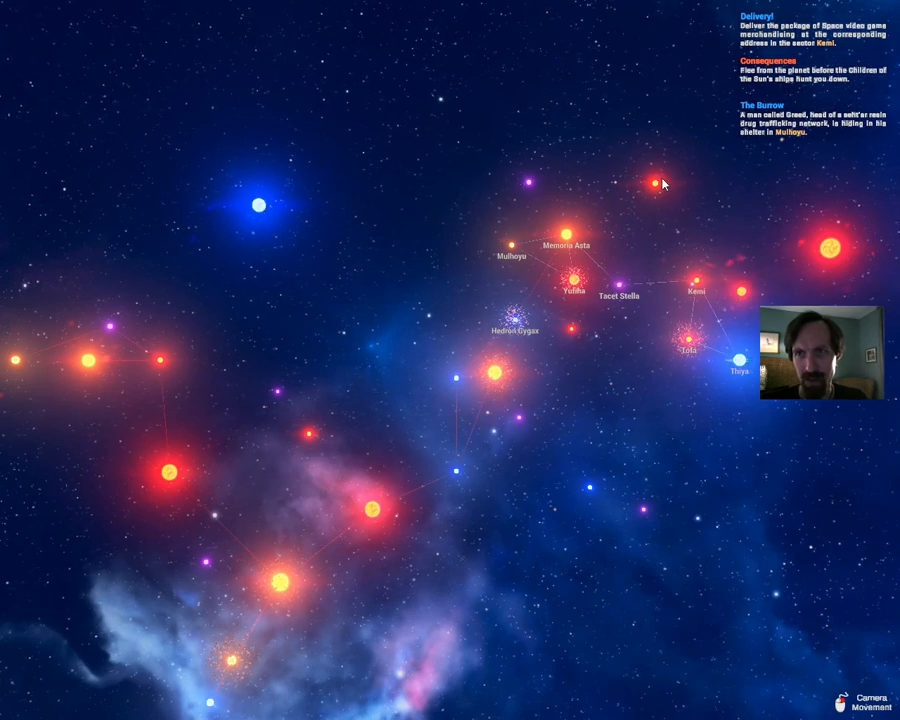
left_click(572, 238)
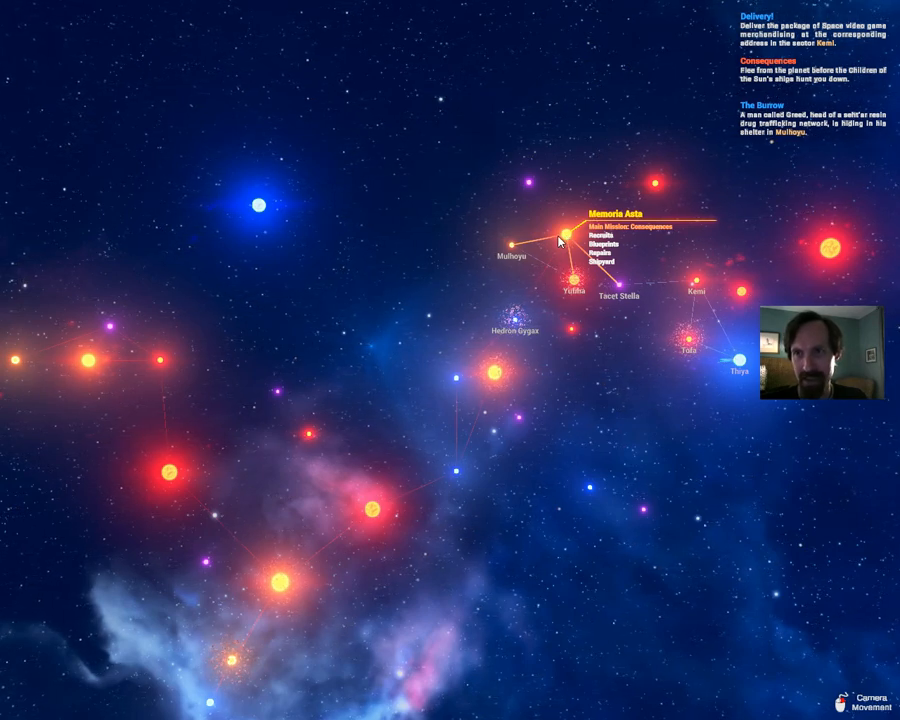
left_click(512, 243)
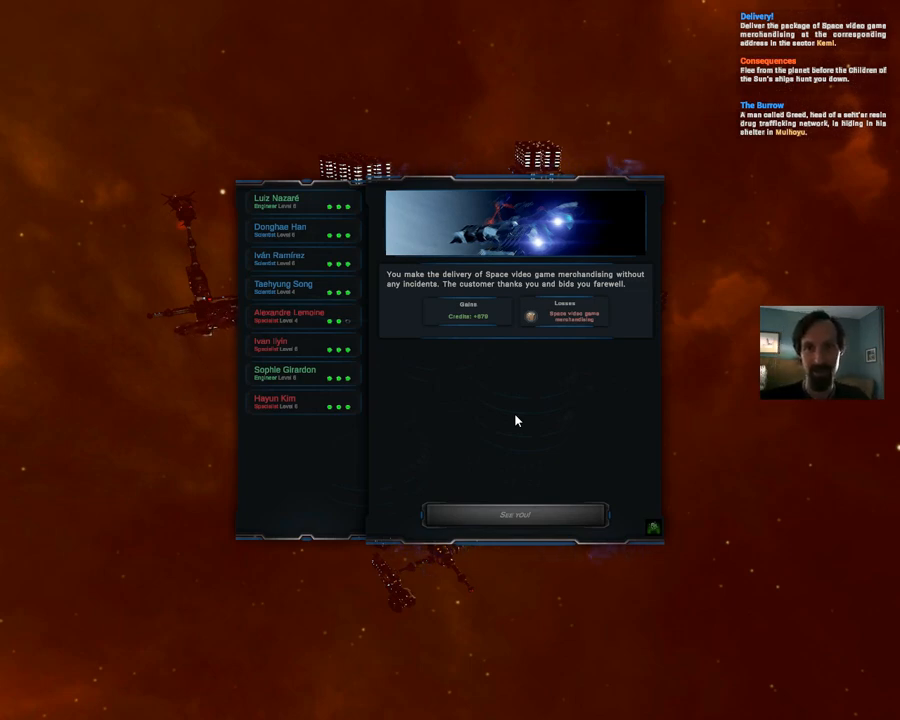
mouse_move(470, 390)
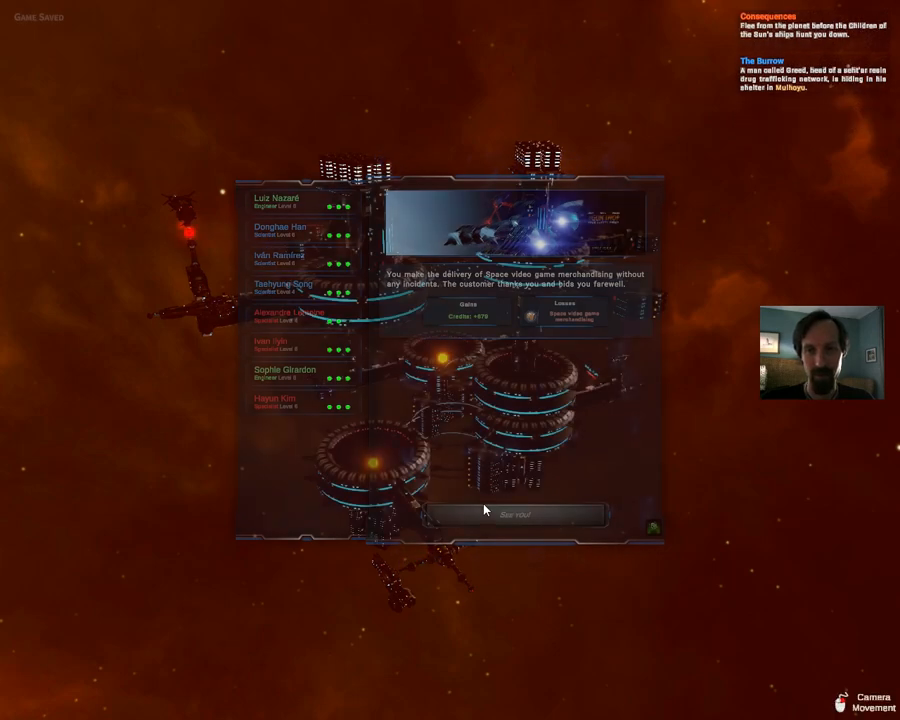
Dismiss the delivery report and view departments, with the sick bay at 71% treating Alexandre Lemoine.
left_click(515, 514)
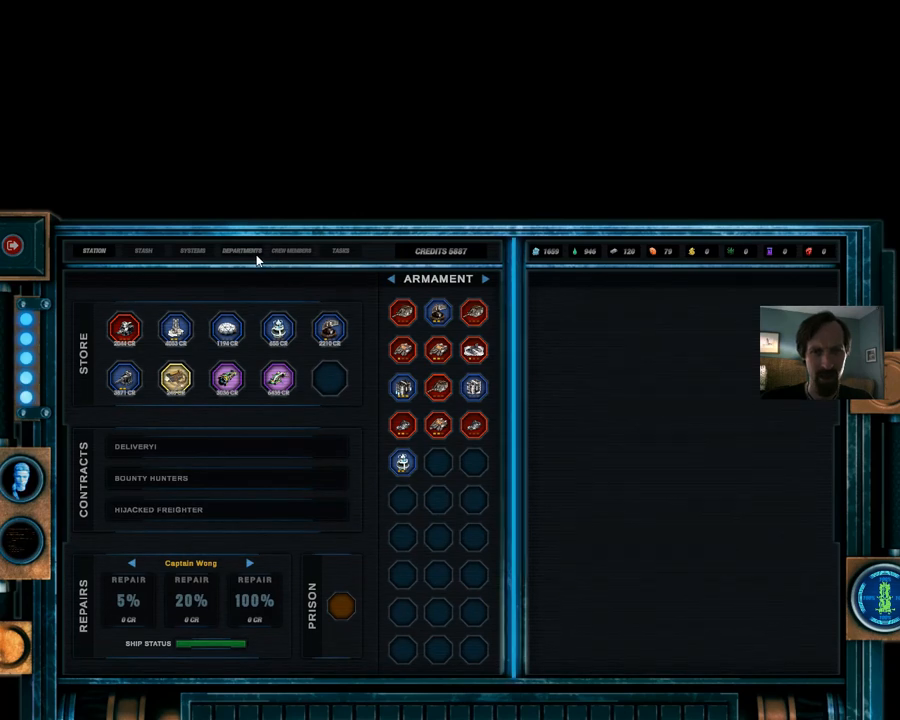
left_click(240, 250)
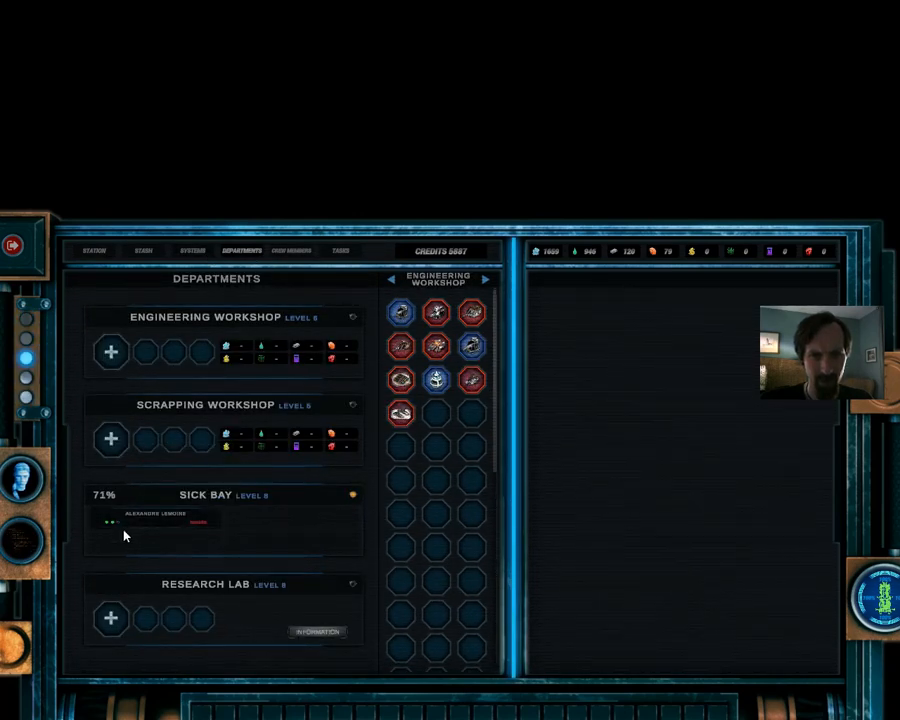
mouse_move(167, 519)
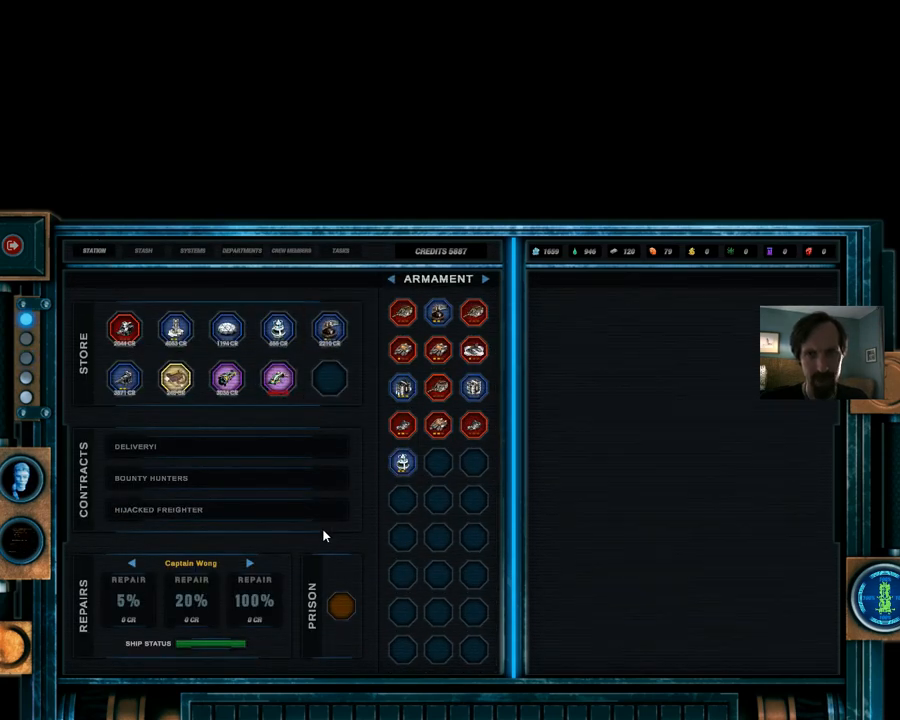
mouse_move(227, 330)
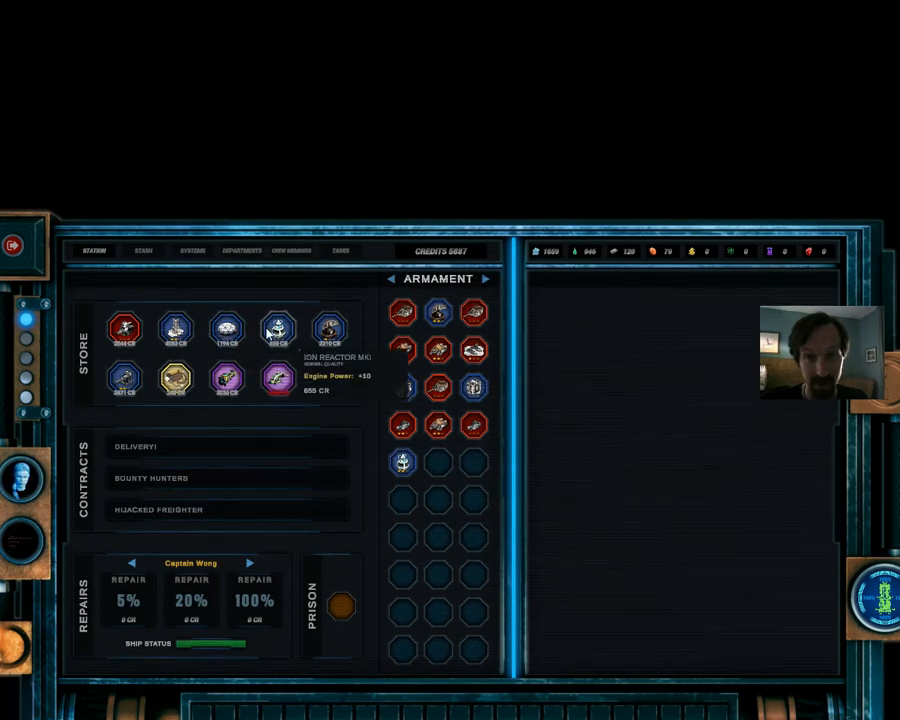
mouse_move(329, 329)
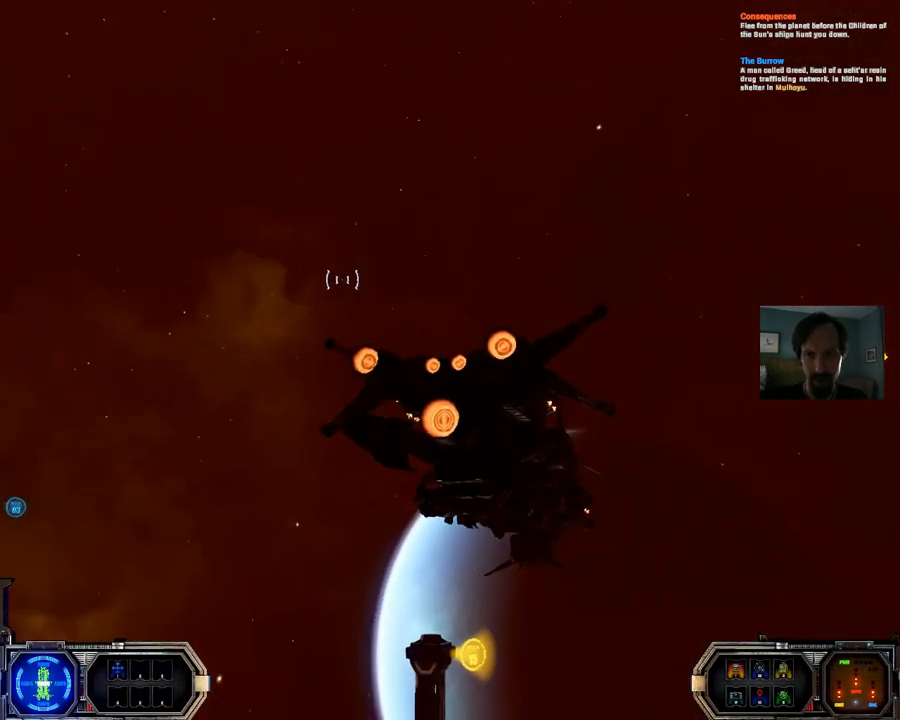
From the pause menu, save the game over the existing save slot and confirm Overwrite.
key("Escape")
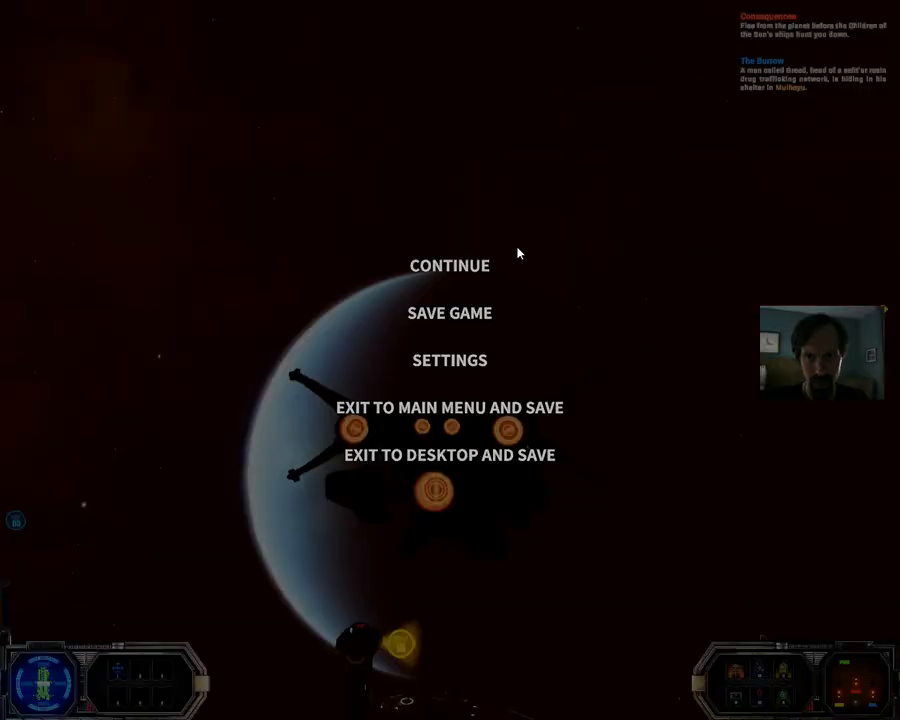
left_click(449, 313)
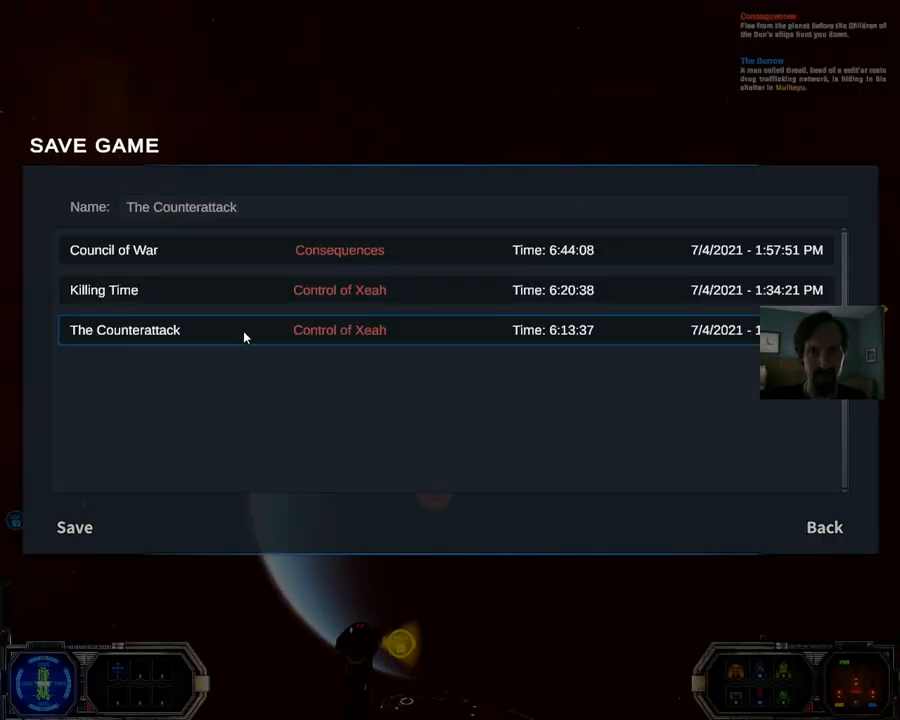
left_click(74, 527)
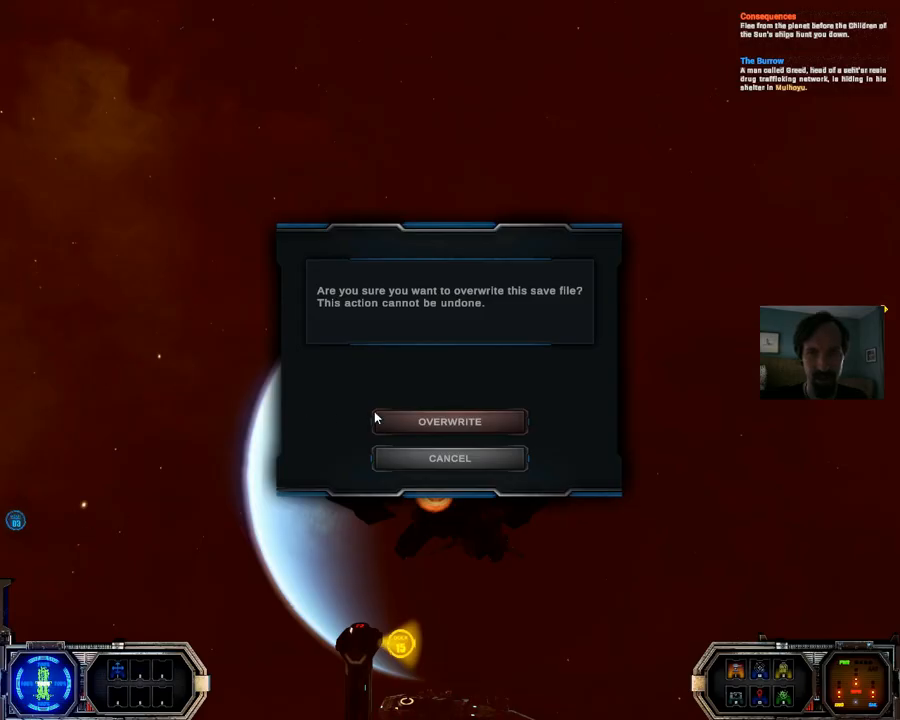
left_click(449, 421)
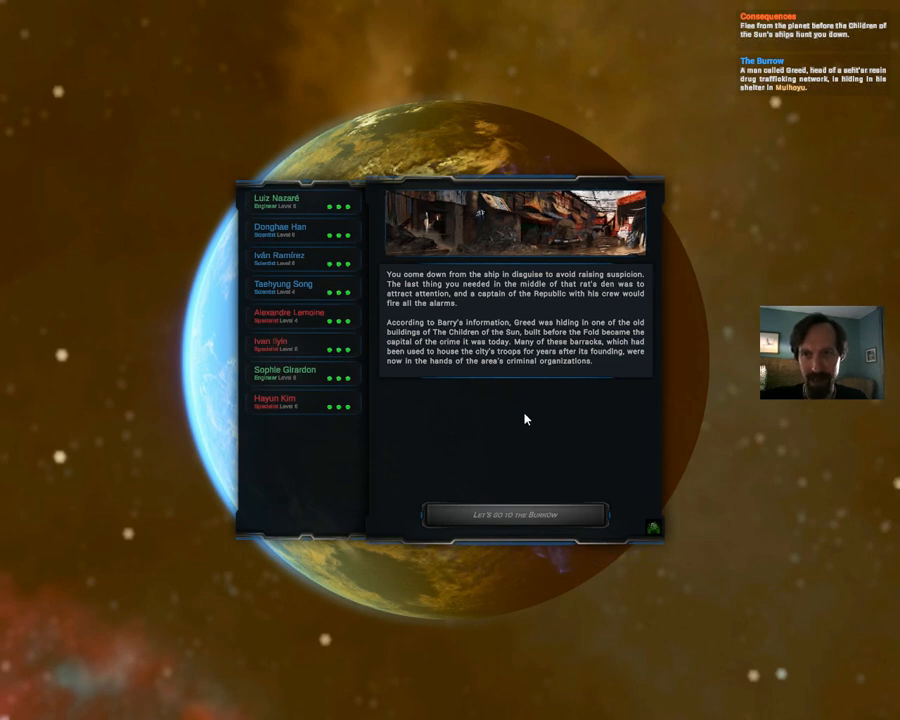
mouse_move(531, 418)
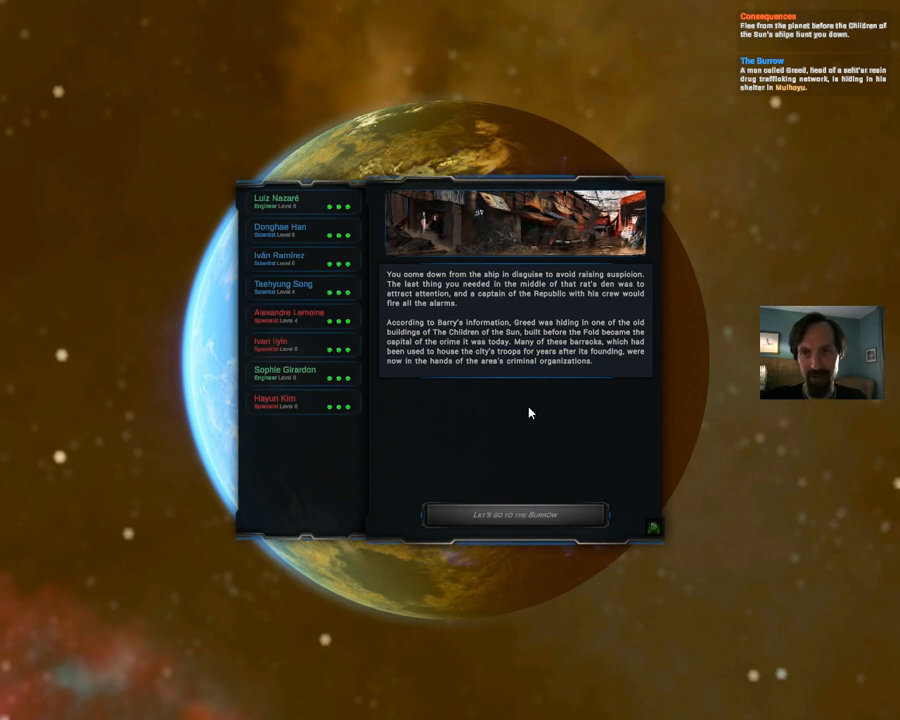
mouse_move(456, 515)
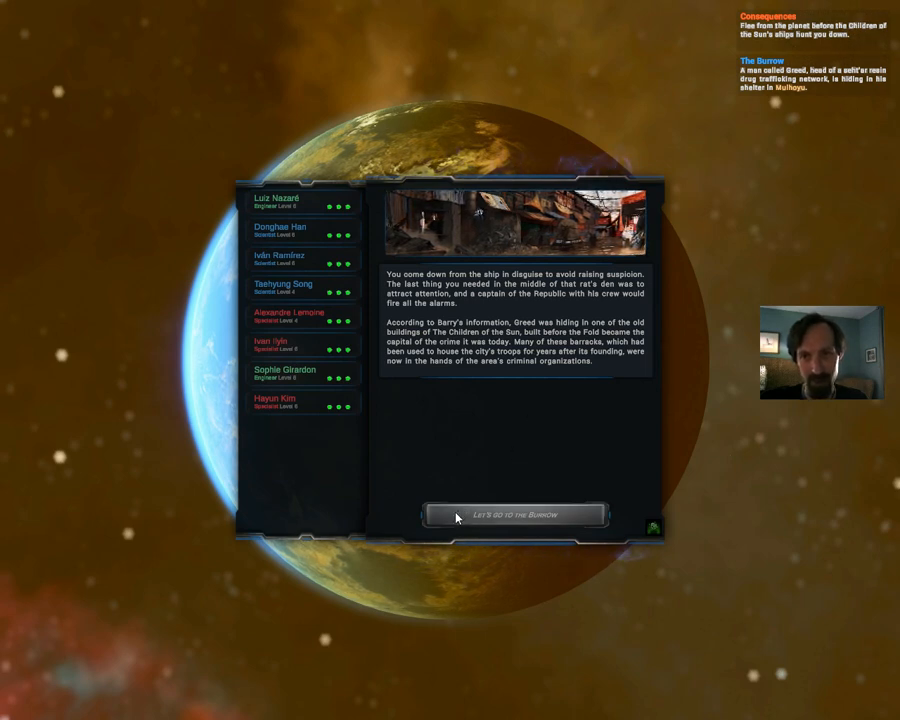
Choose "Let's go to the Burrow", then "Knock on it" at Greed's locked gate.
left_click(514, 514)
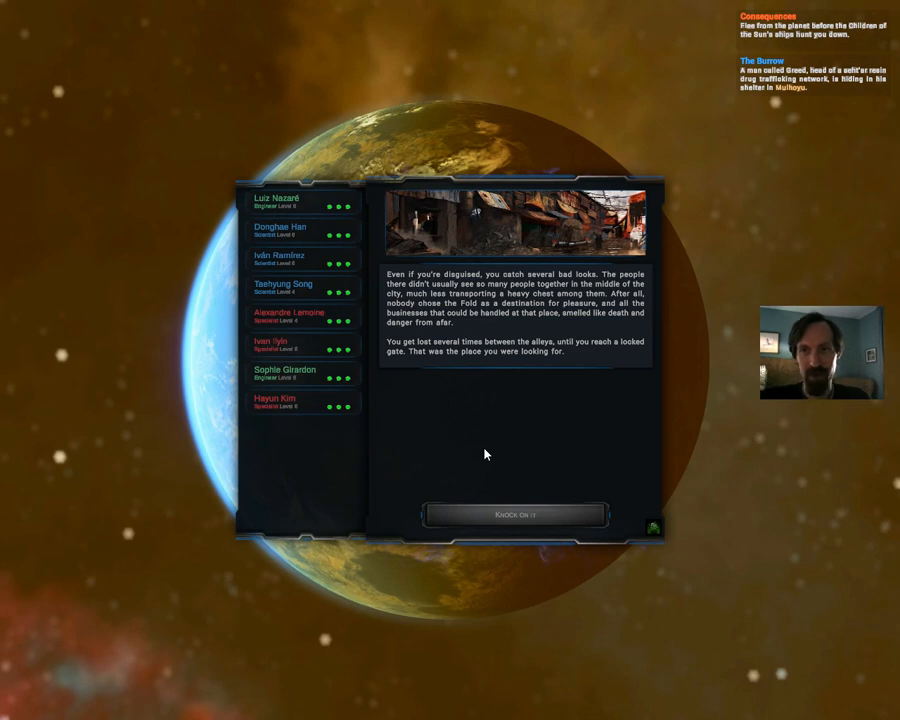
mouse_move(489, 454)
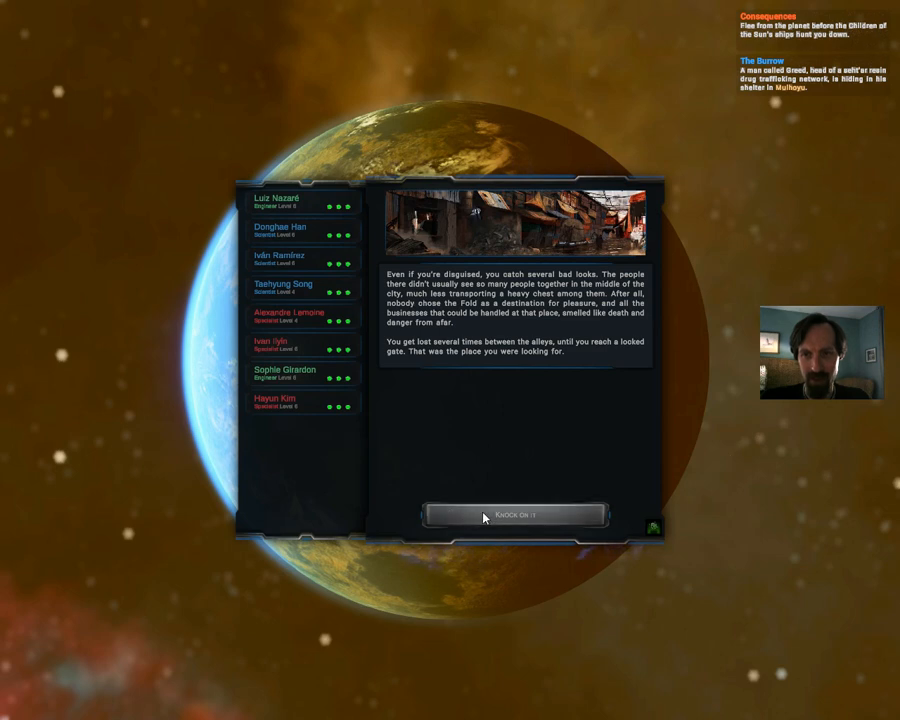
left_click(516, 514)
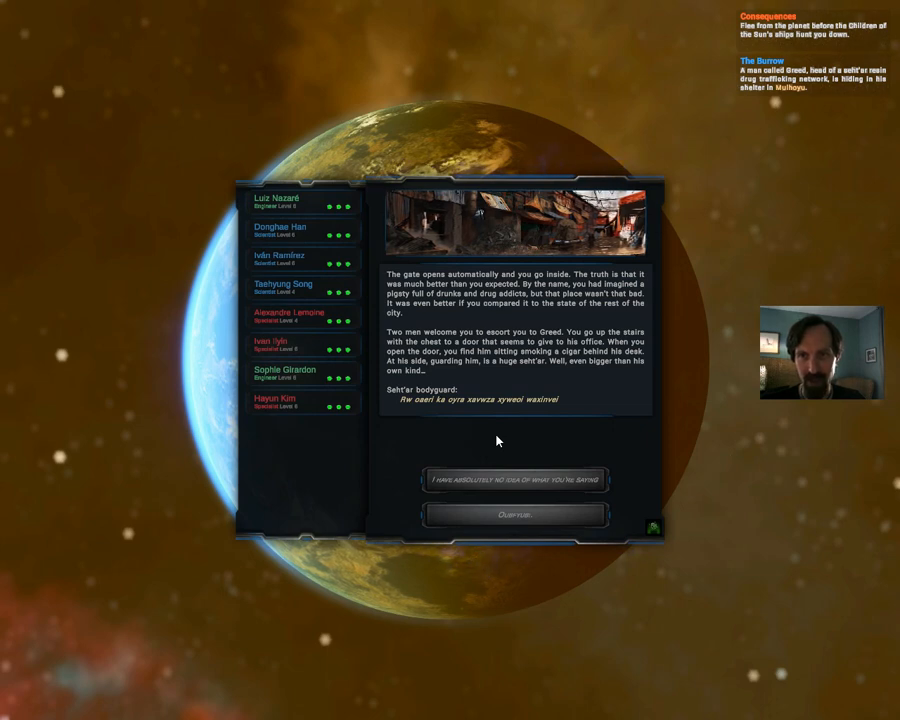
mouse_move(589, 398)
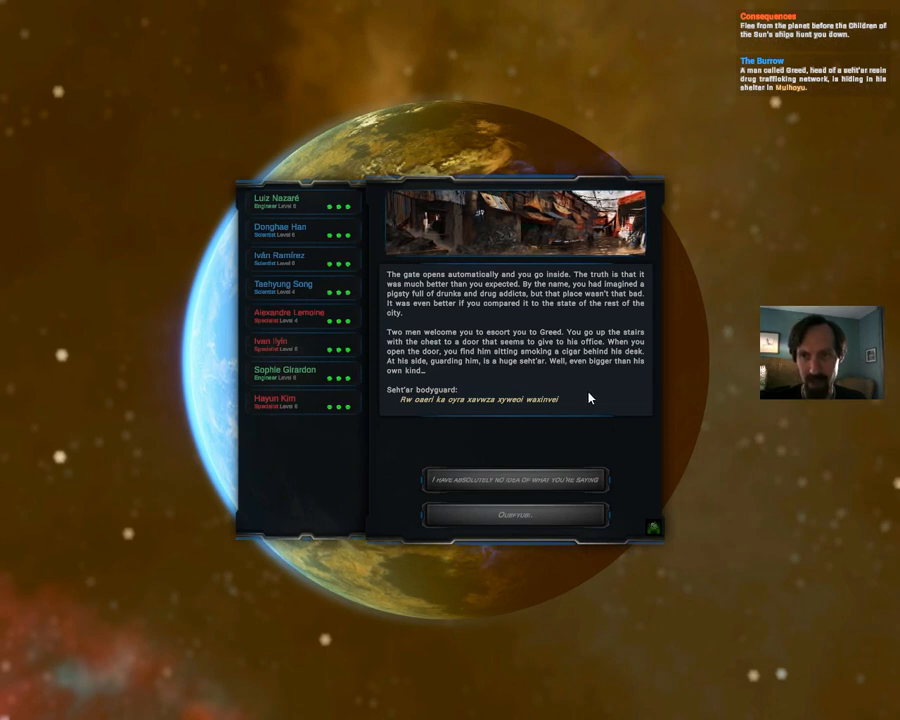
mouse_move(418, 431)
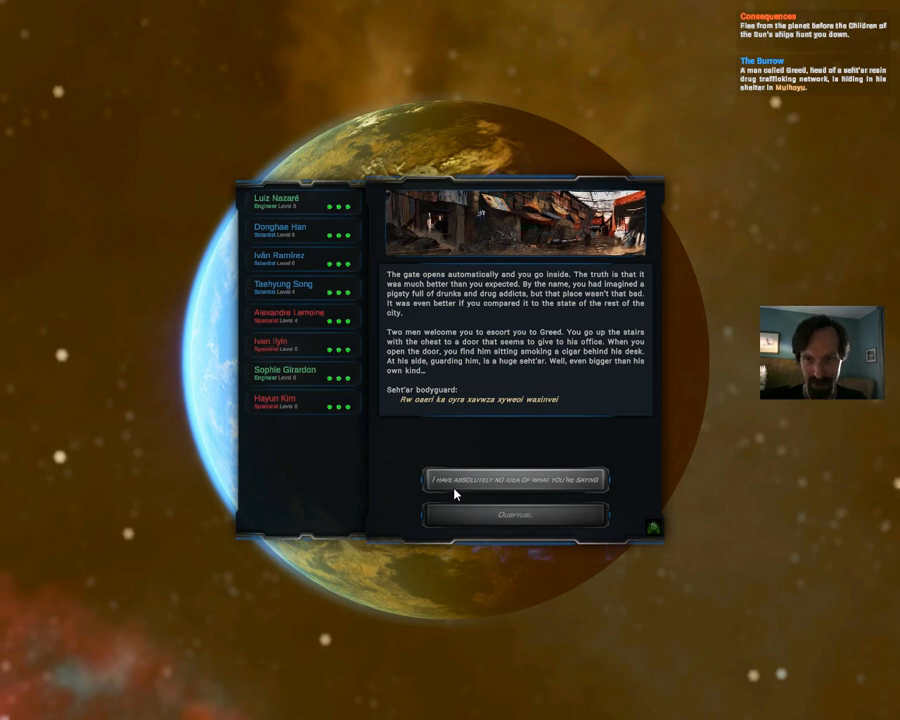
Reply "I have absolutely no idea what you're saying", then ask "What is it saying?".
left_click(516, 480)
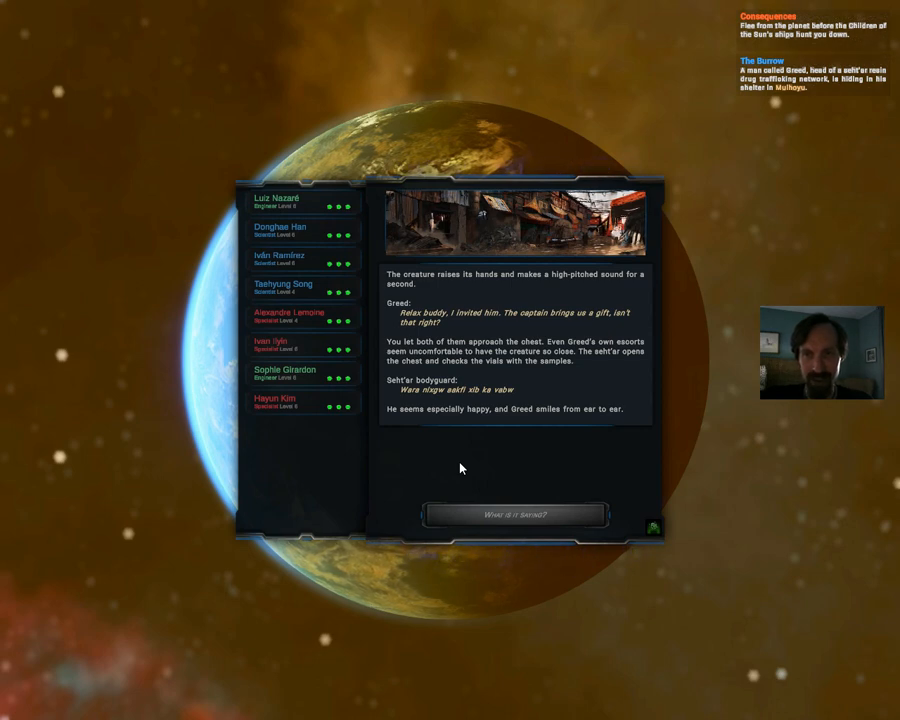
mouse_move(570, 442)
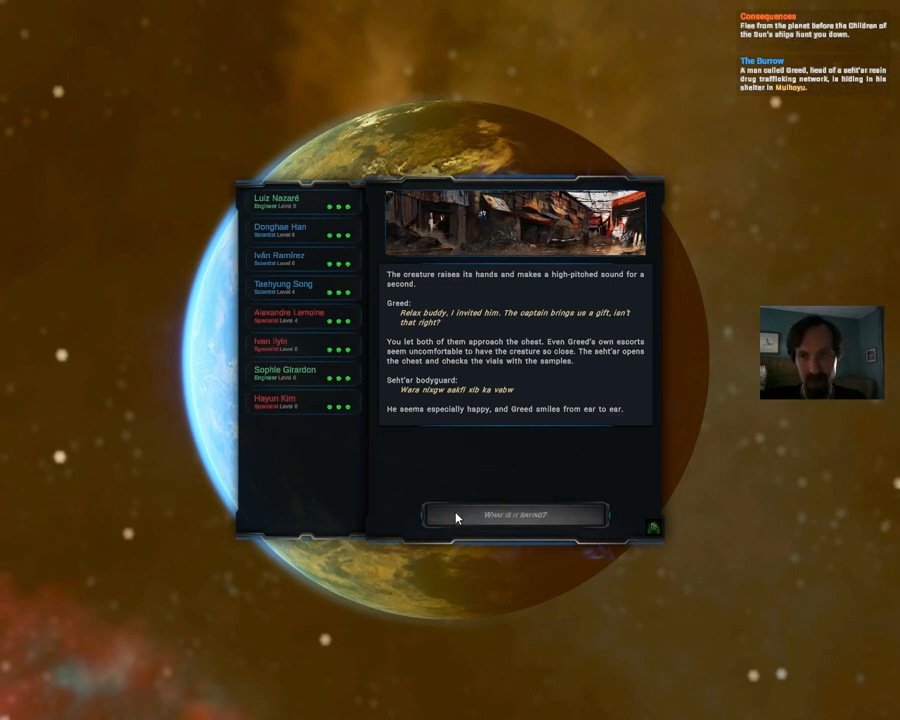
left_click(515, 514)
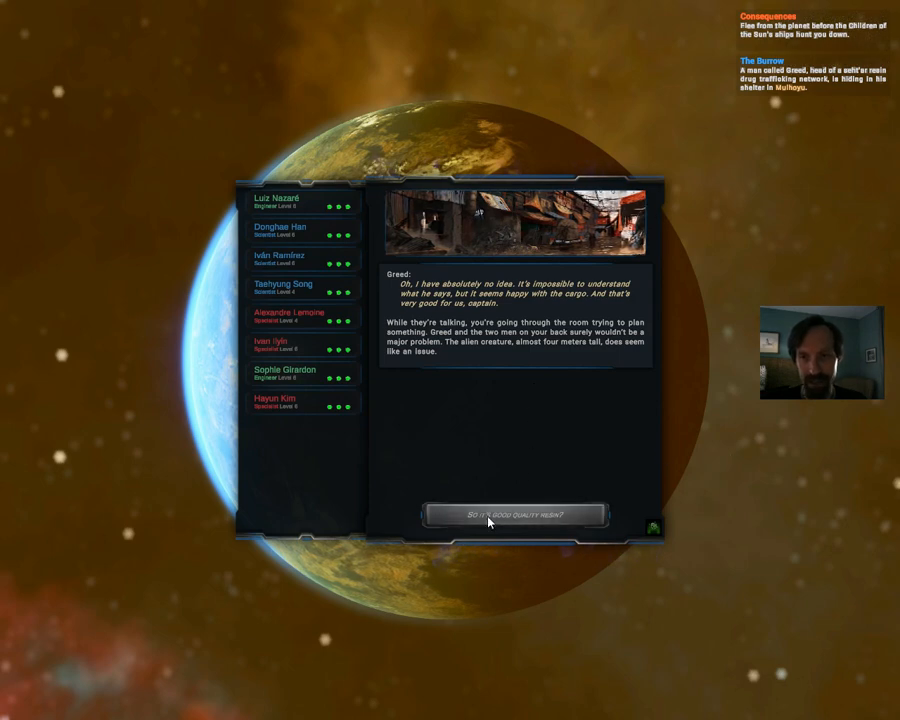
Ask "So it's good quality resin?", then tell Greed the crew isn't afraid of him or his pet.
left_click(515, 515)
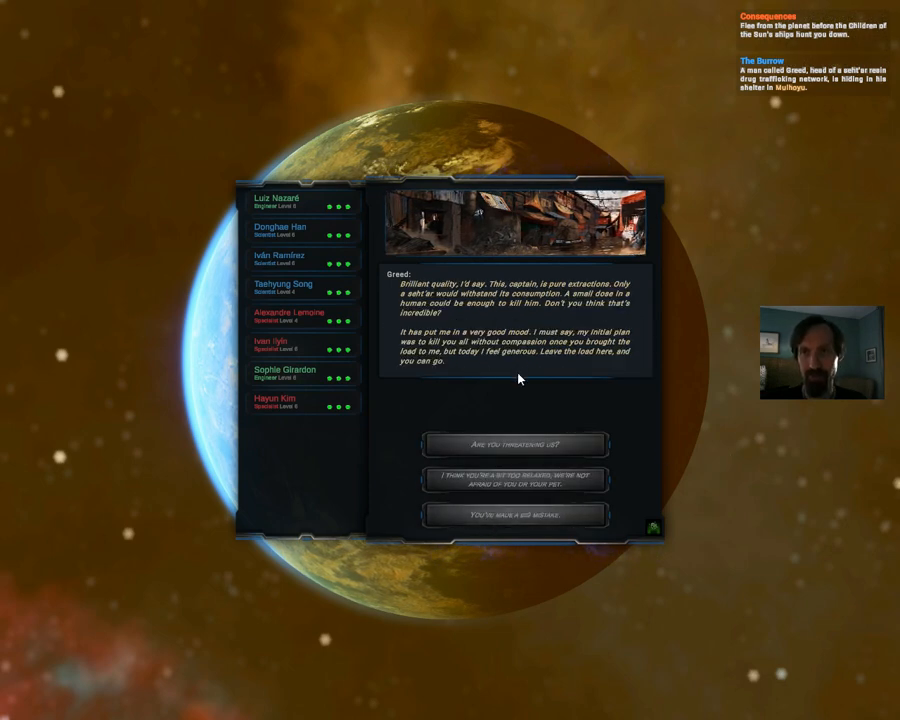
mouse_move(515, 388)
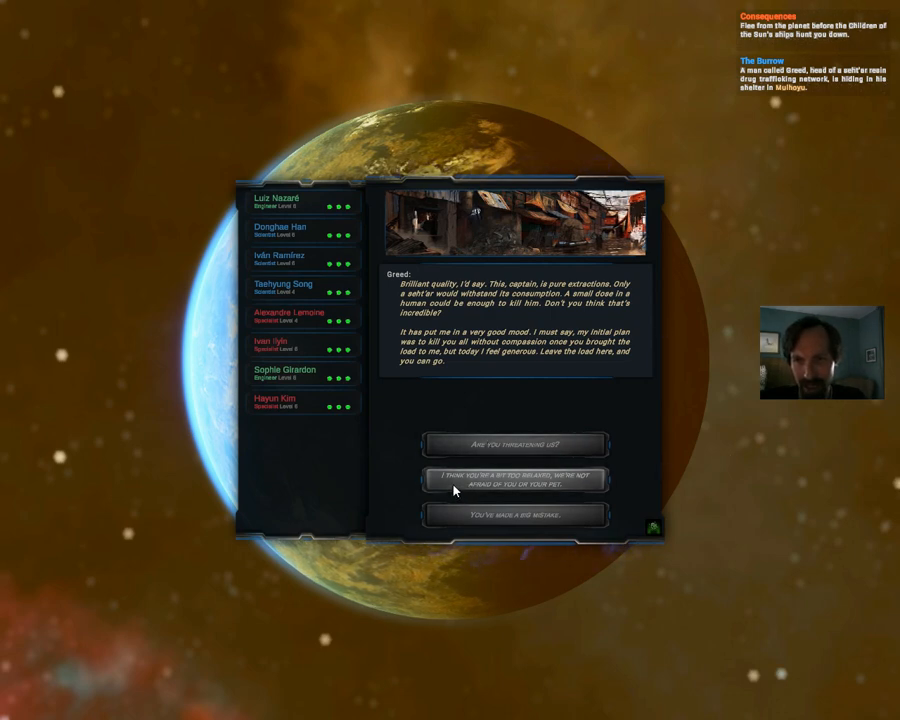
left_click(513, 479)
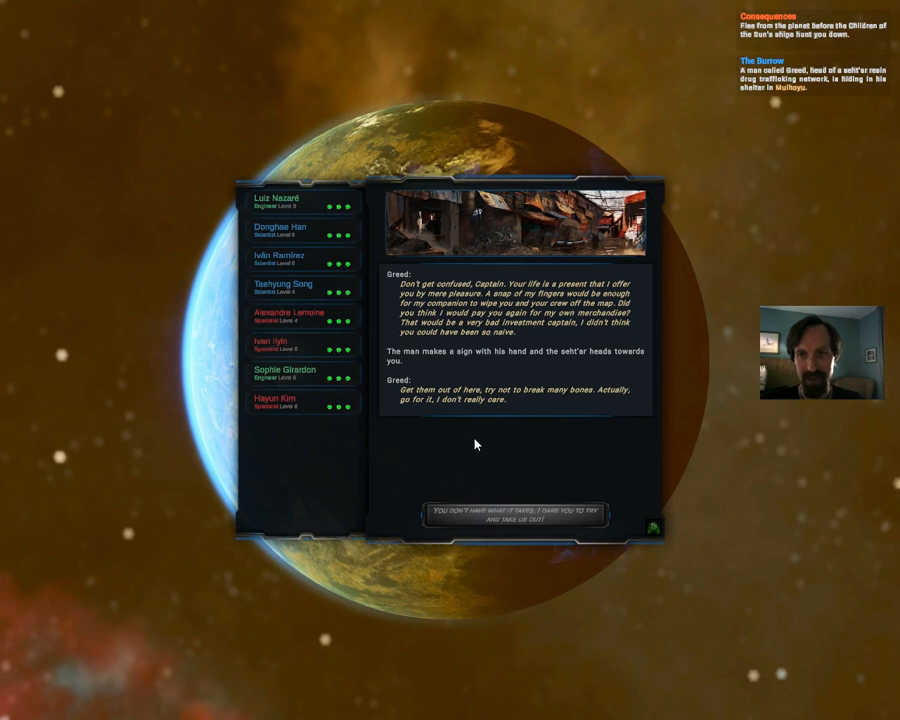
mouse_move(532, 428)
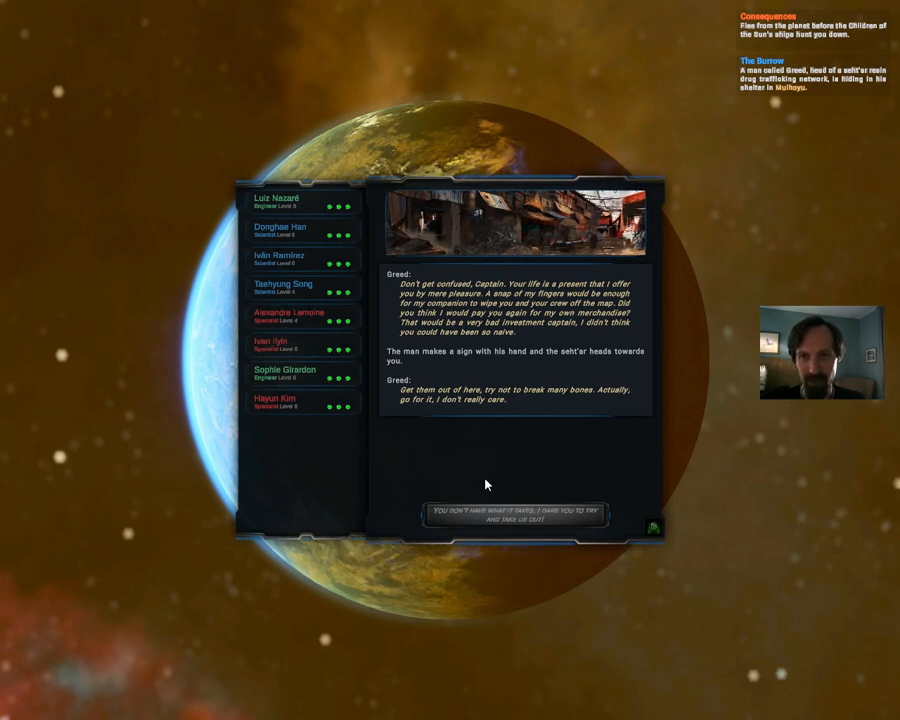
mouse_move(461, 527)
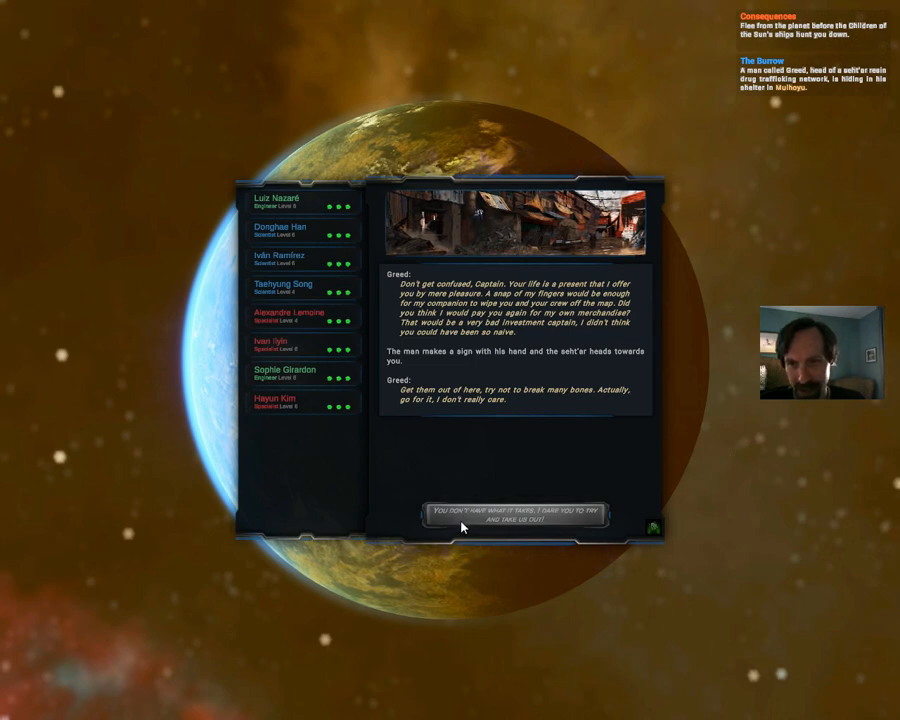
Dare Greed's men to fight, then roll and resolve attacks against the bodyguards and seht'ar.
left_click(518, 514)
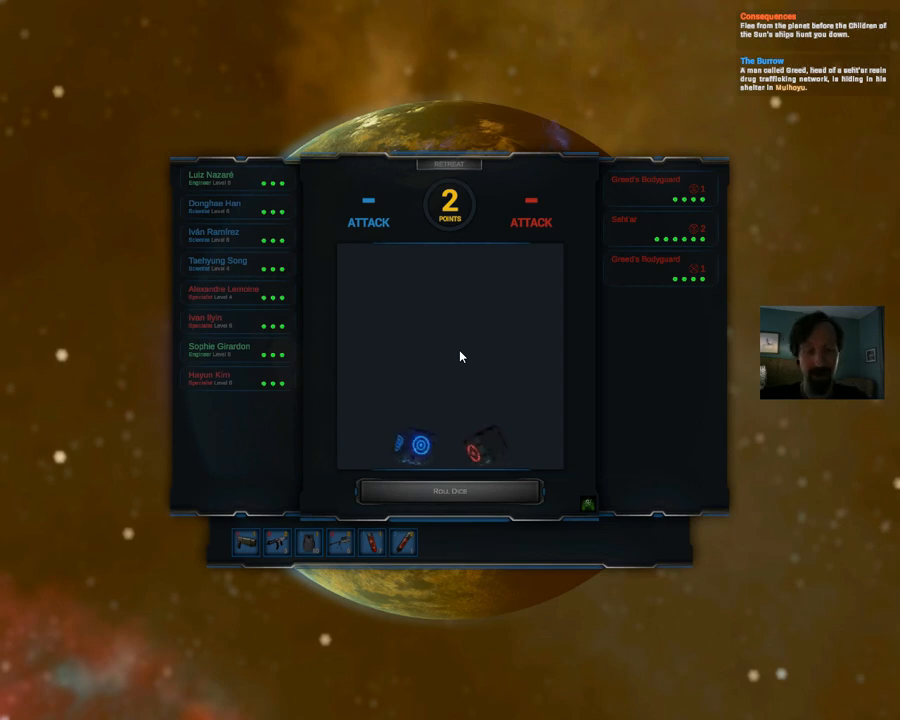
left_click(450, 490)
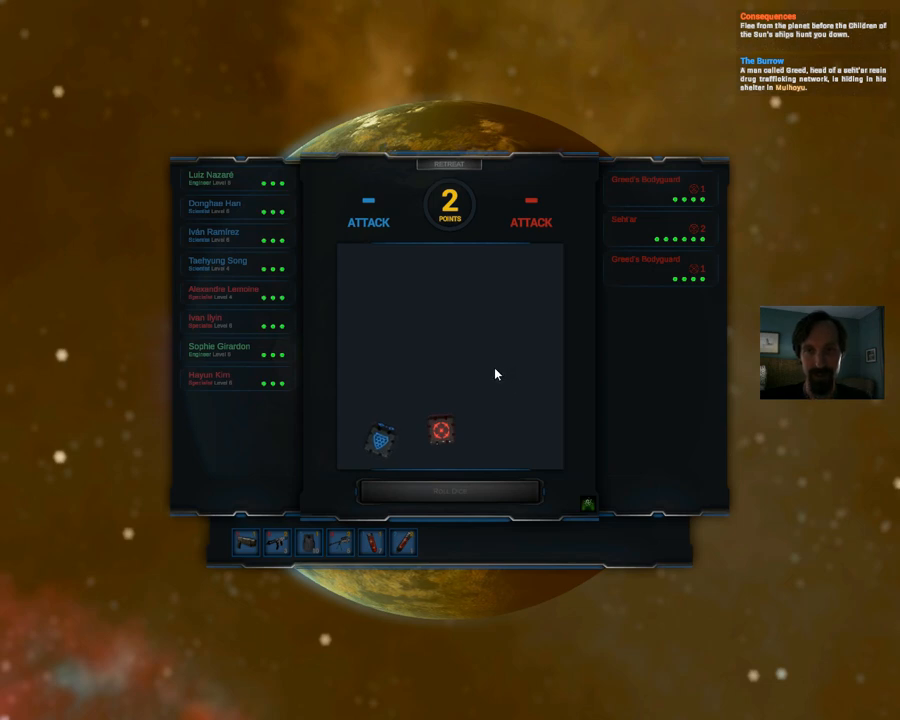
left_click(449, 490)
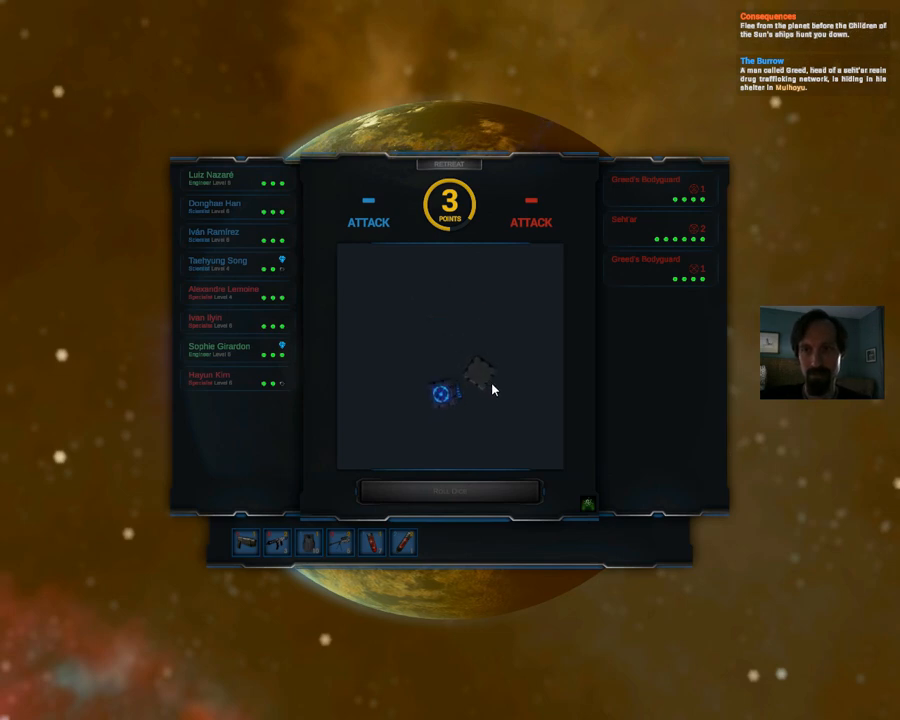
left_click(449, 490)
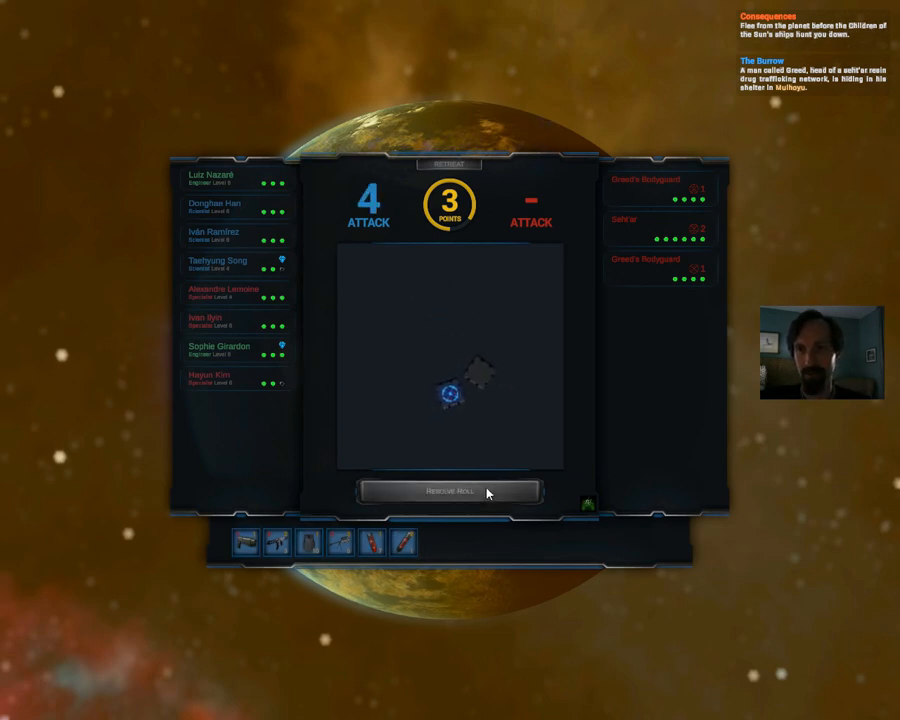
left_click(449, 491)
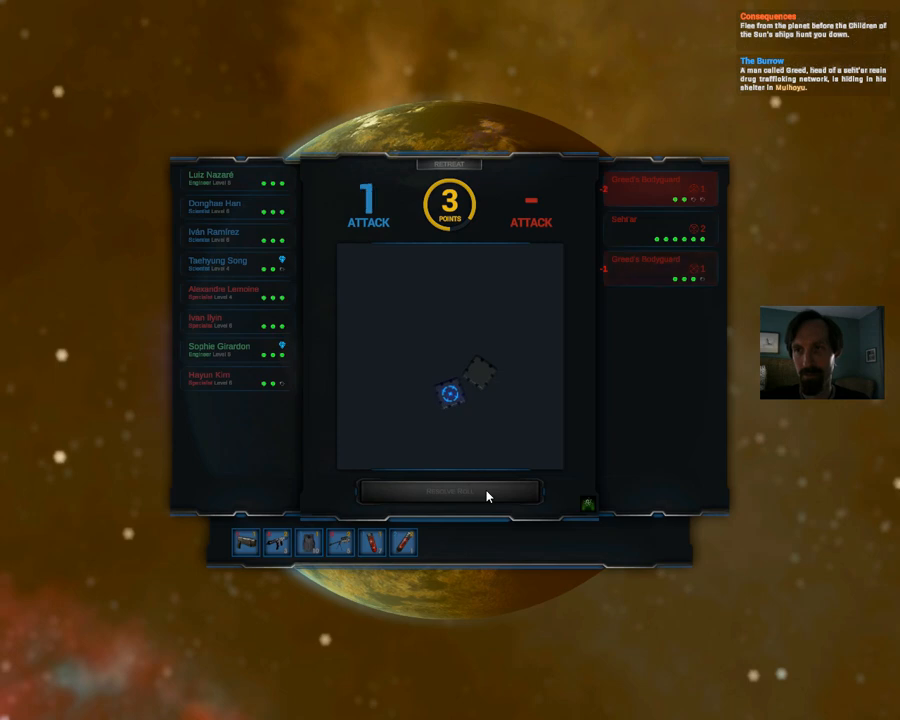
left_click(448, 491)
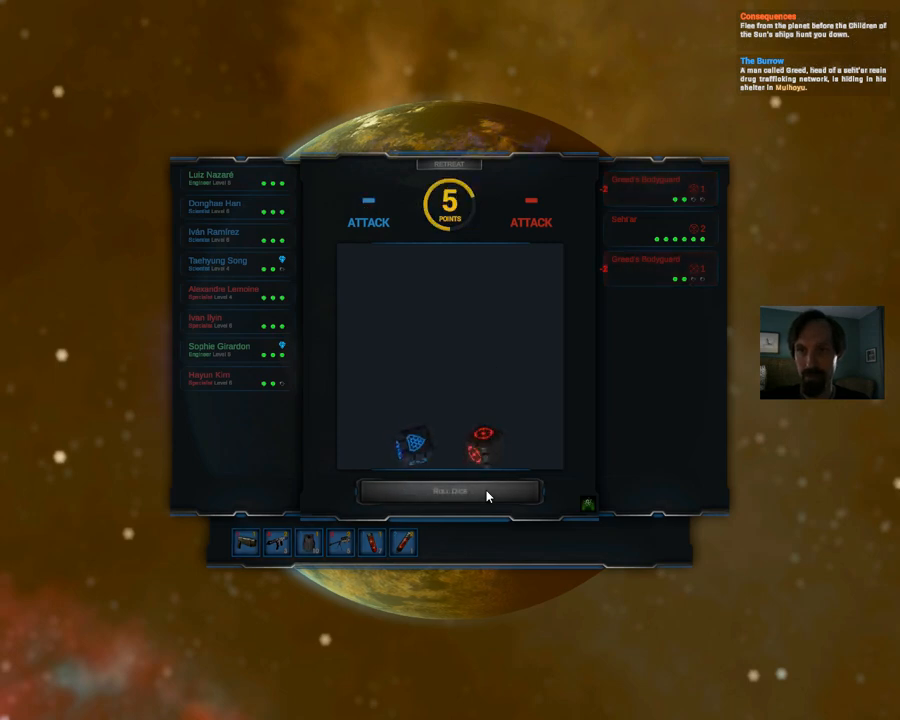
left_click(448, 491)
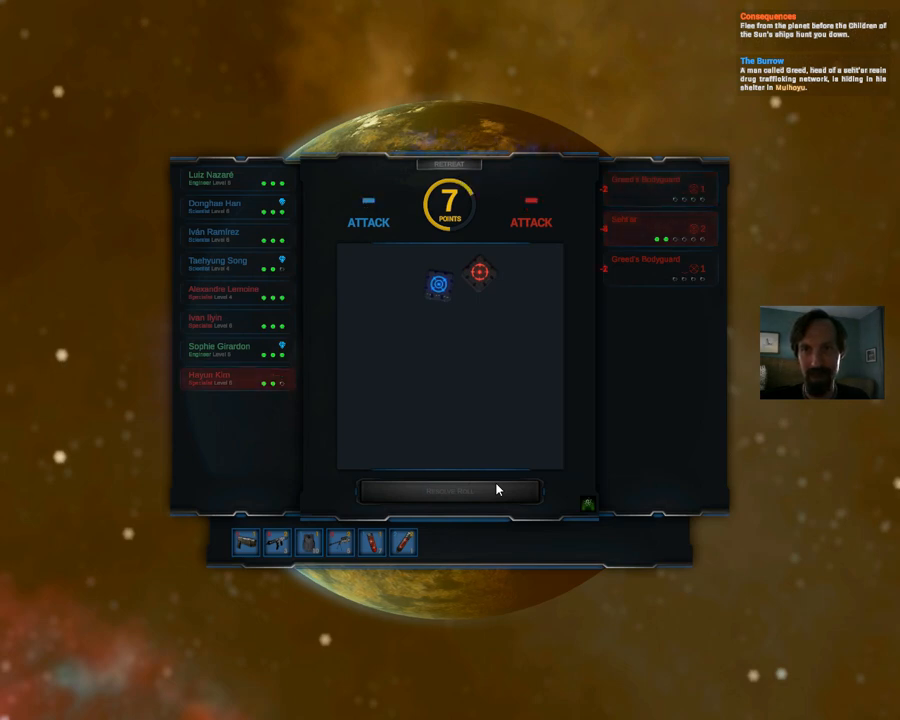
left_click(449, 491)
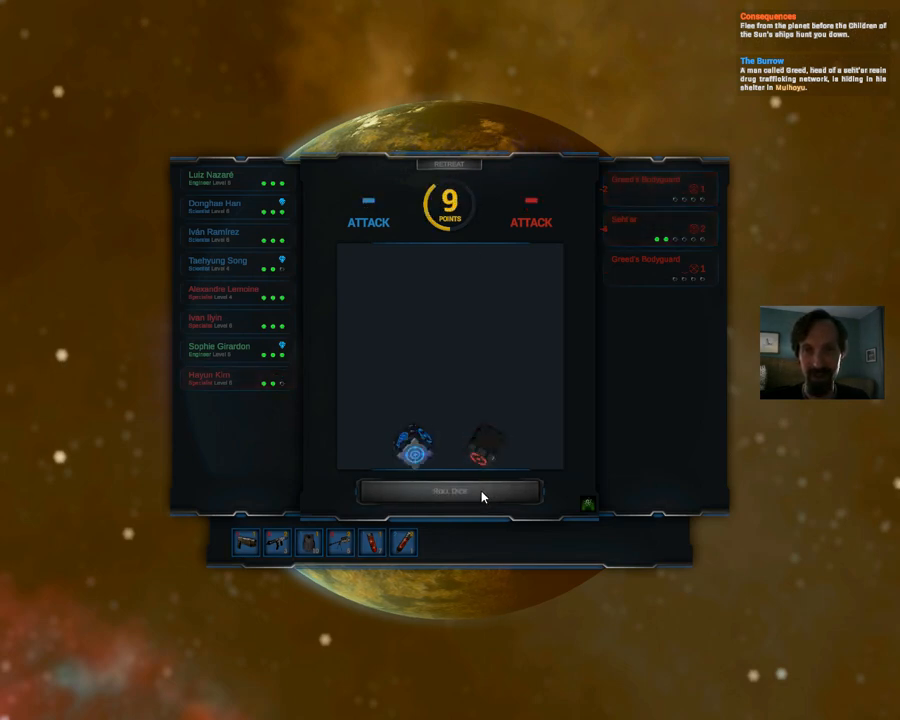
Roll the final shootout dice, then tell Greed it's time to reconsider the deal.
left_click(449, 491)
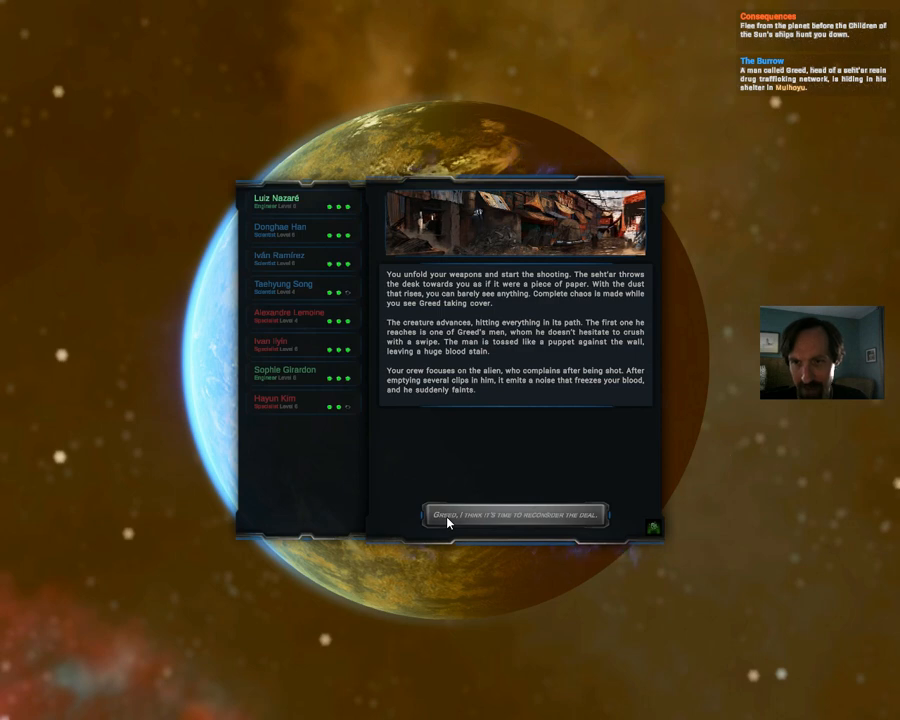
left_click(516, 515)
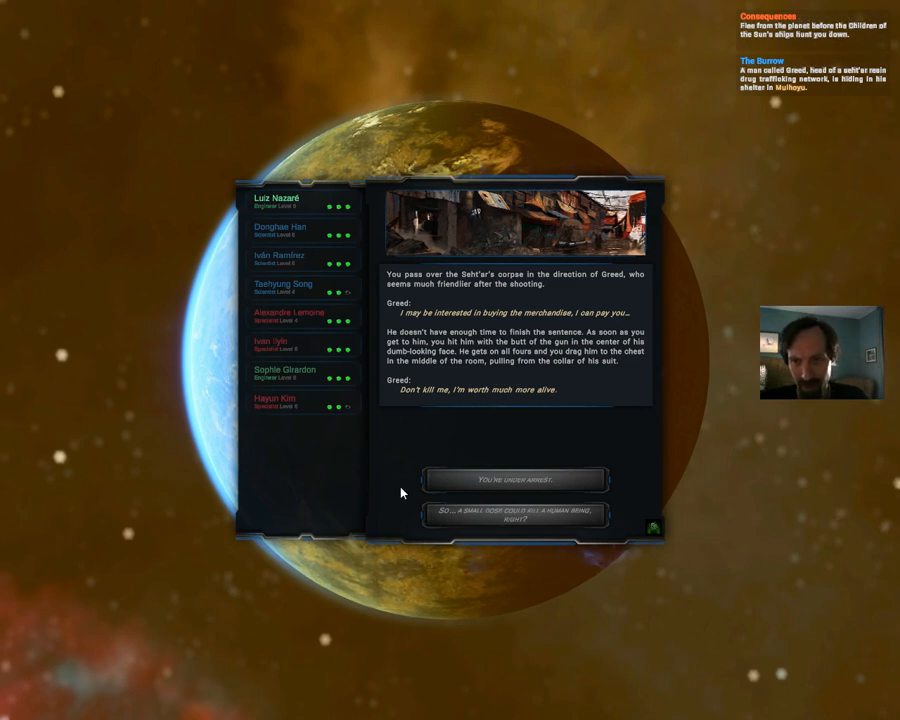
Reply "You're under arrest" to Greed, then choose "We're done here, time to go back to the ship".
left_click(516, 479)
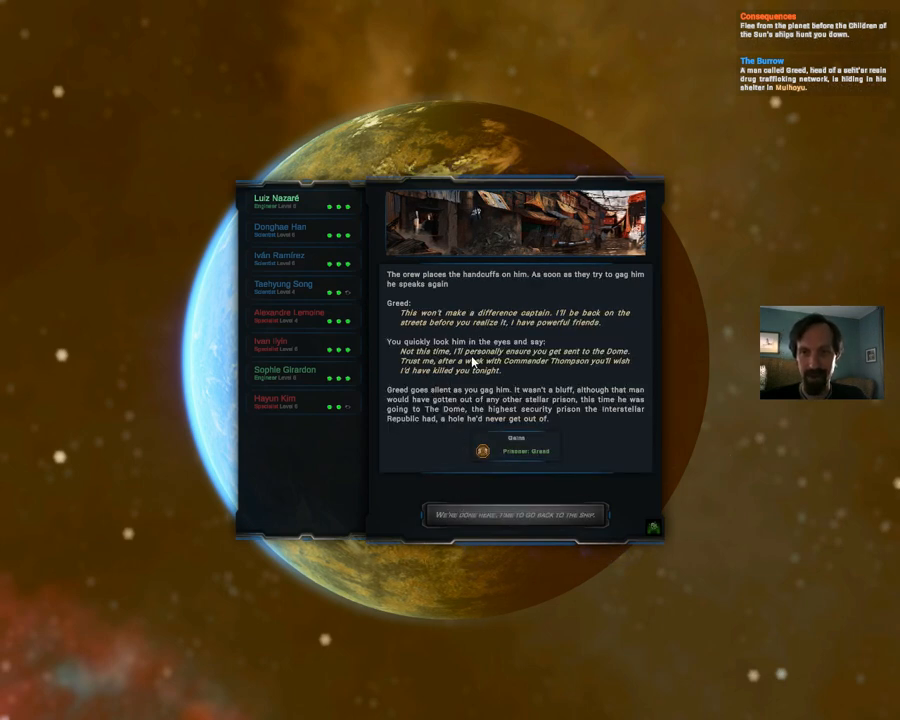
mouse_move(424, 448)
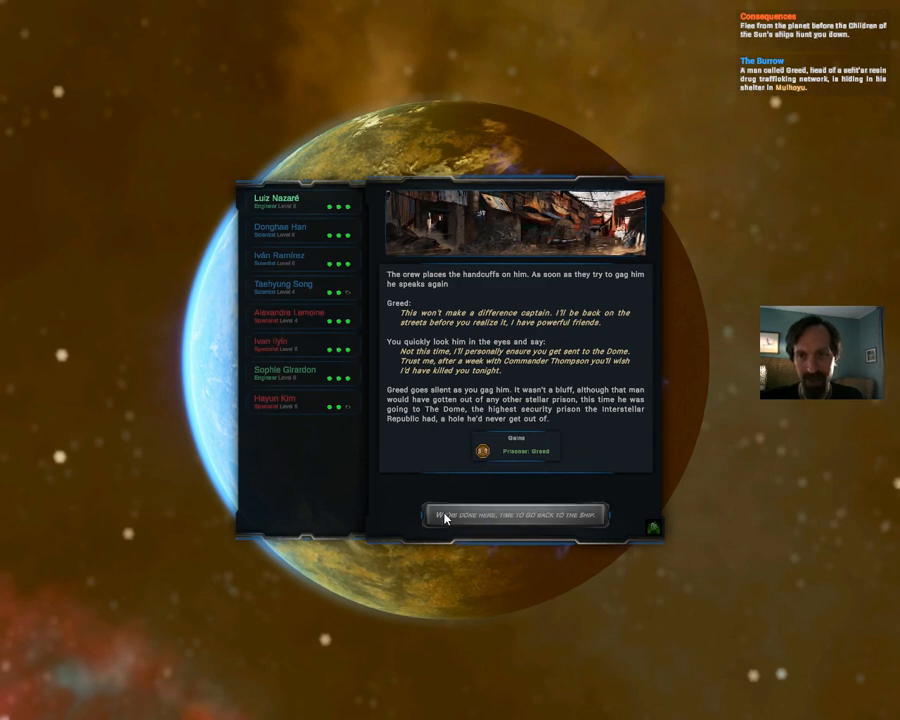
left_click(513, 515)
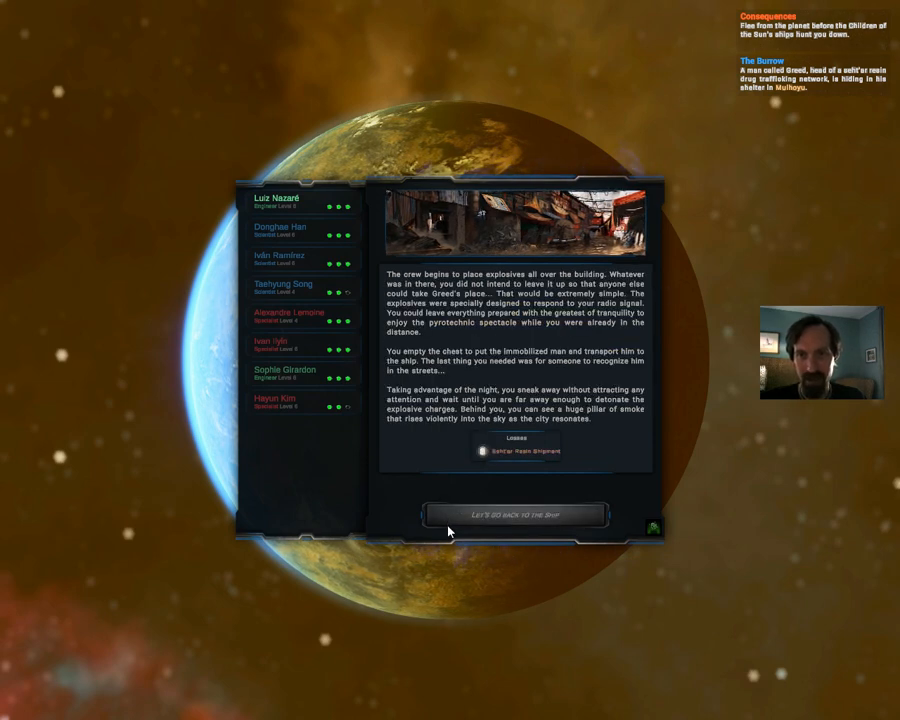
mouse_move(410, 453)
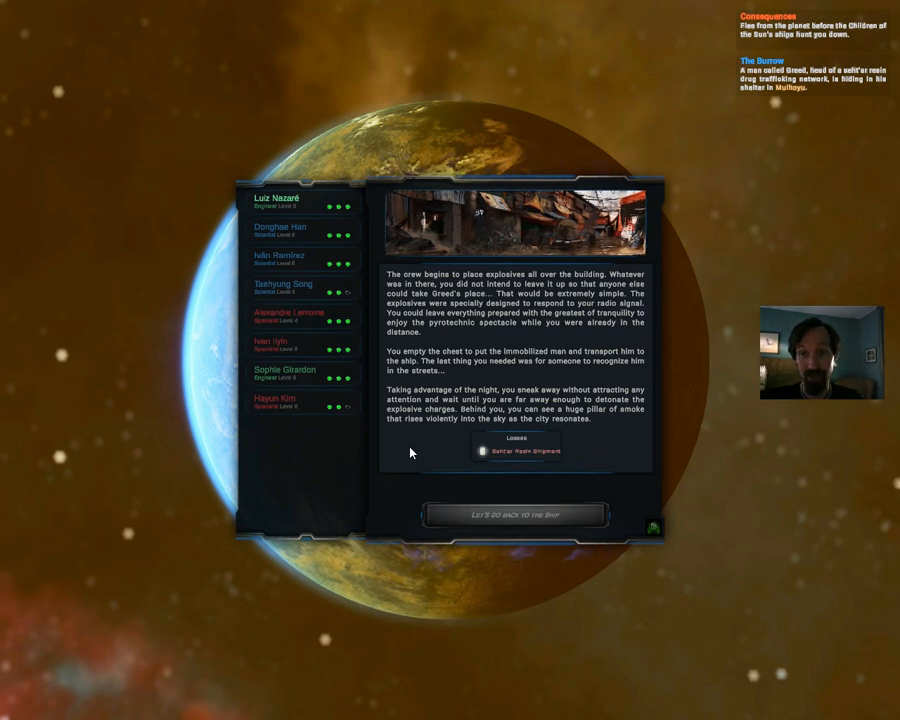
mouse_move(415, 460)
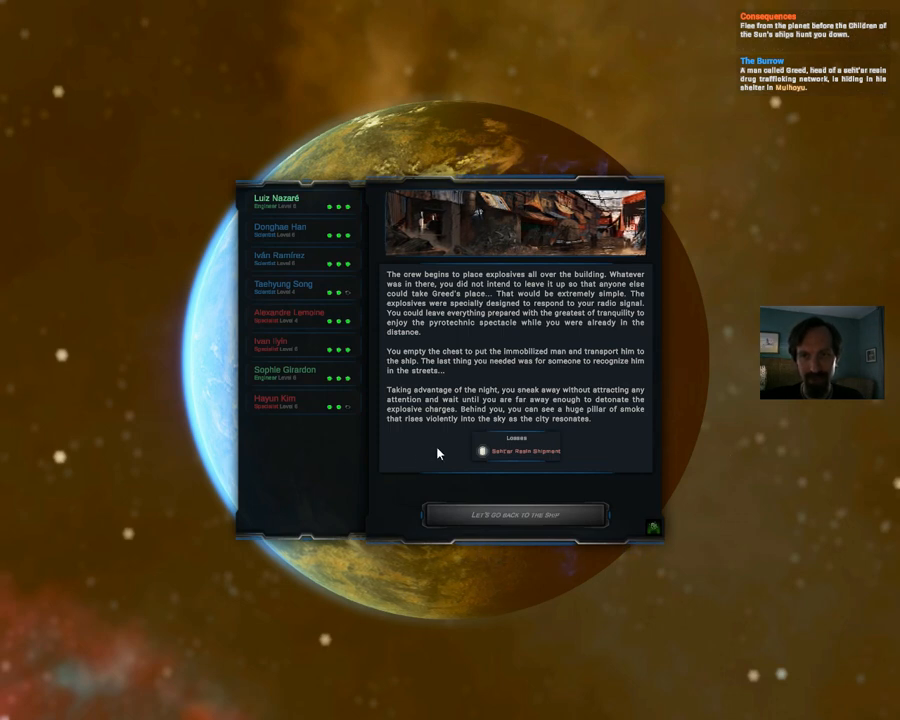
mouse_move(458, 509)
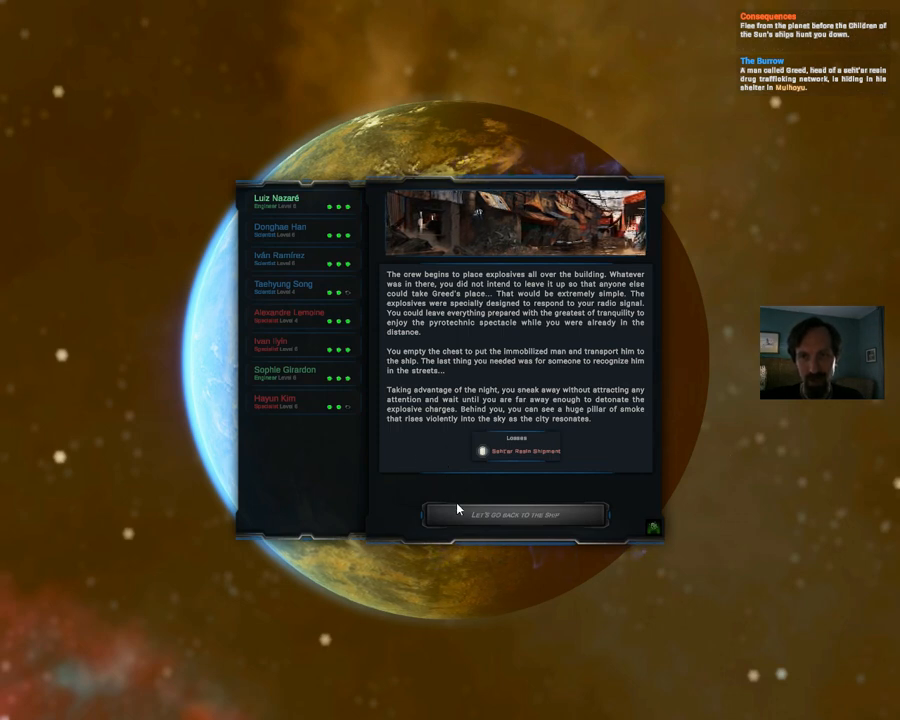
Go back to the ship with the prisoner and overwrite an existing save slot.
left_click(516, 514)
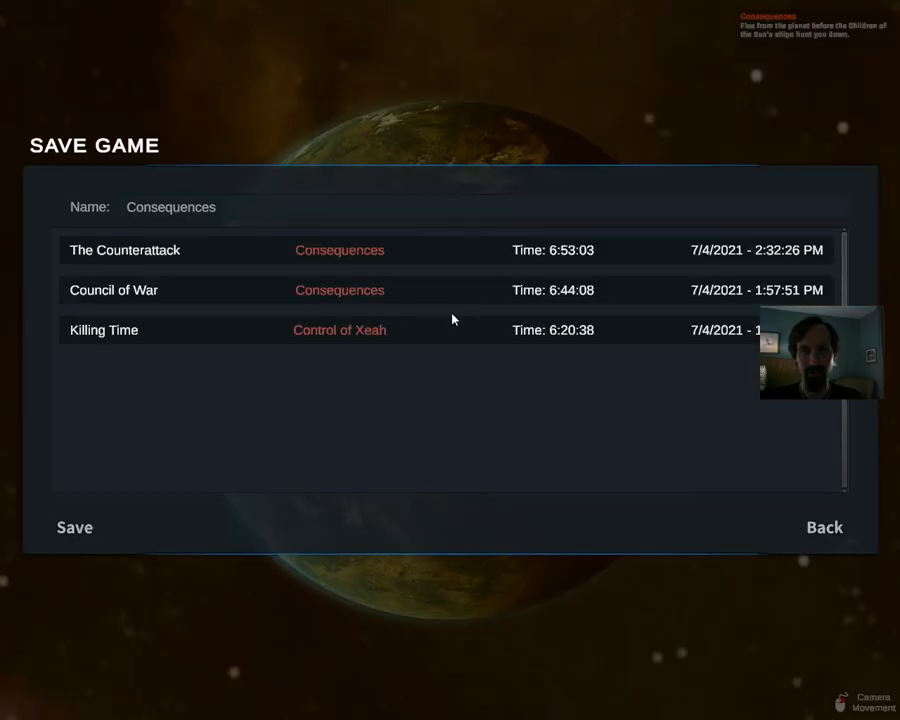
left_click(74, 527)
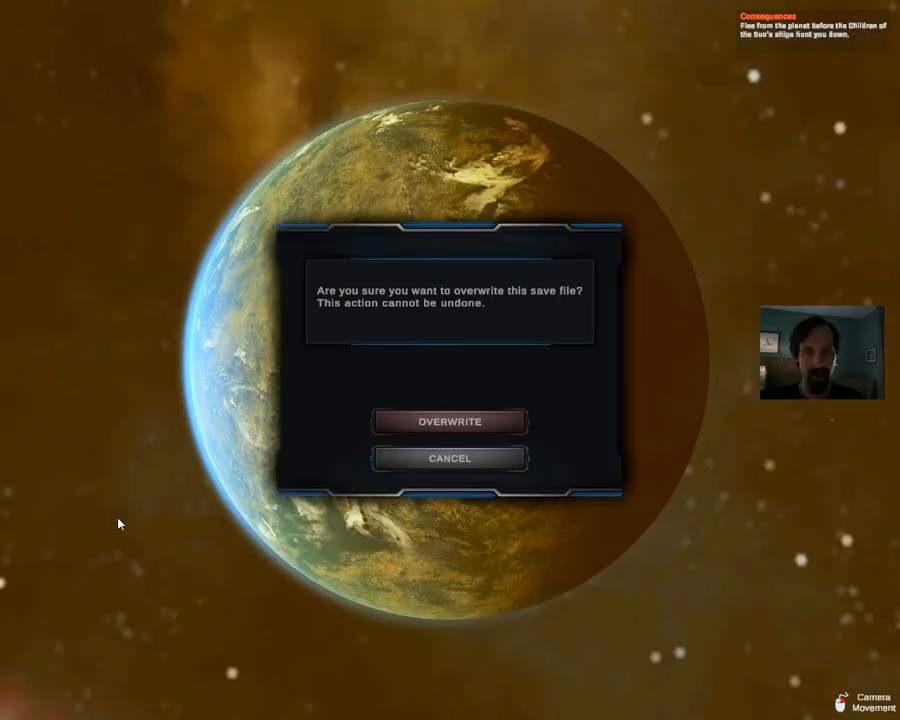
left_click(449, 421)
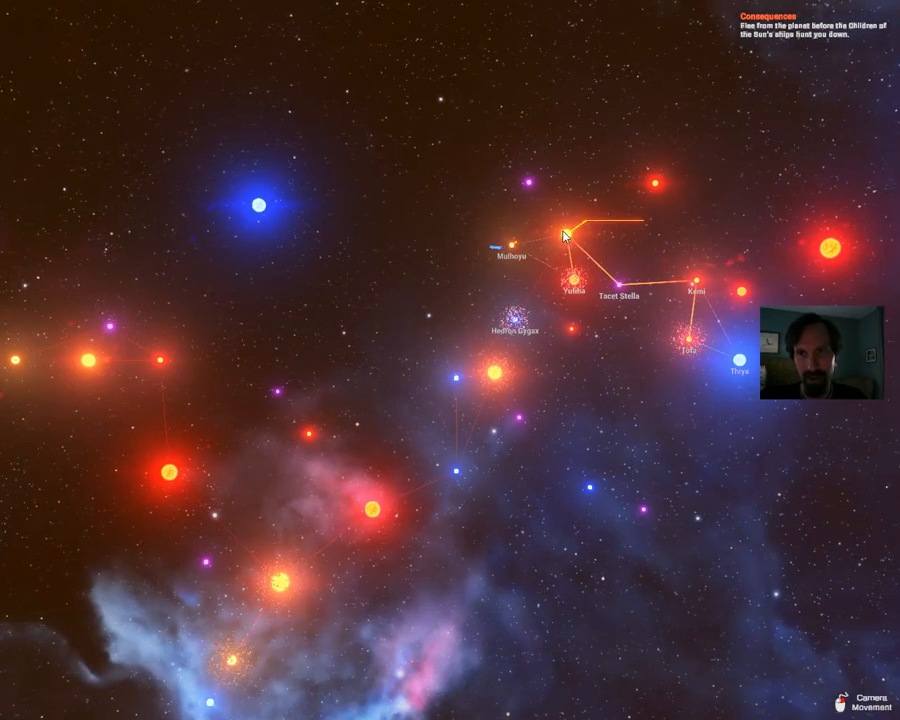
Fly to the Memoria Asta star on the galaxy map.
left_click(571, 283)
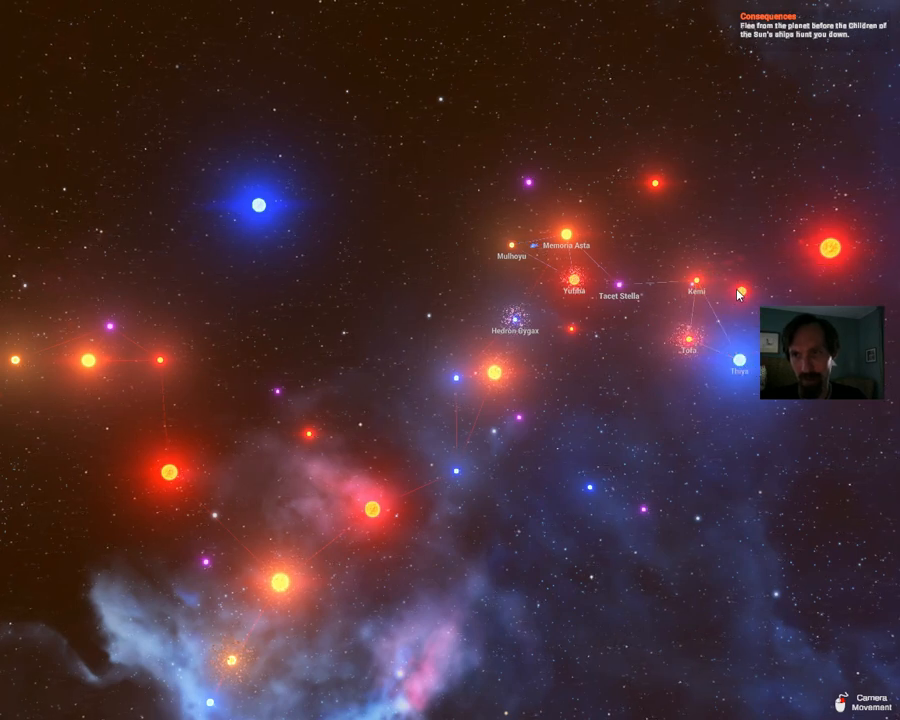
mouse_move(700, 238)
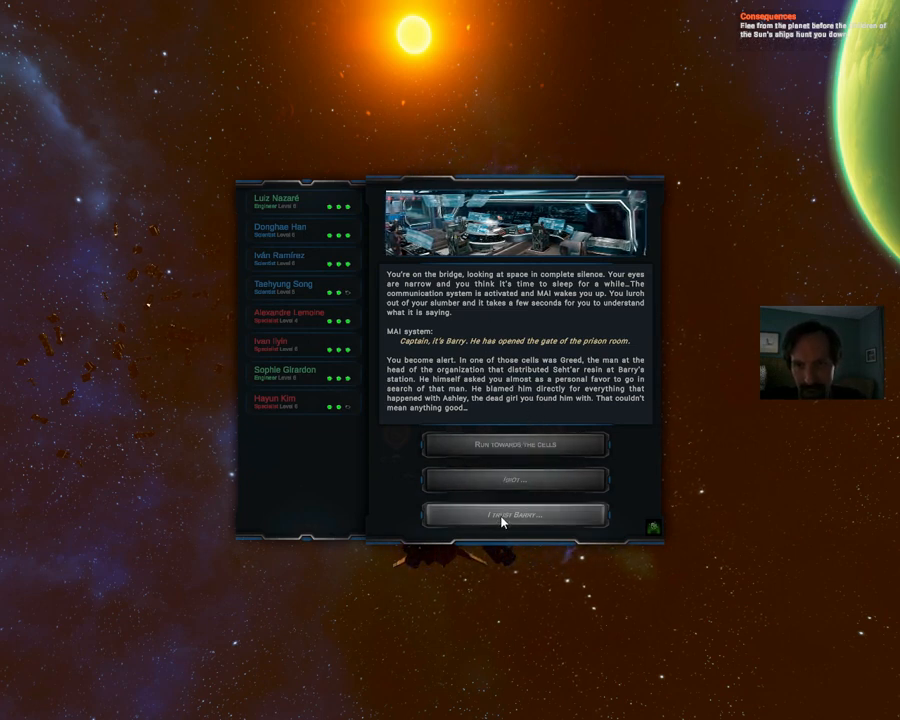
Run to the cells and tell Barry shooting Greed forces you to turn him in.
left_click(515, 514)
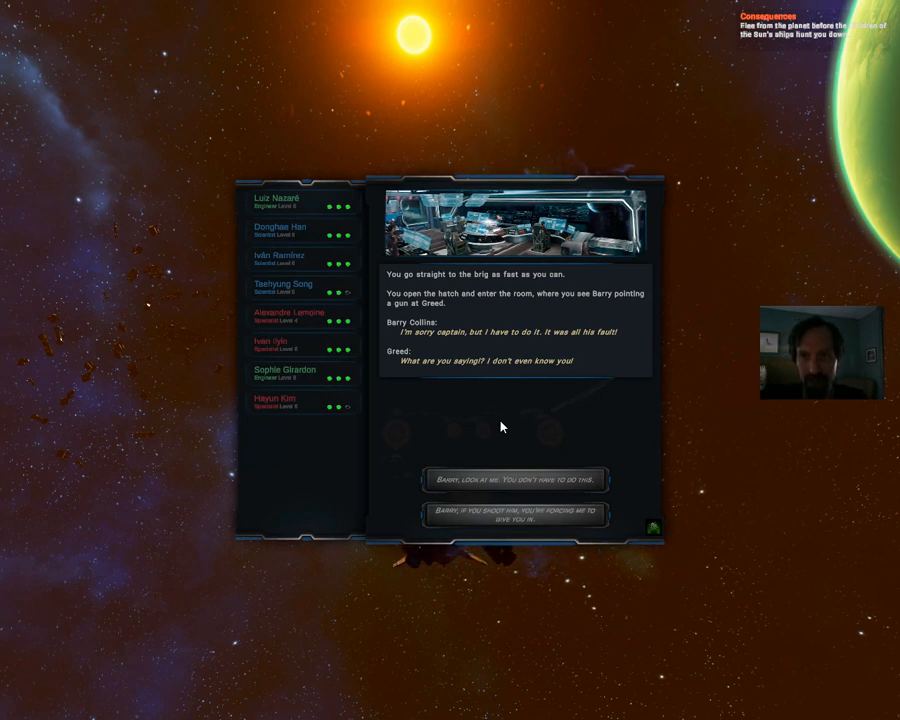
mouse_move(439, 441)
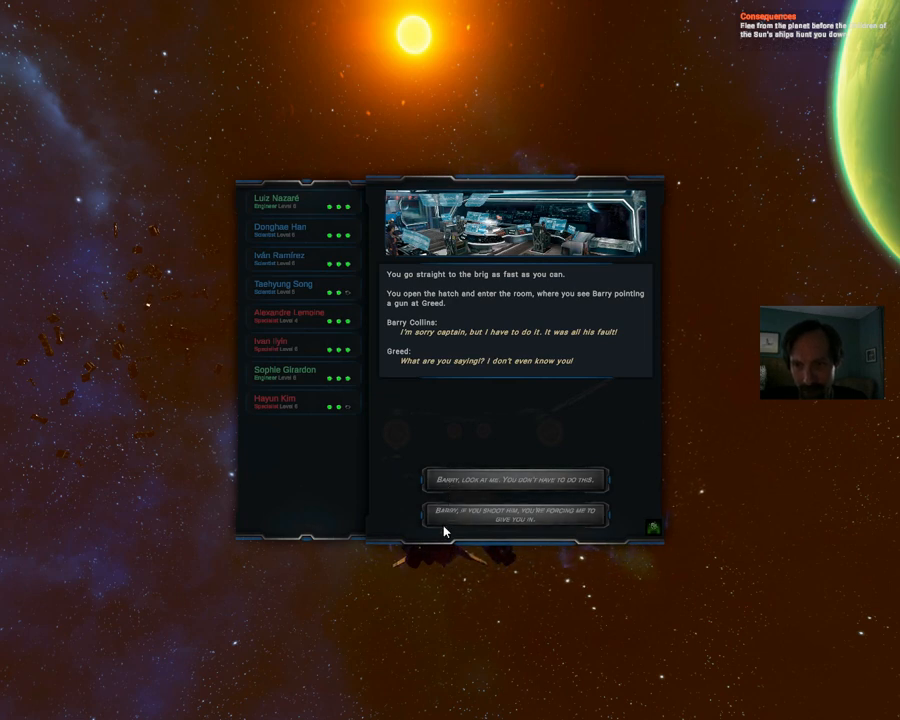
left_click(515, 514)
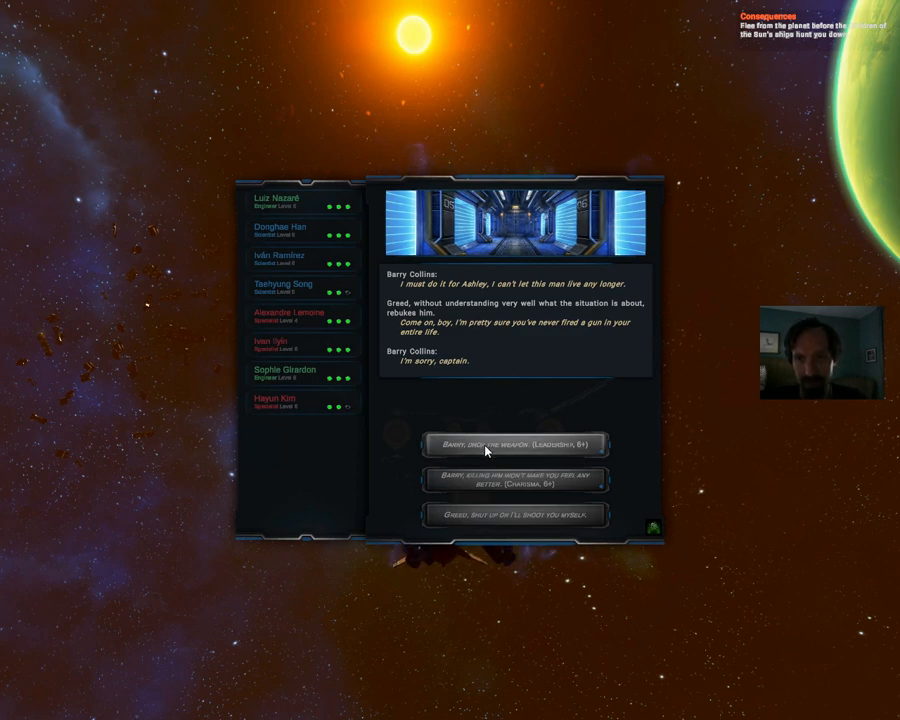
mouse_move(463, 490)
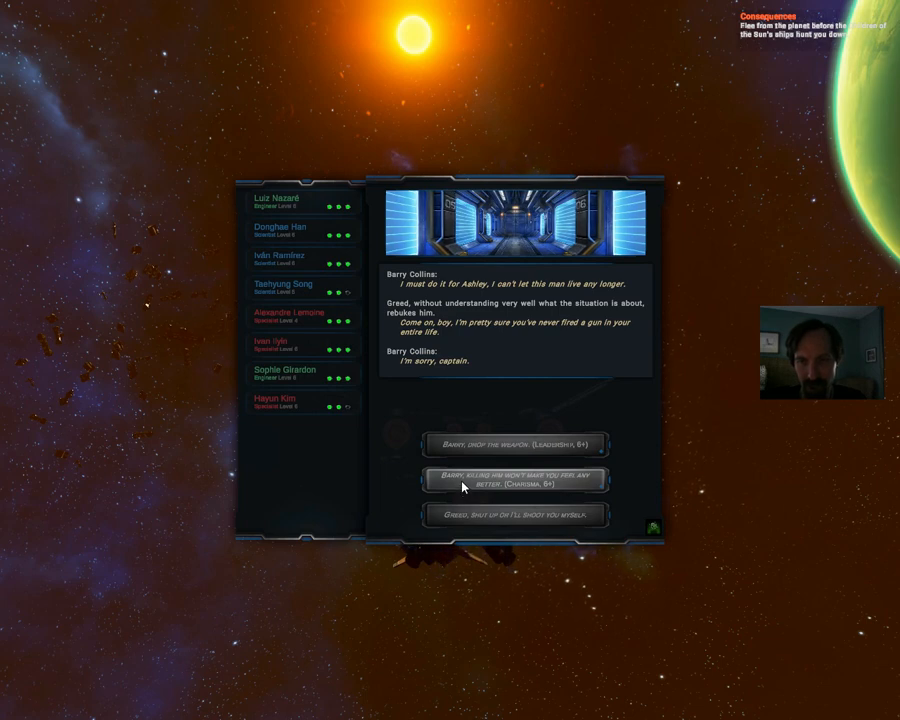
Pass the Charisma 6+ check convincing Barry that killing Greed won't help.
left_click(515, 478)
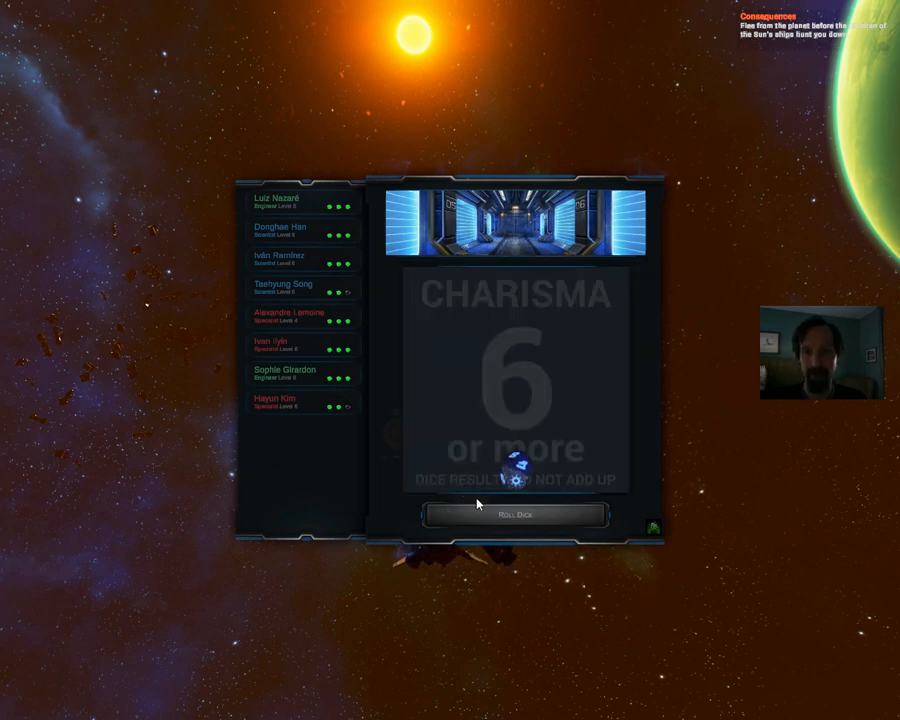
left_click(516, 514)
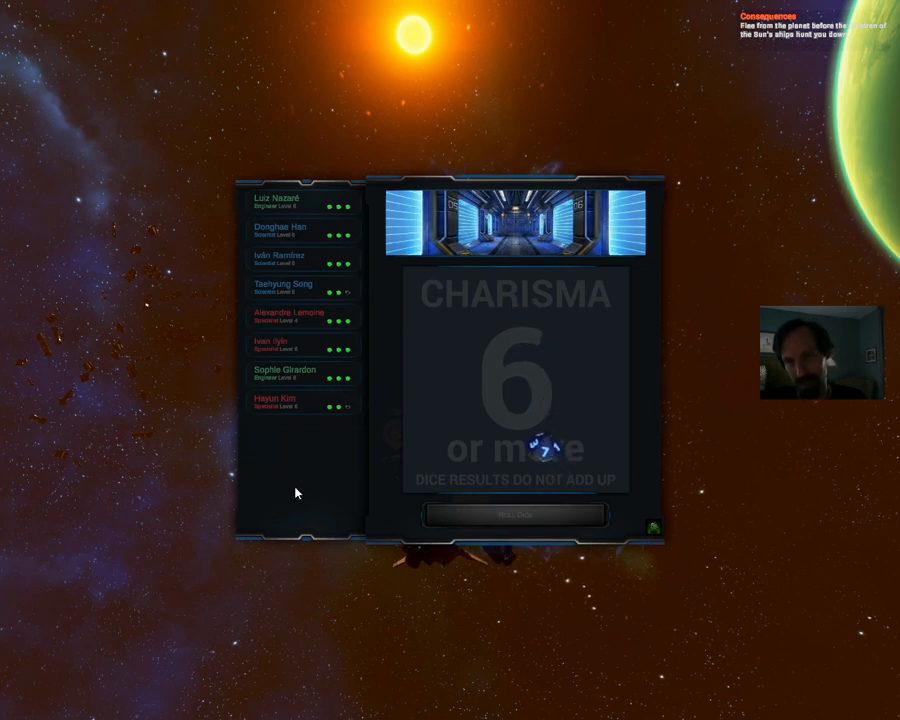
left_click(515, 514)
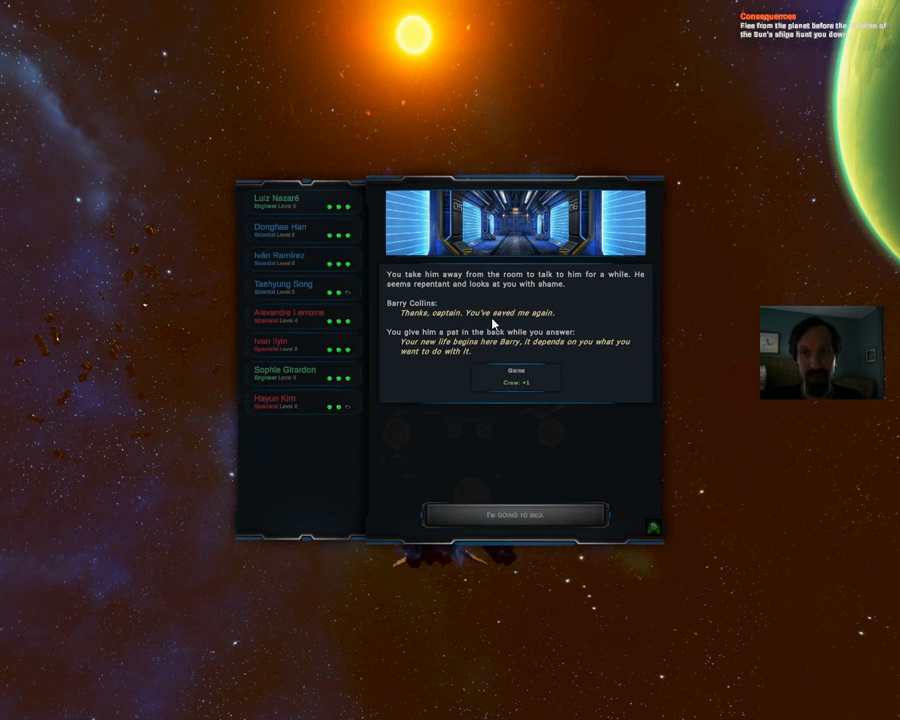
mouse_move(455, 382)
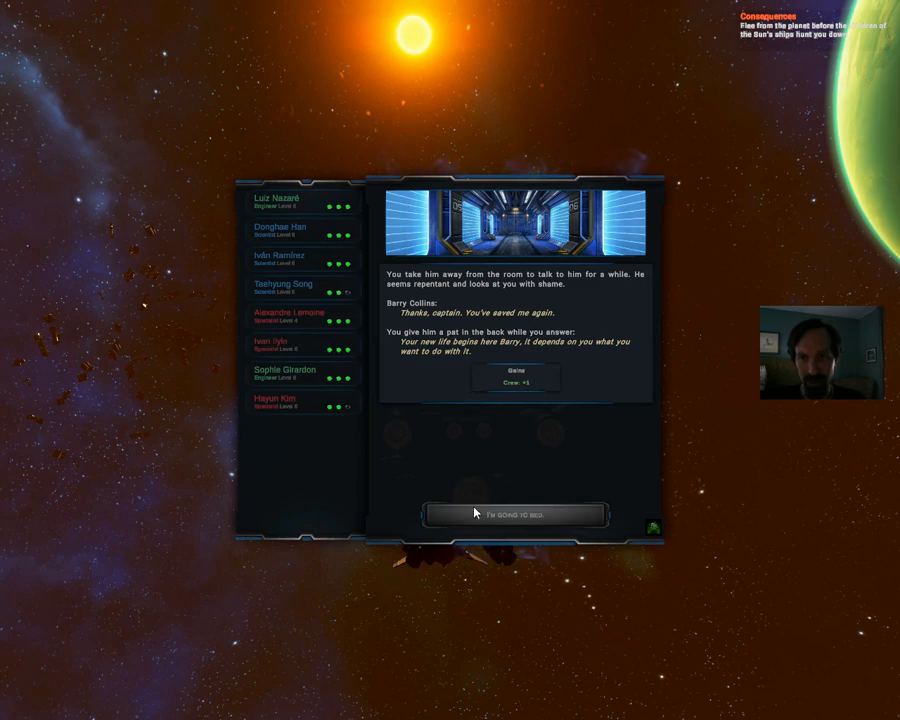
Close the Barry event by choosing "I'm going to bed".
left_click(514, 514)
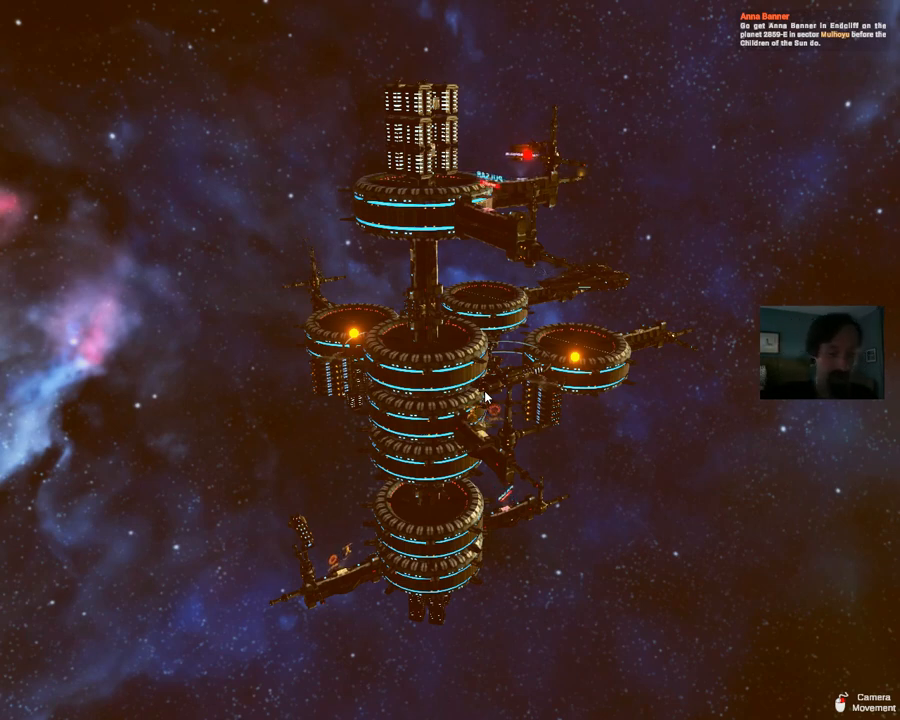
mouse_move(570, 355)
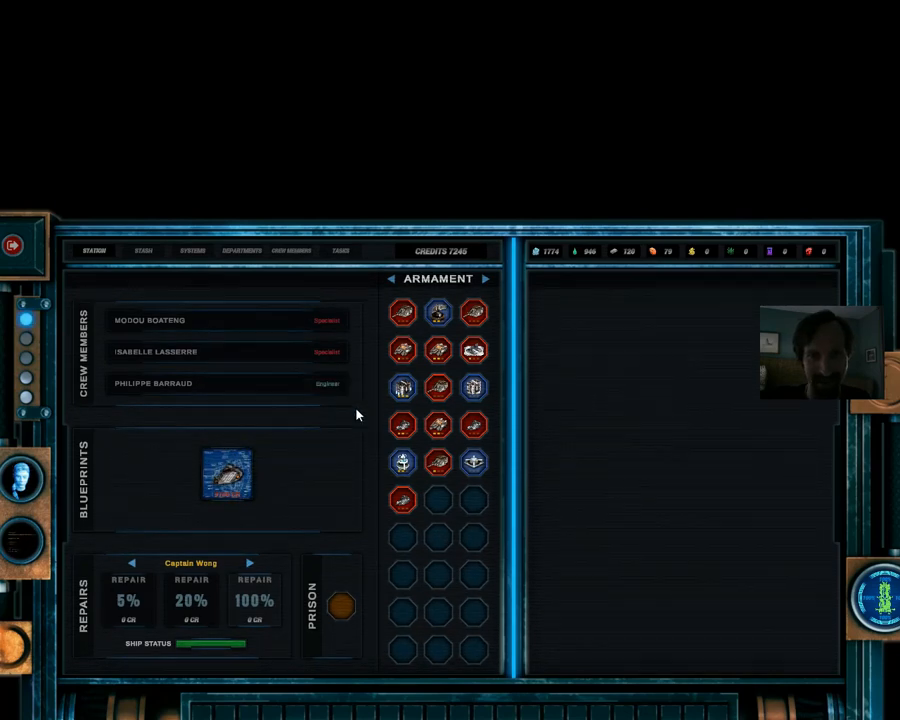
Browse the Systems and Departments tabs, then view the Crew Members roster.
left_click(190, 250)
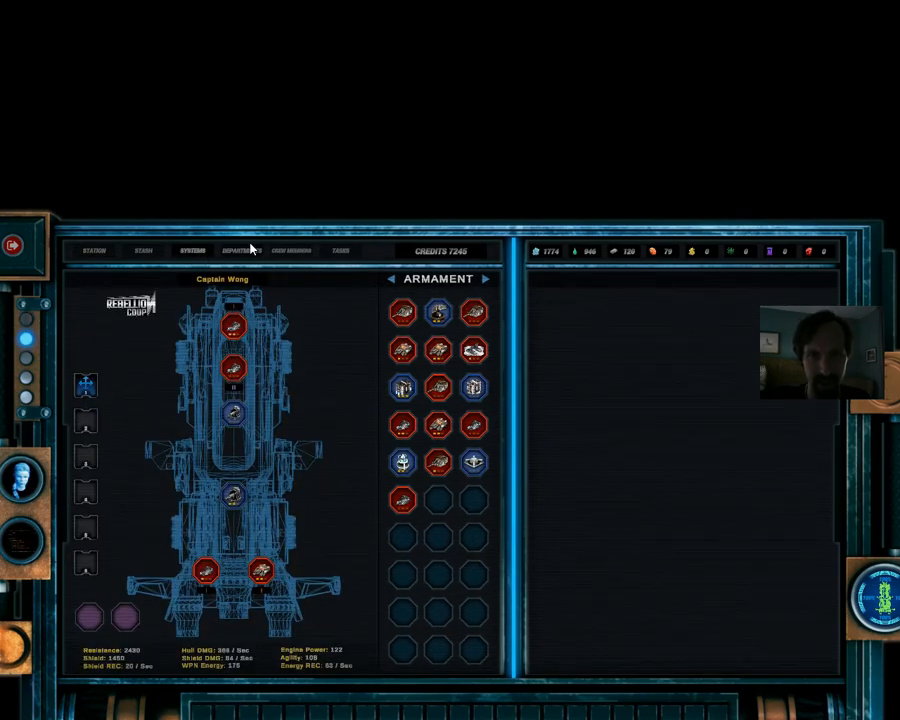
left_click(241, 250)
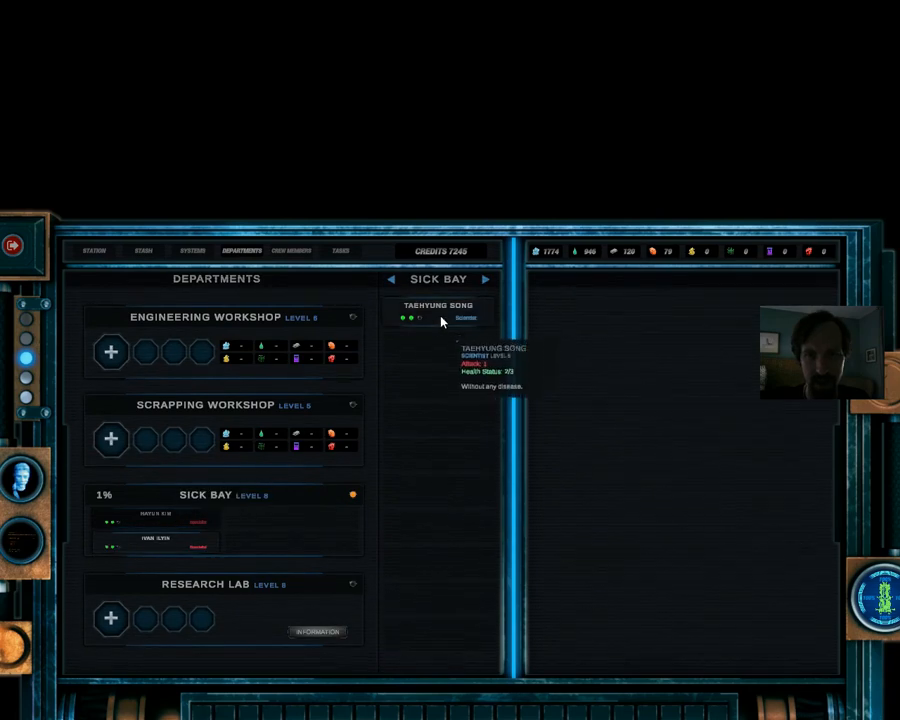
left_click(291, 251)
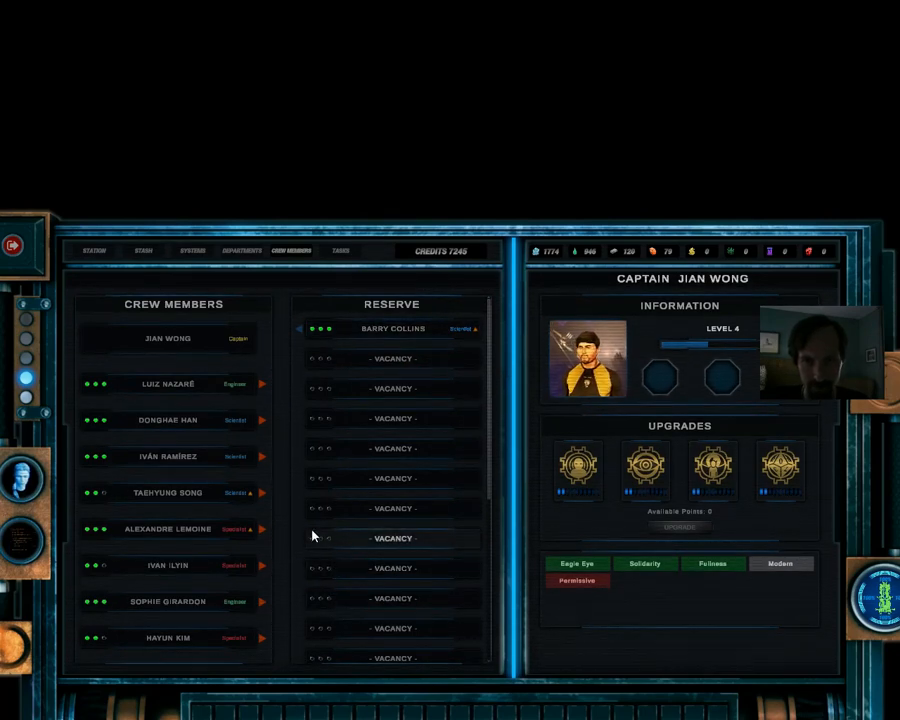
Exit the station interface and launch back into space.
left_click(168, 492)
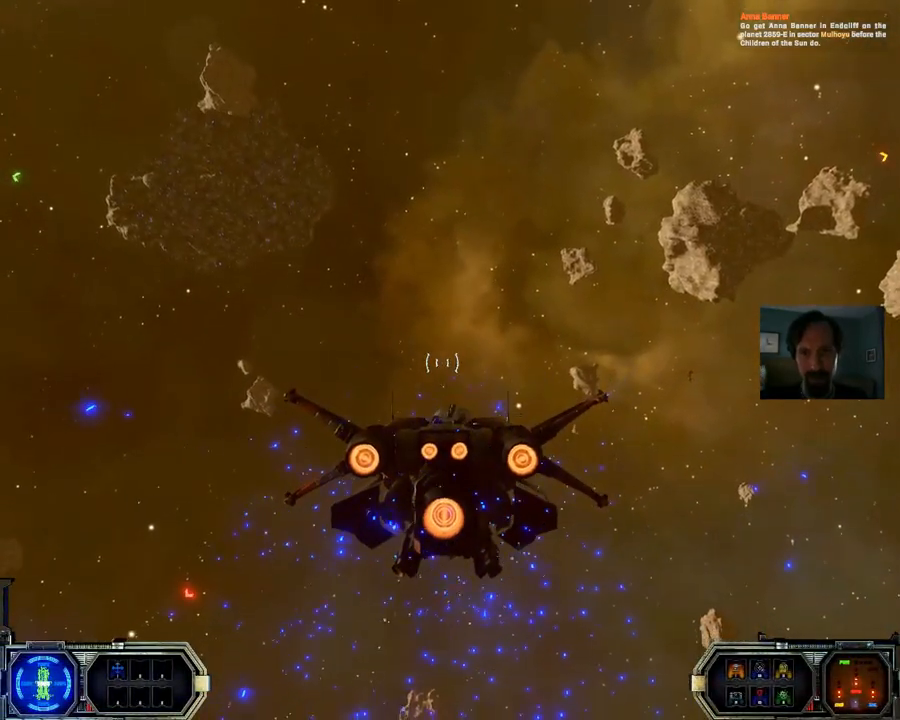
Overwrite the Council of War save with current progress near Endcliff.
key("Escape")
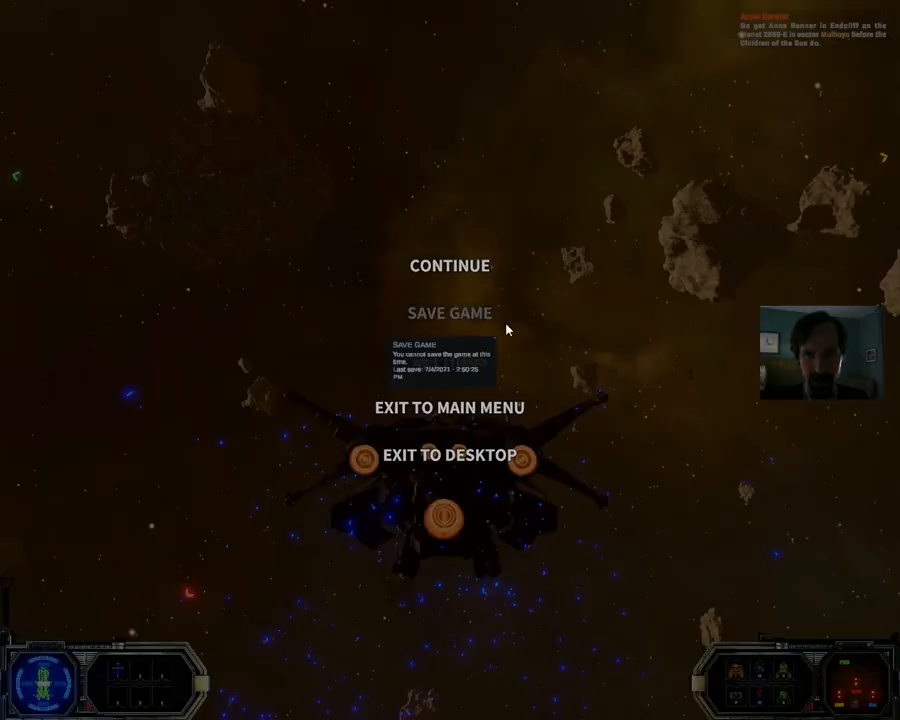
left_click(451, 265)
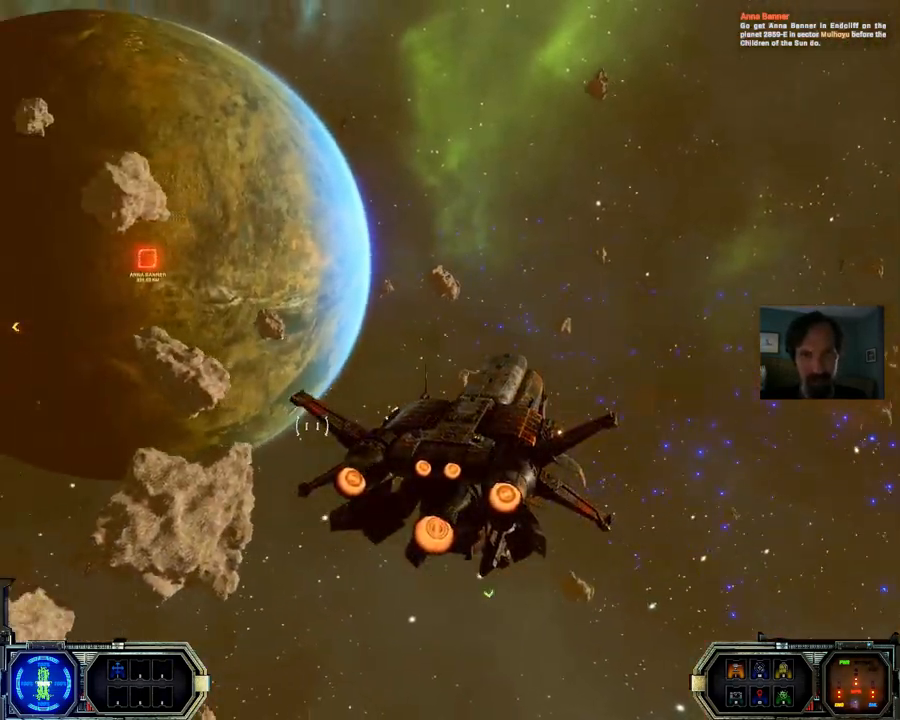
key("Escape")
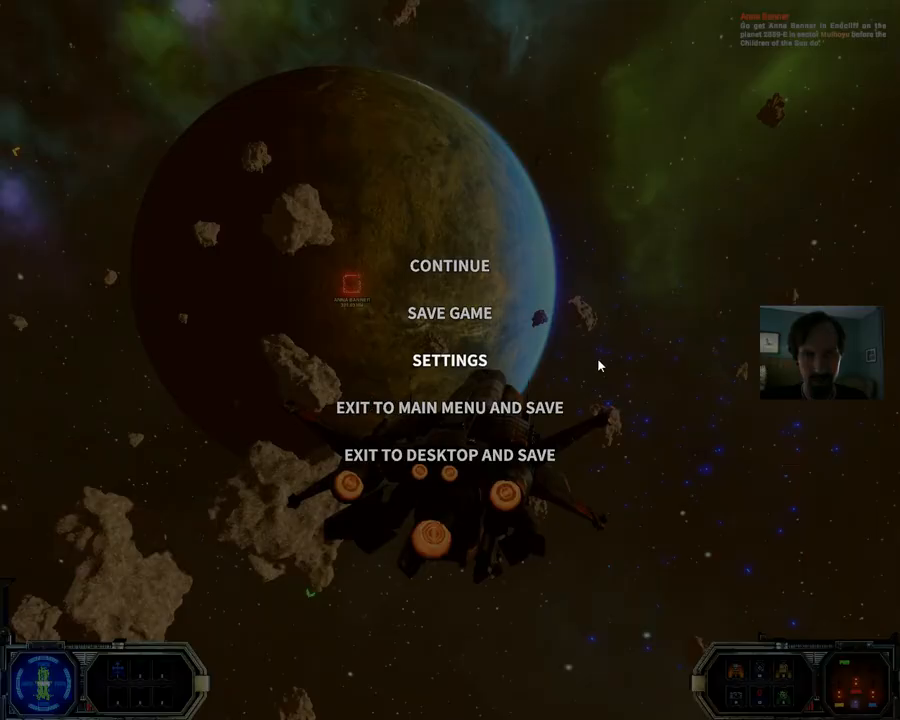
left_click(449, 313)
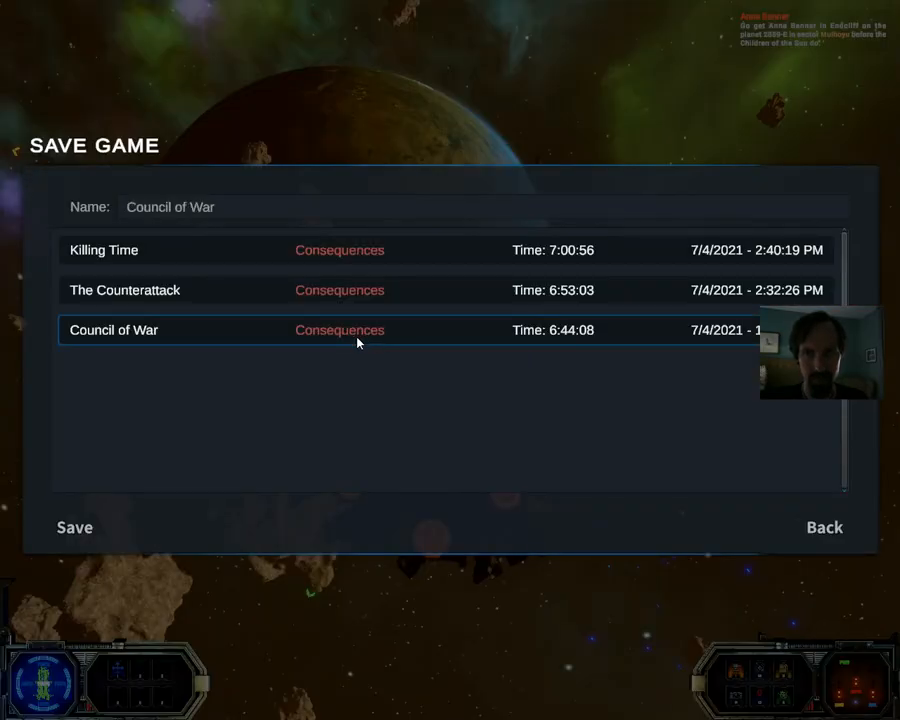
left_click(74, 527)
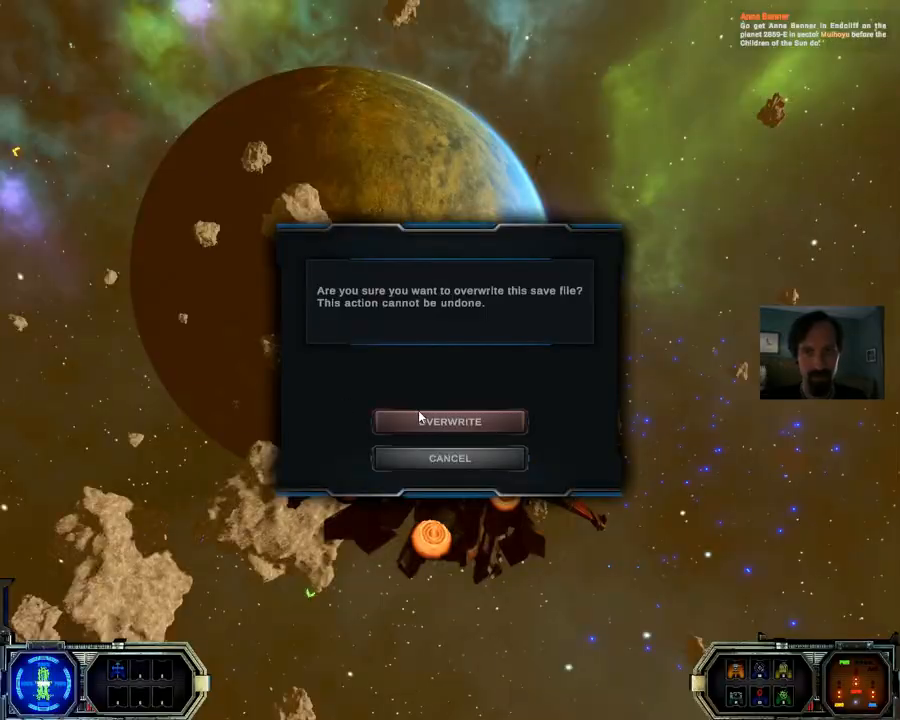
left_click(449, 421)
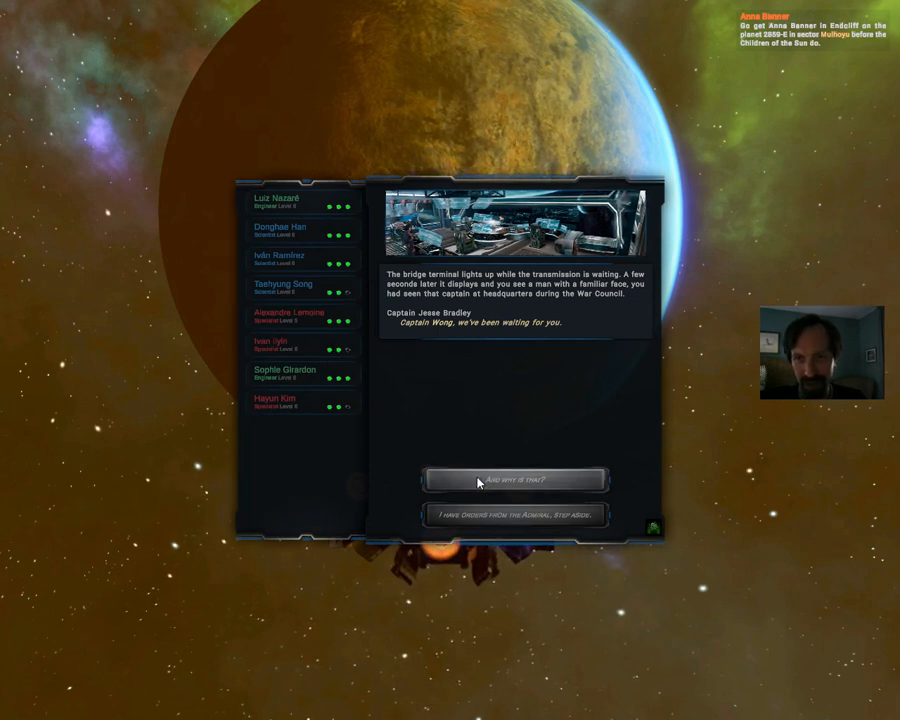
Ask why he waited and about Admiral Mason, call it a threat, then denounce the traitors.
left_click(515, 479)
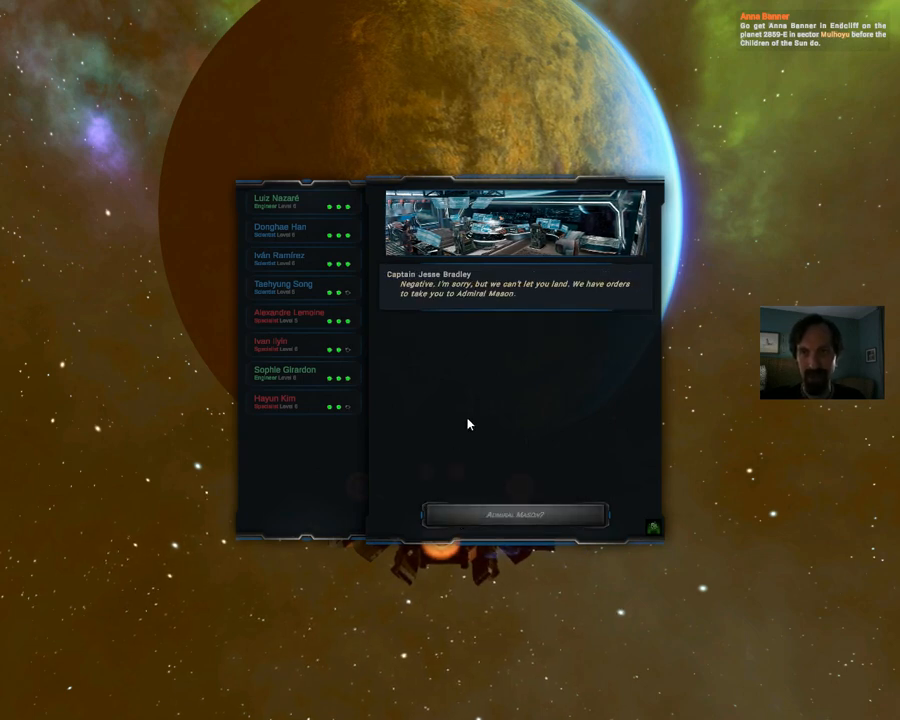
mouse_move(453, 491)
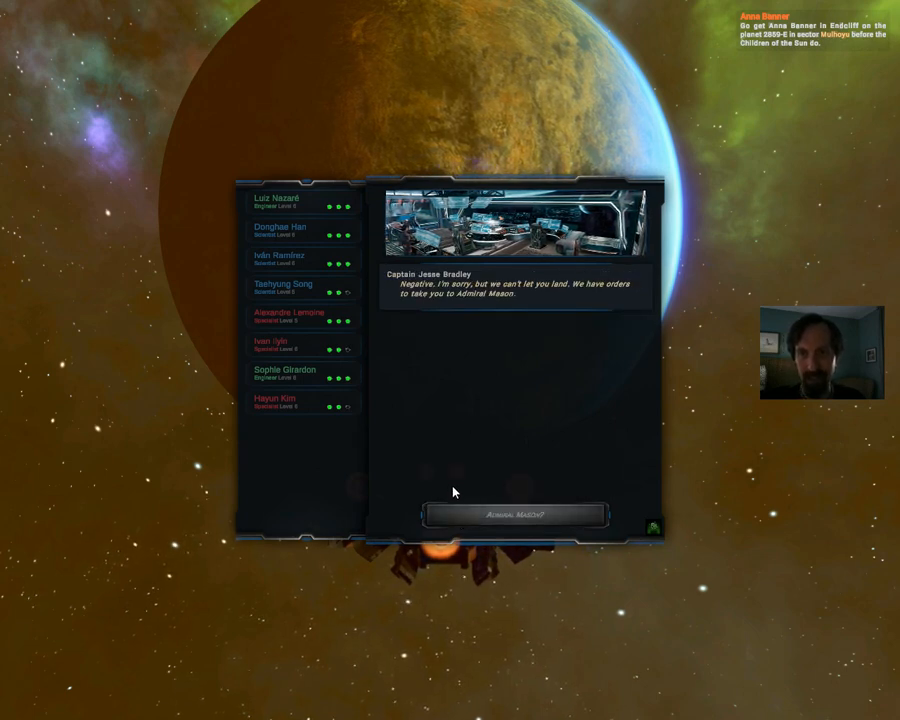
left_click(515, 514)
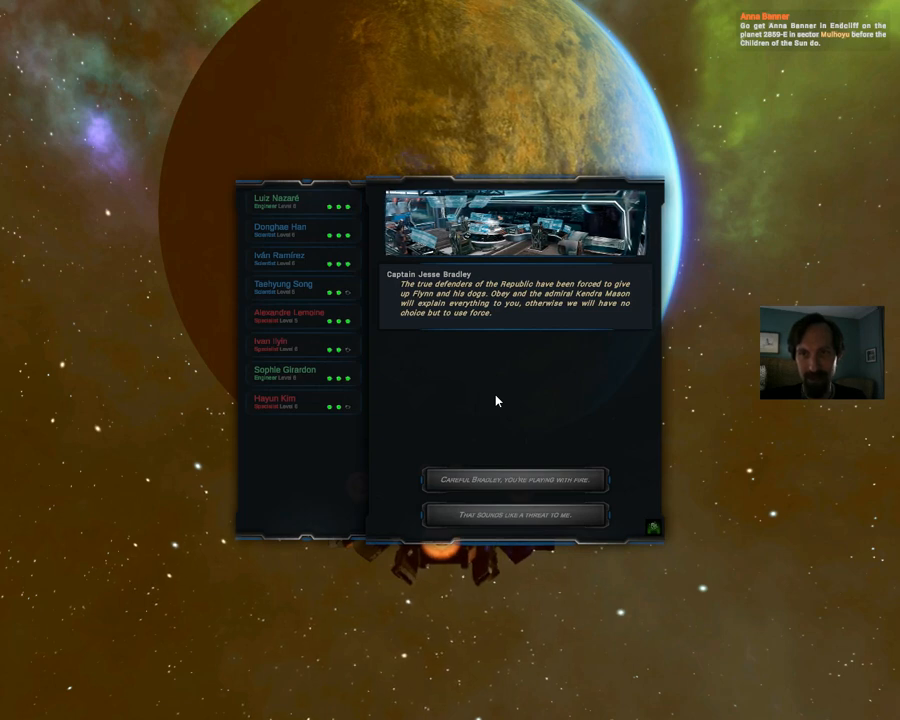
mouse_move(483, 438)
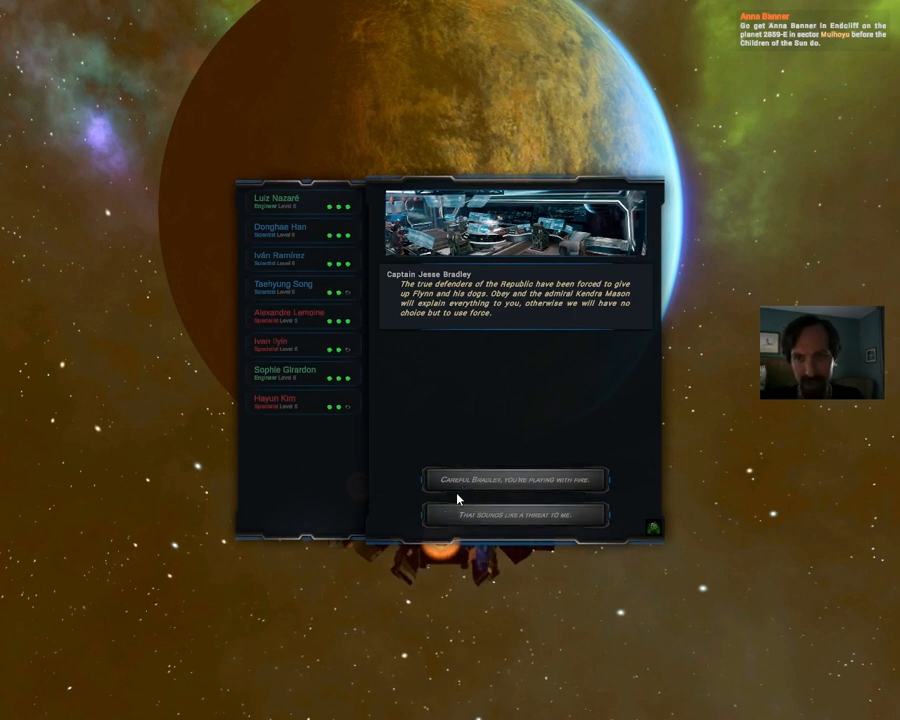
left_click(513, 479)
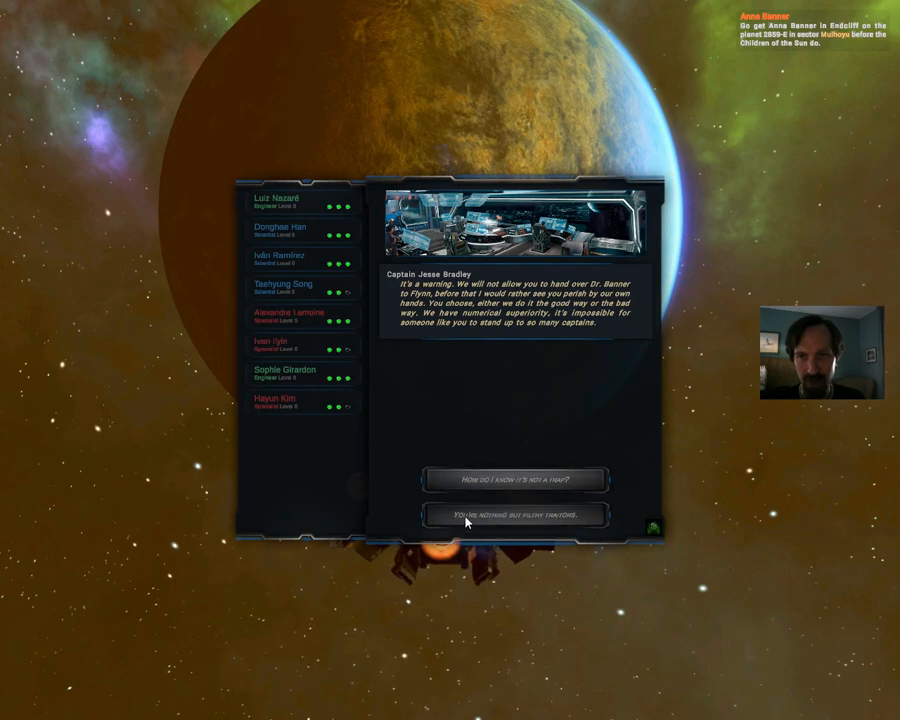
left_click(514, 514)
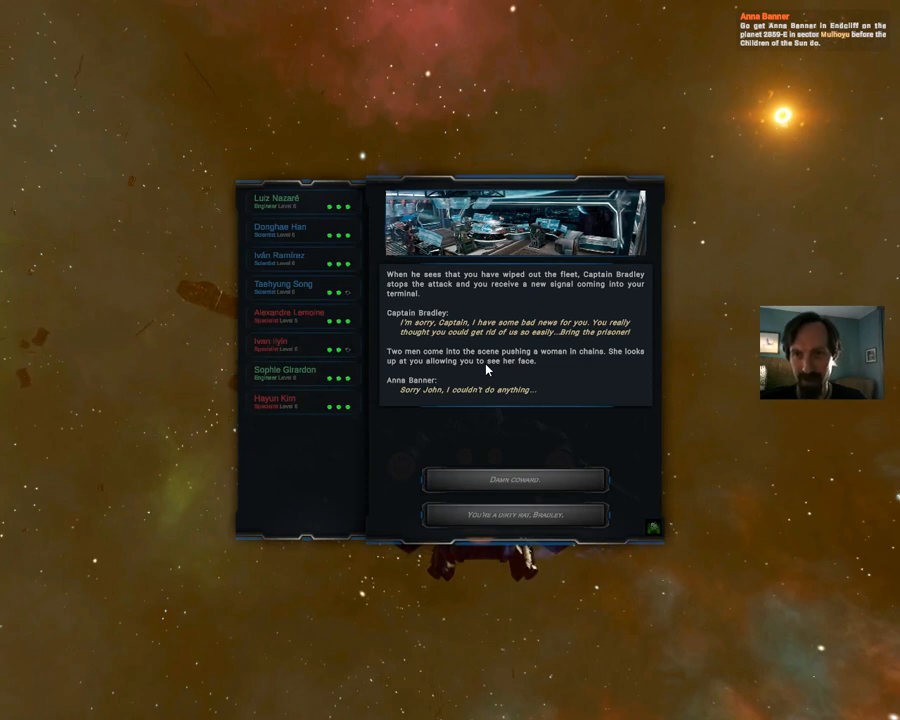
mouse_move(543, 373)
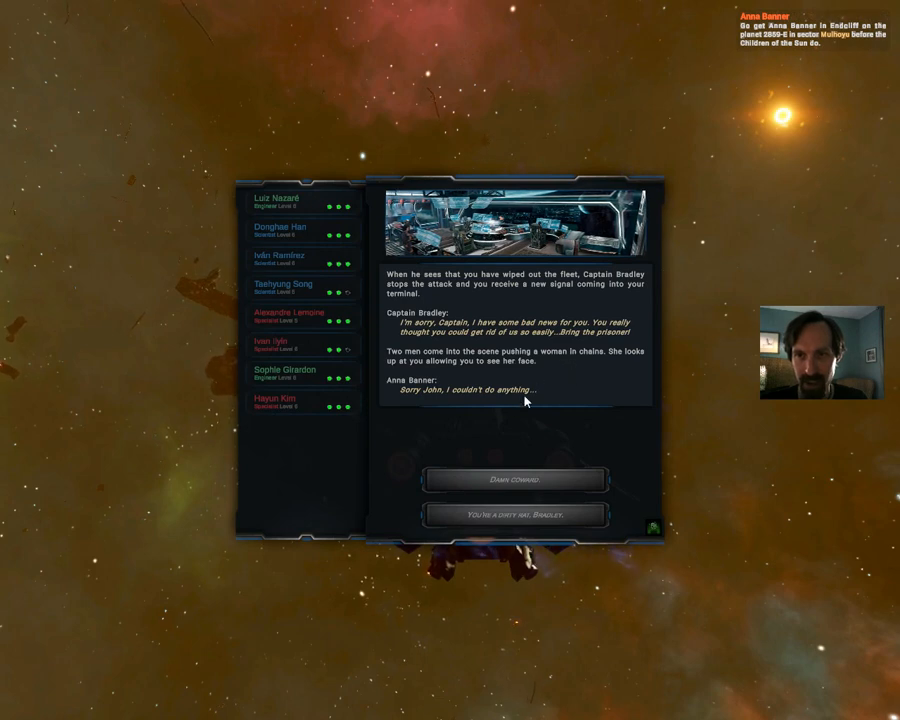
mouse_move(451, 420)
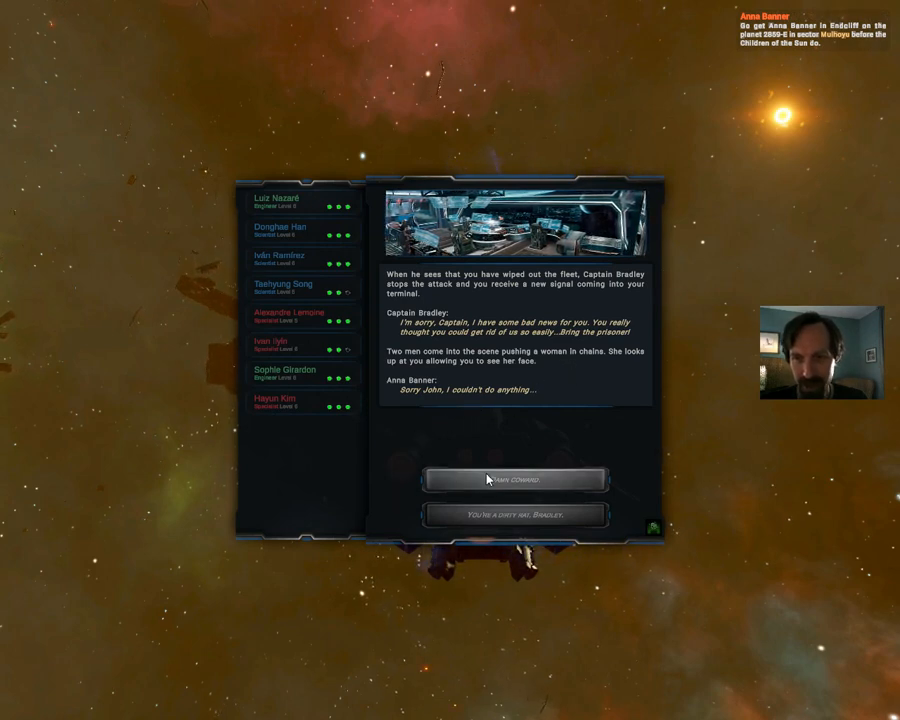
Answer Bradley with 'Damn coward.' and 'Son of a...' to end the hostage conversation.
left_click(515, 479)
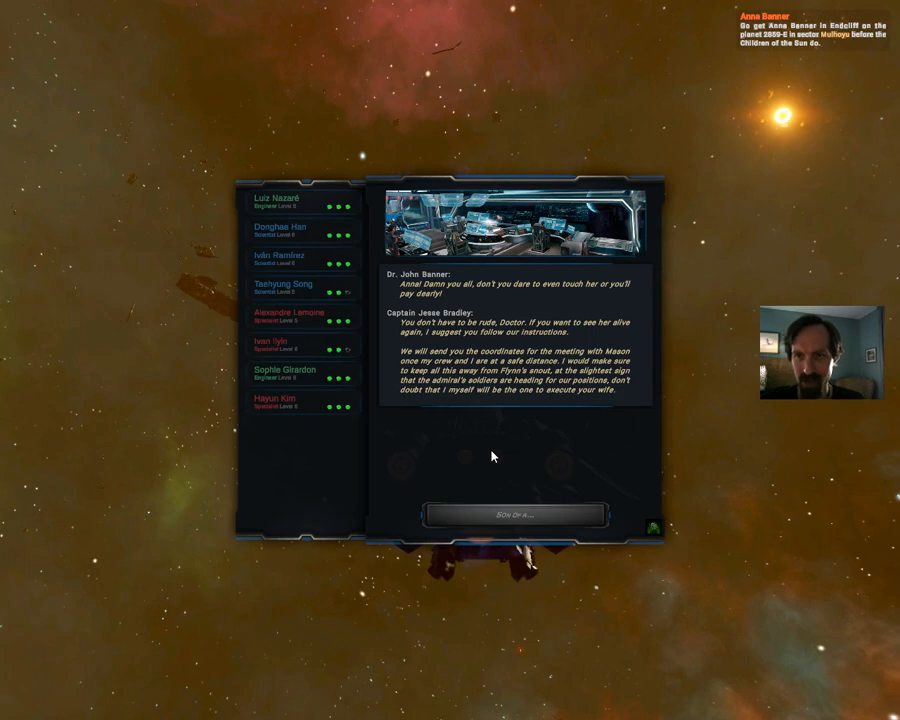
mouse_move(463, 437)
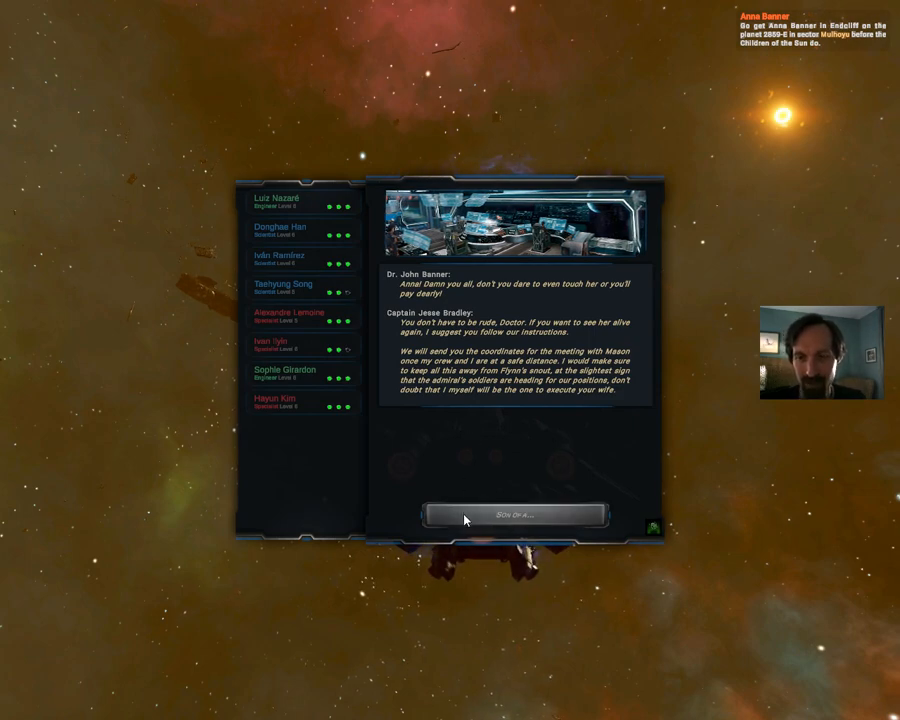
left_click(518, 515)
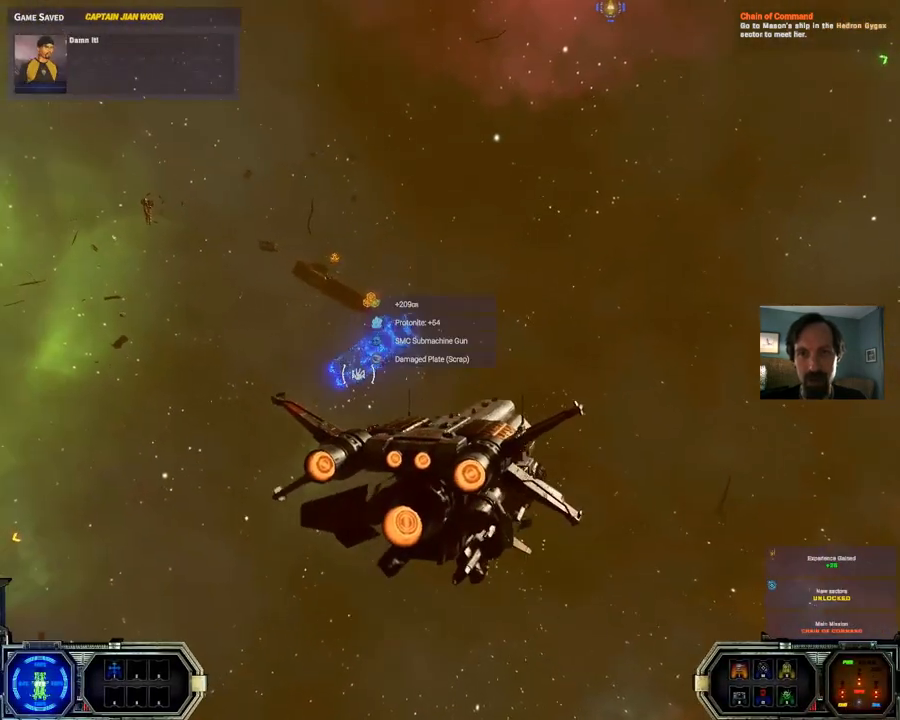